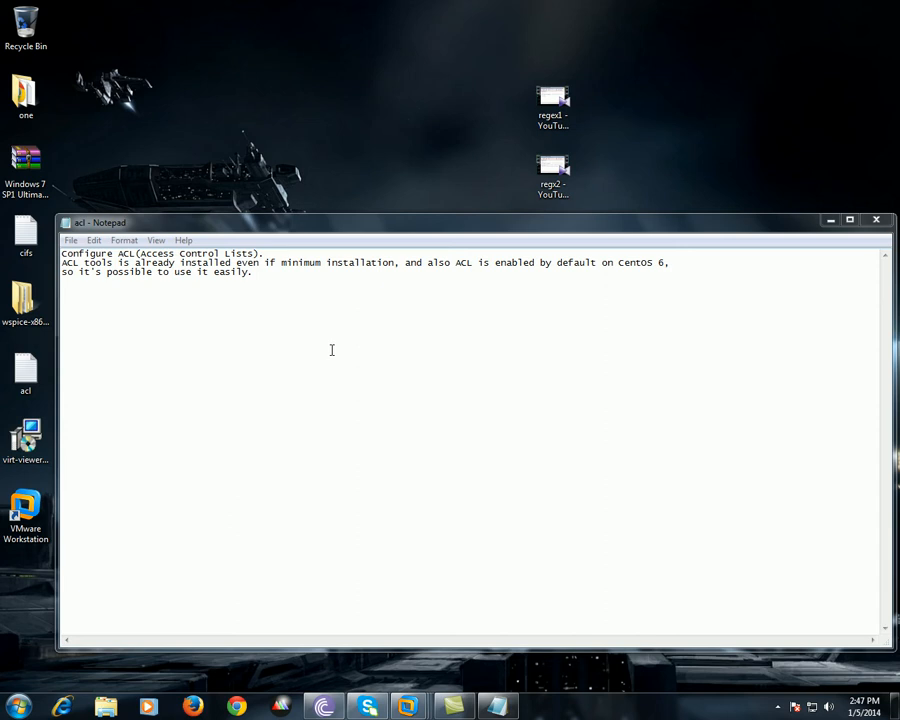
mouse_move(314, 232)
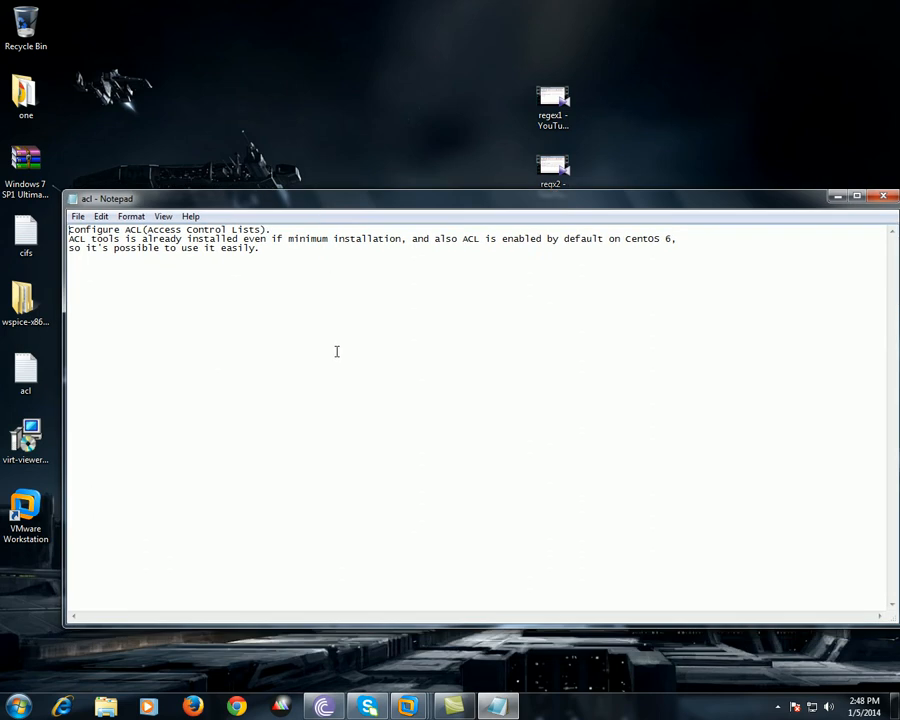
mouse_move(320, 350)
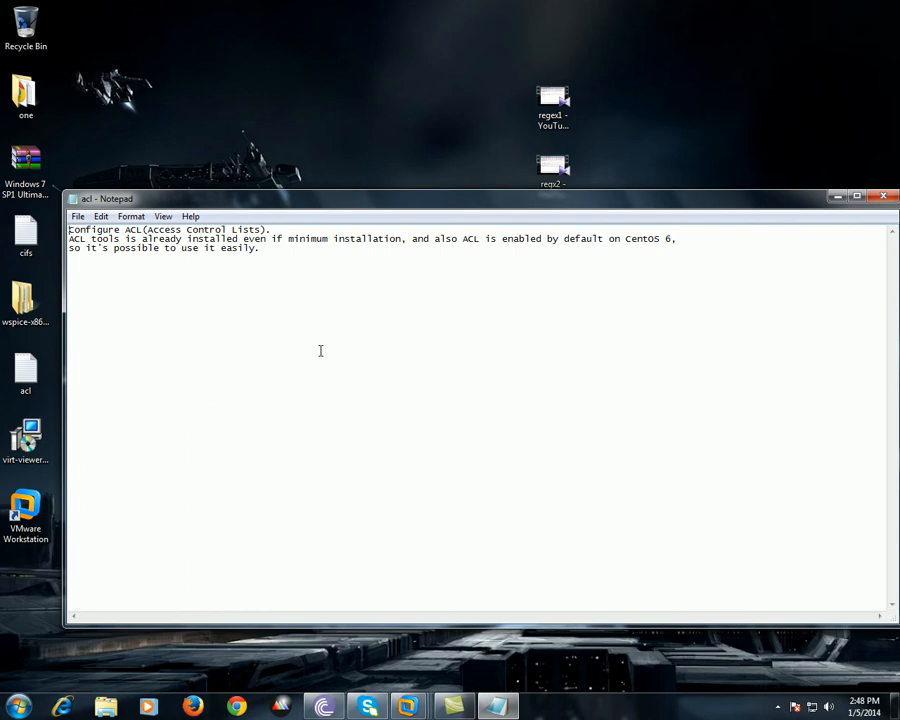
mouse_move(469, 303)
text(/)
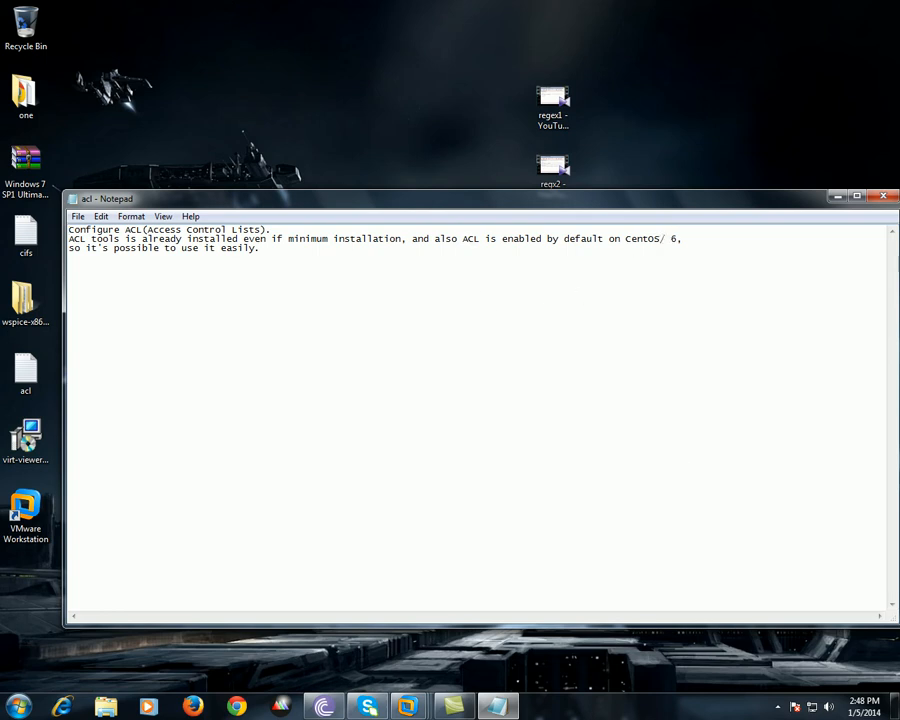
Add '/redhat' after CentOS so the ACL note reads 'CentOS/redhat 6'.
text(redhat)
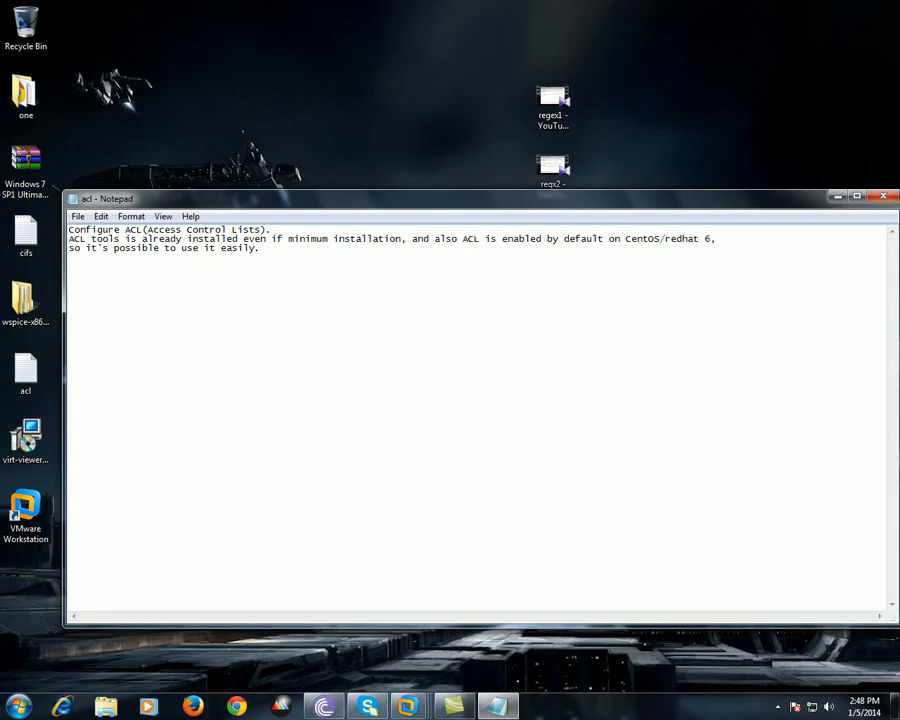
mouse_move(372, 378)
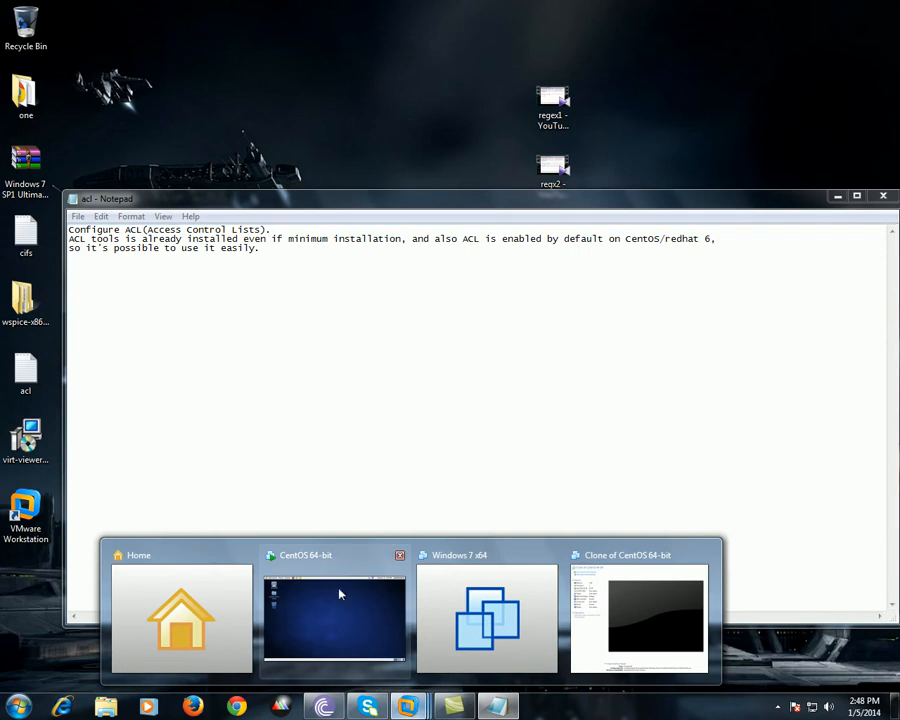
Show the CentOS 64-bit VM full screen, then open and dismiss the GNOME System menu.
click(335, 615)
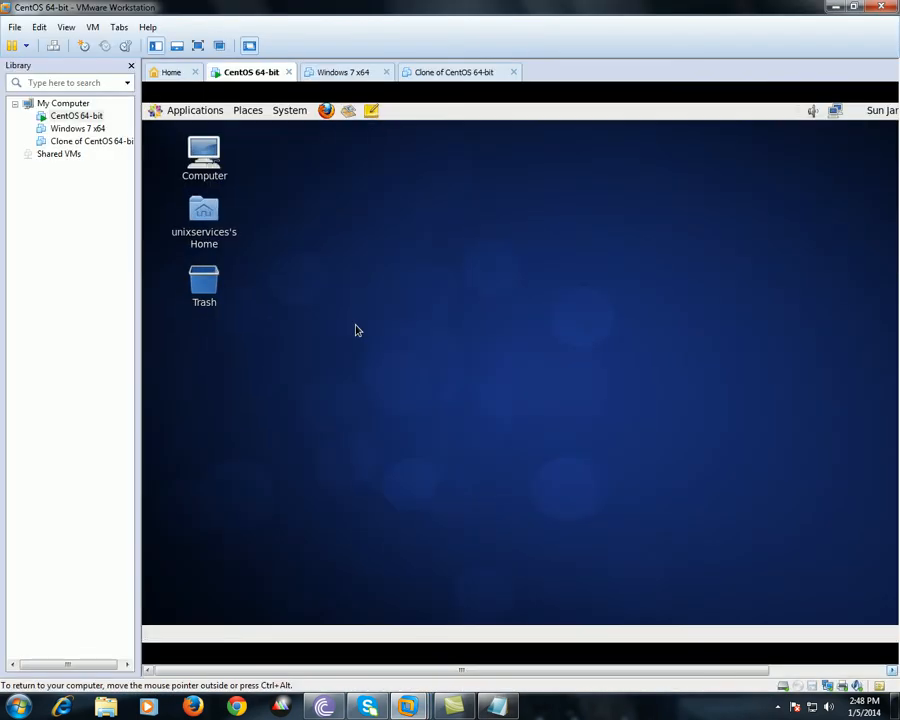
mouse_move(395, 264)
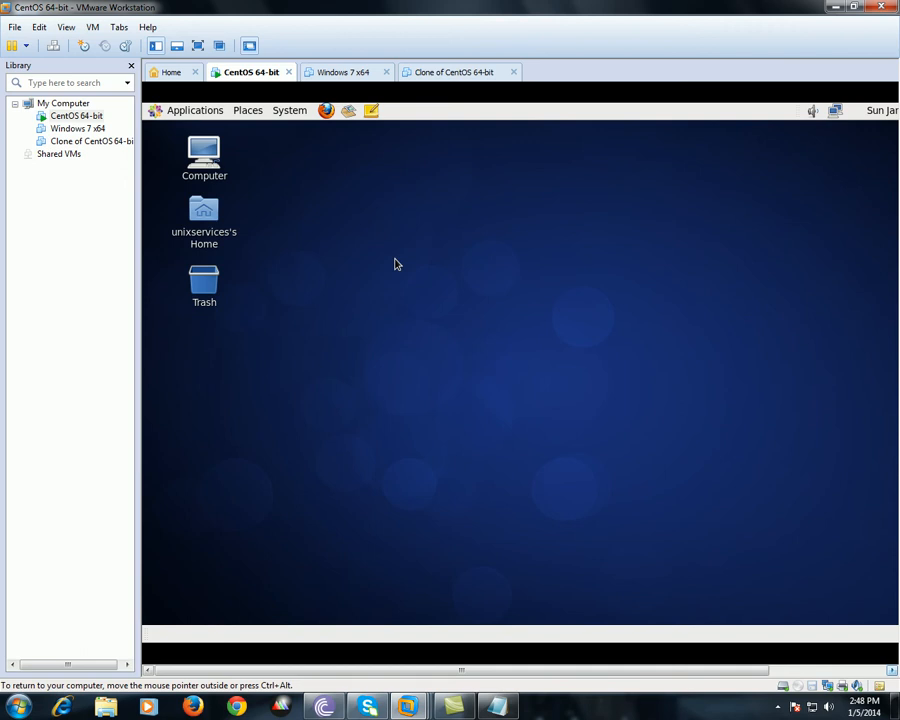
mouse_move(393, 319)
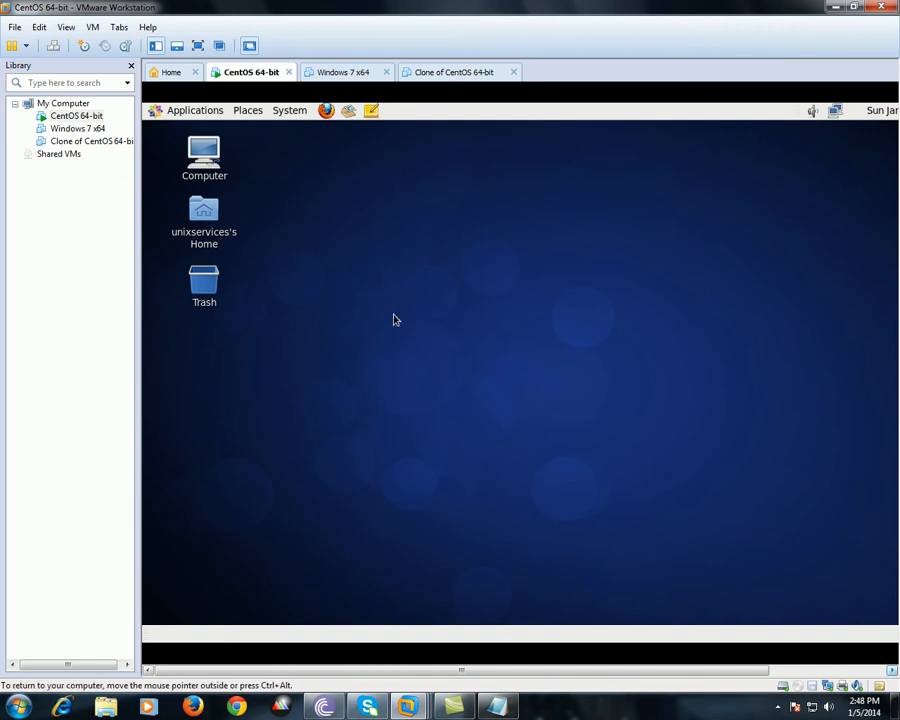
mouse_move(447, 268)
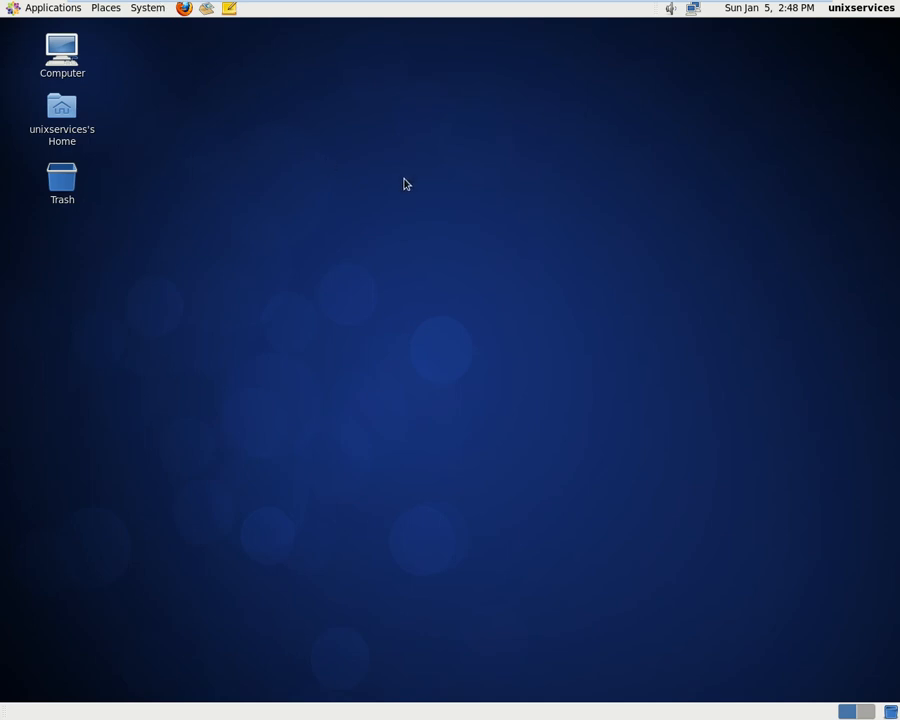
mouse_move(140, 33)
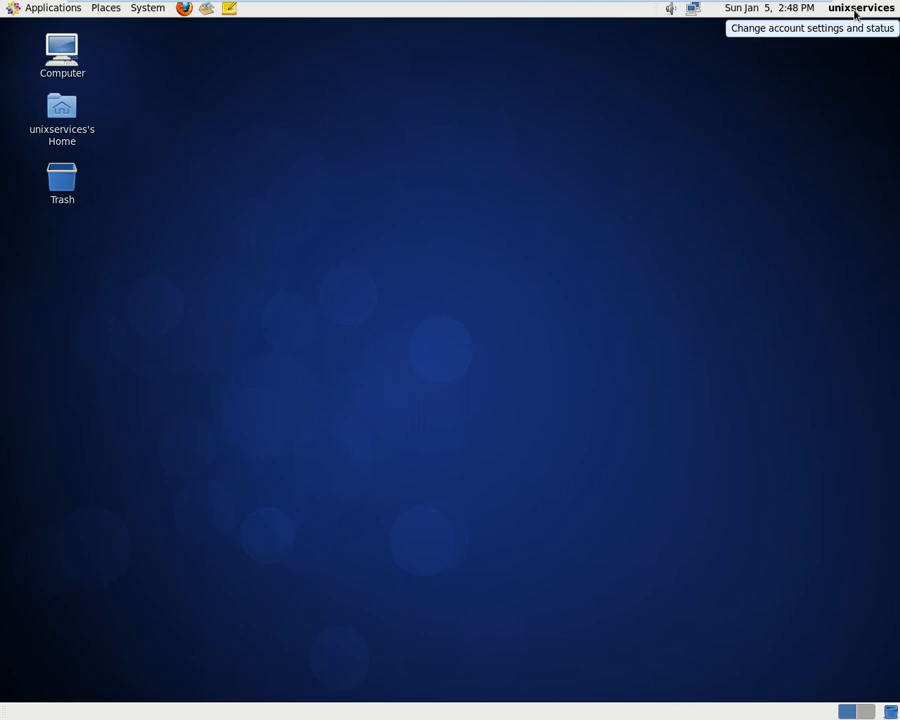
mouse_move(323, 138)
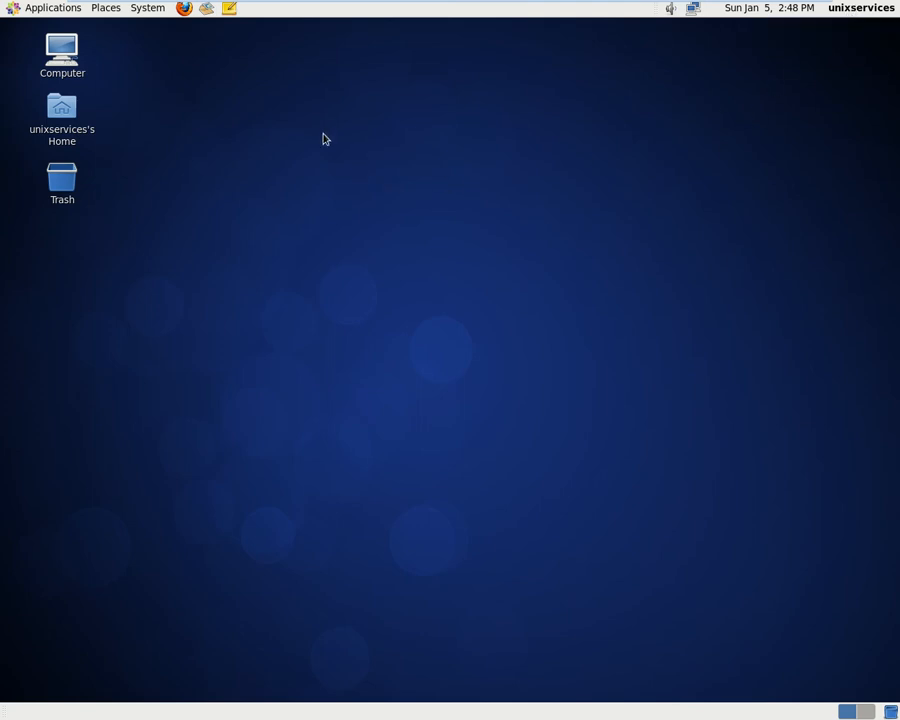
mouse_move(249, 127)
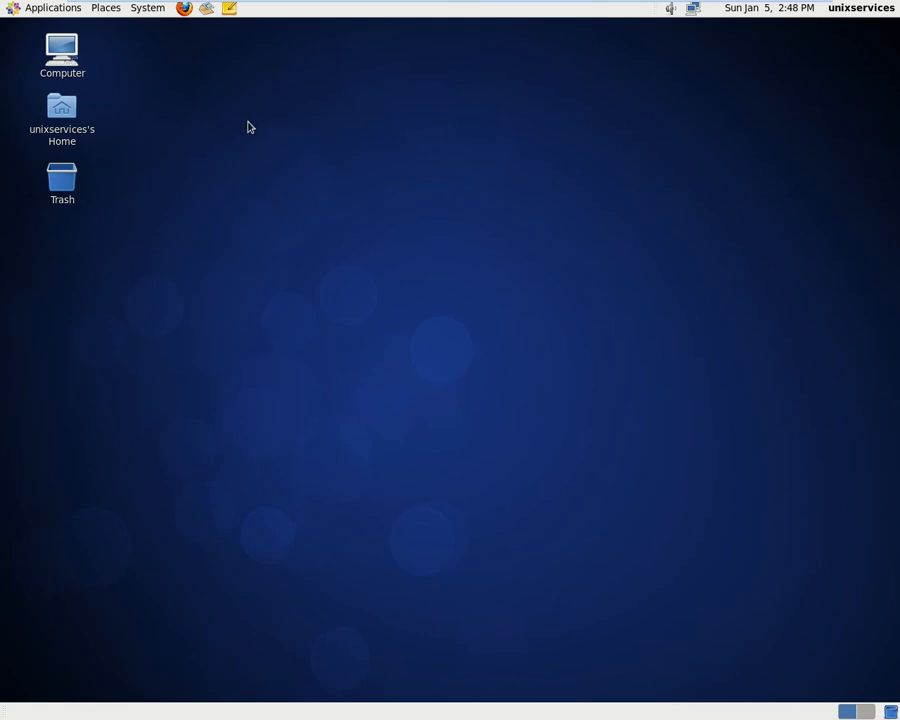
mouse_move(120, 22)
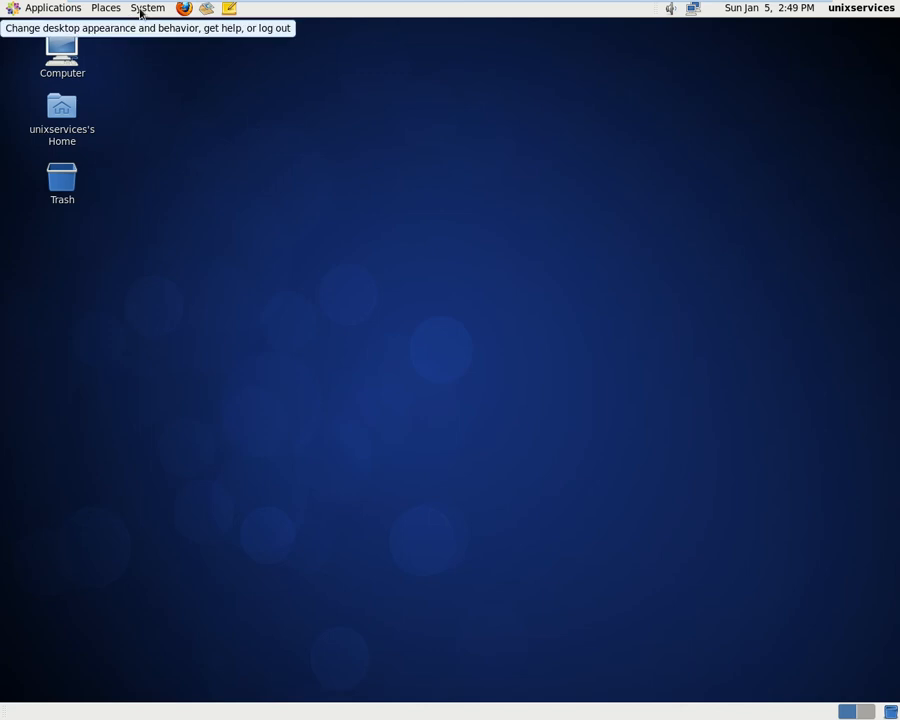
click(147, 8)
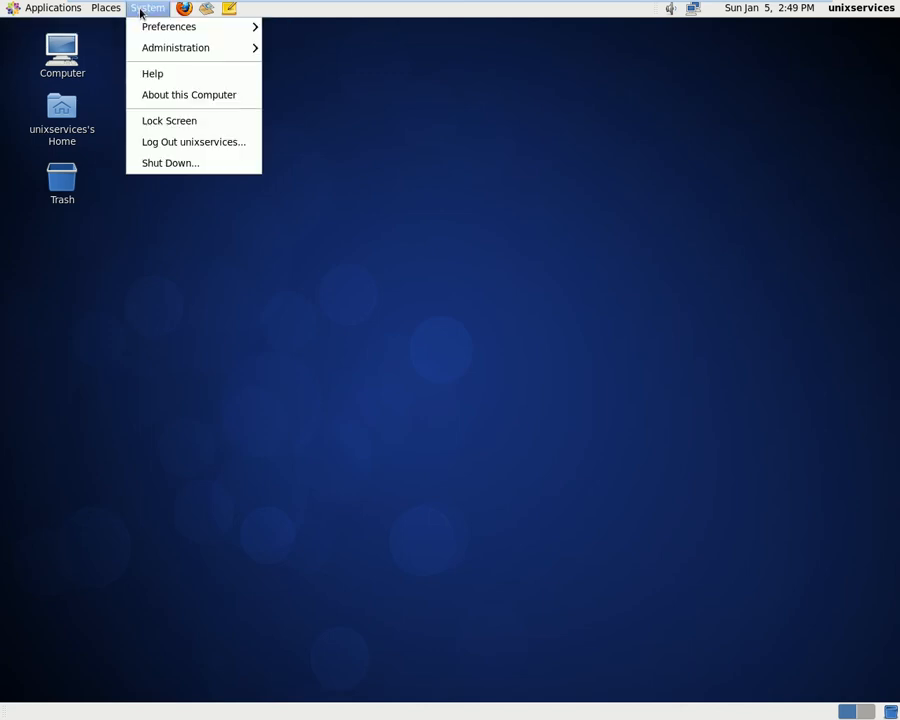
click(353, 374)
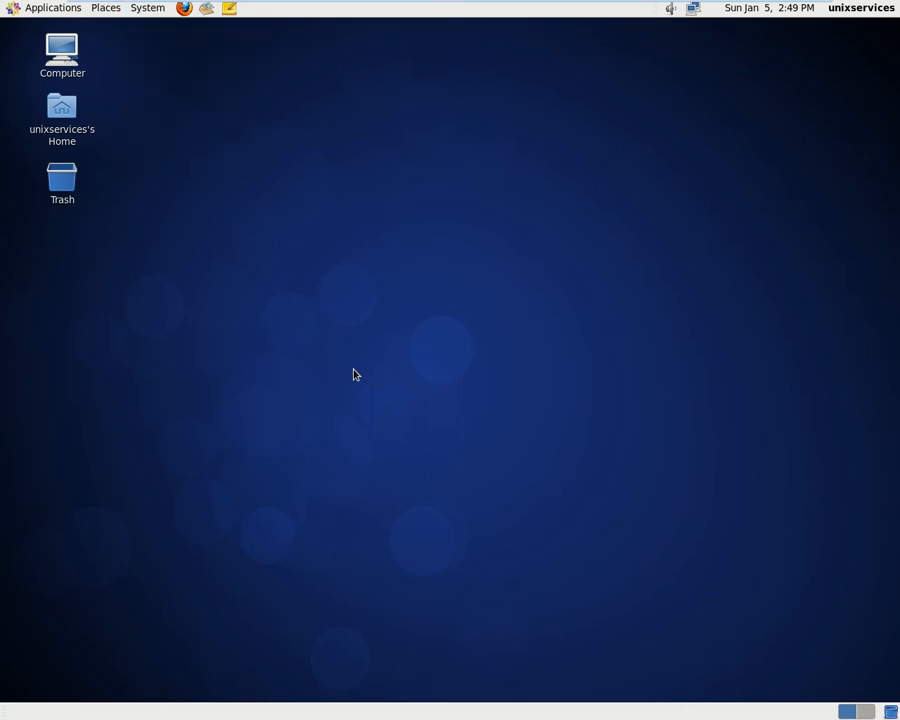
mouse_move(334, 314)
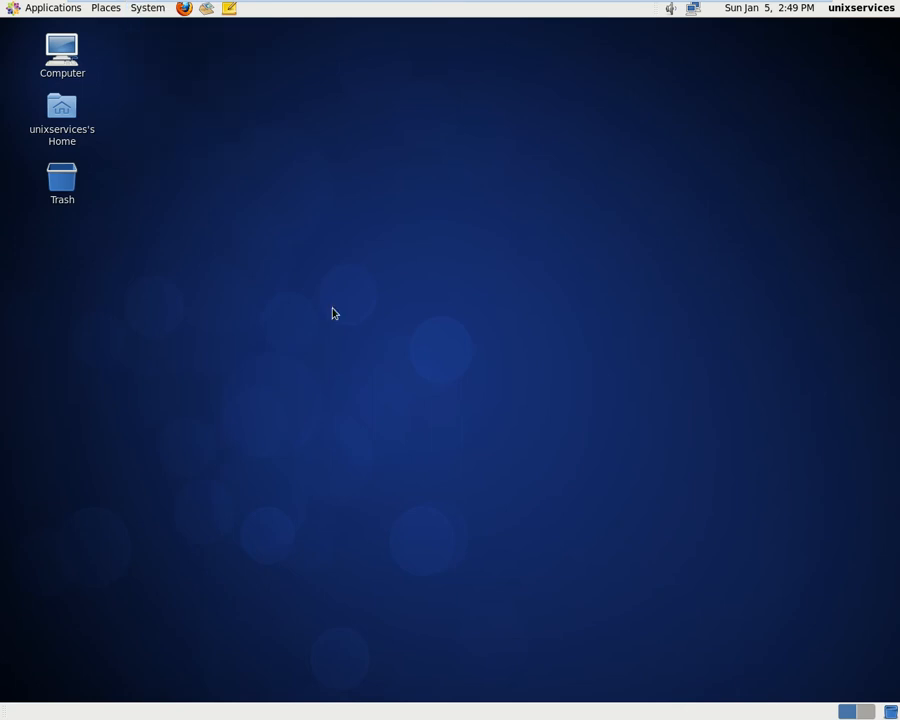
mouse_move(337, 163)
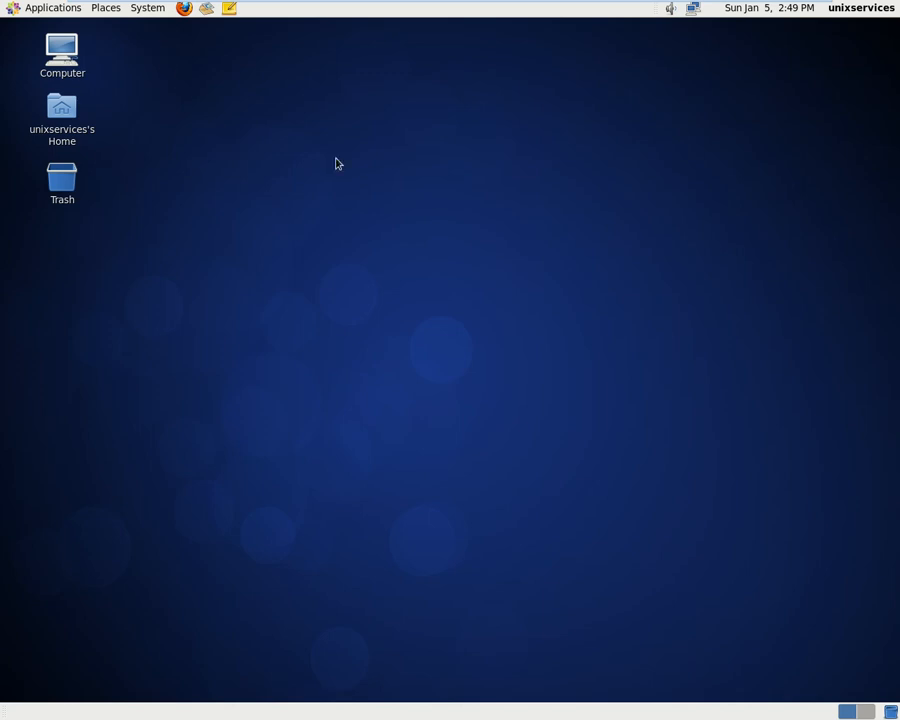
mouse_move(53, 8)
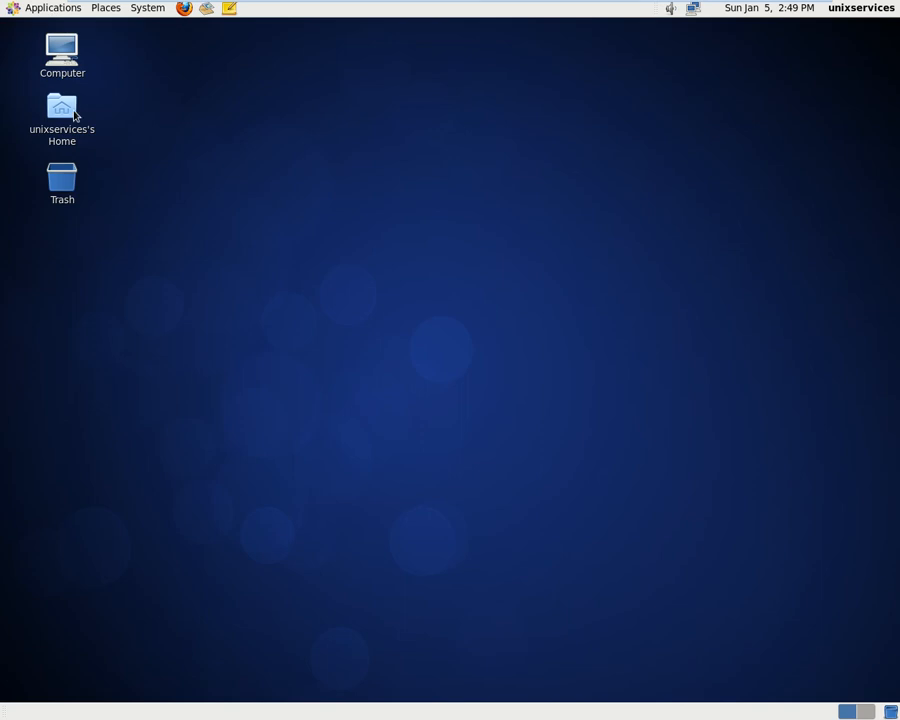
mouse_move(80, 141)
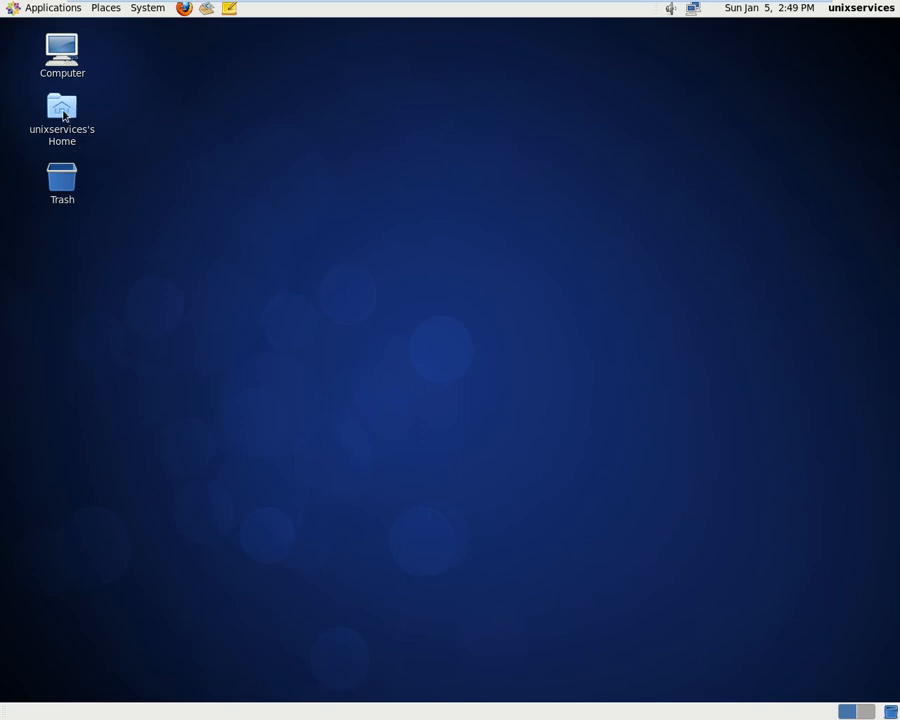
Open a terminal, then check the current directory with pwd and list the home folder with ls.
click(52, 8)
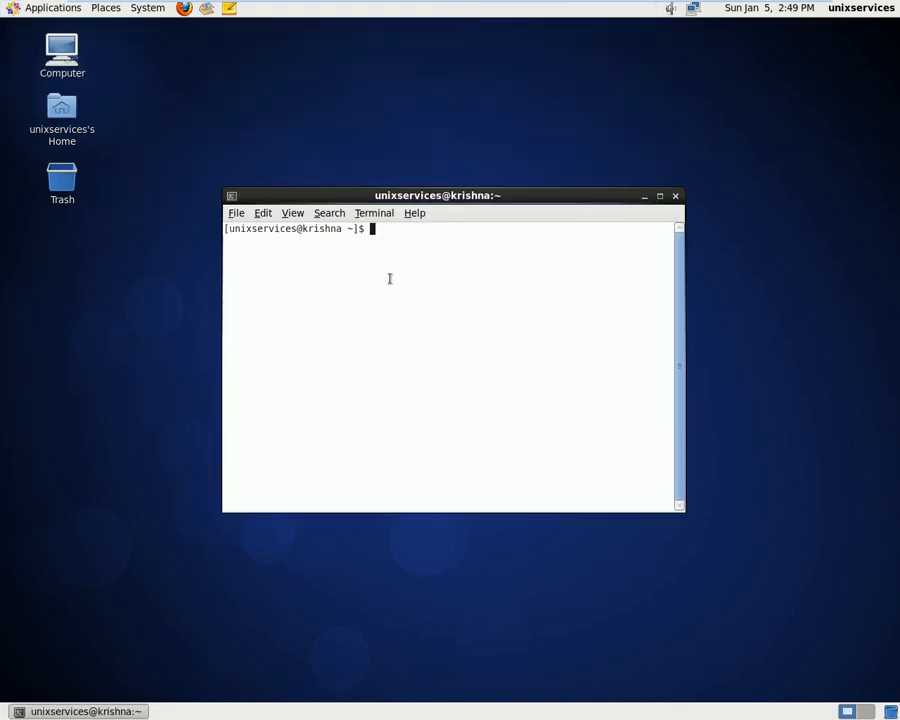
text(pwd)
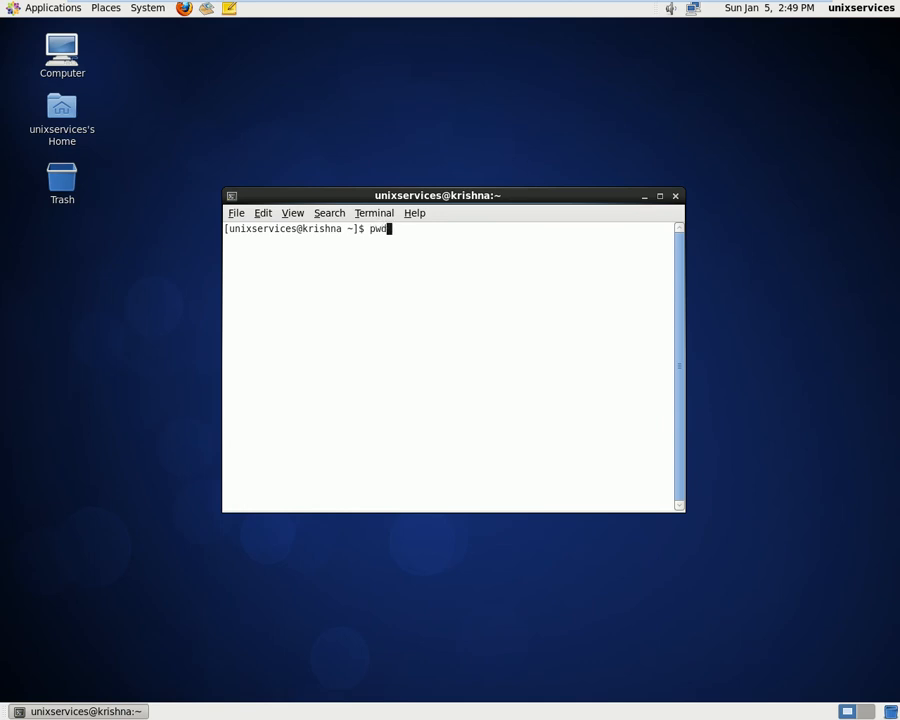
key(Return)
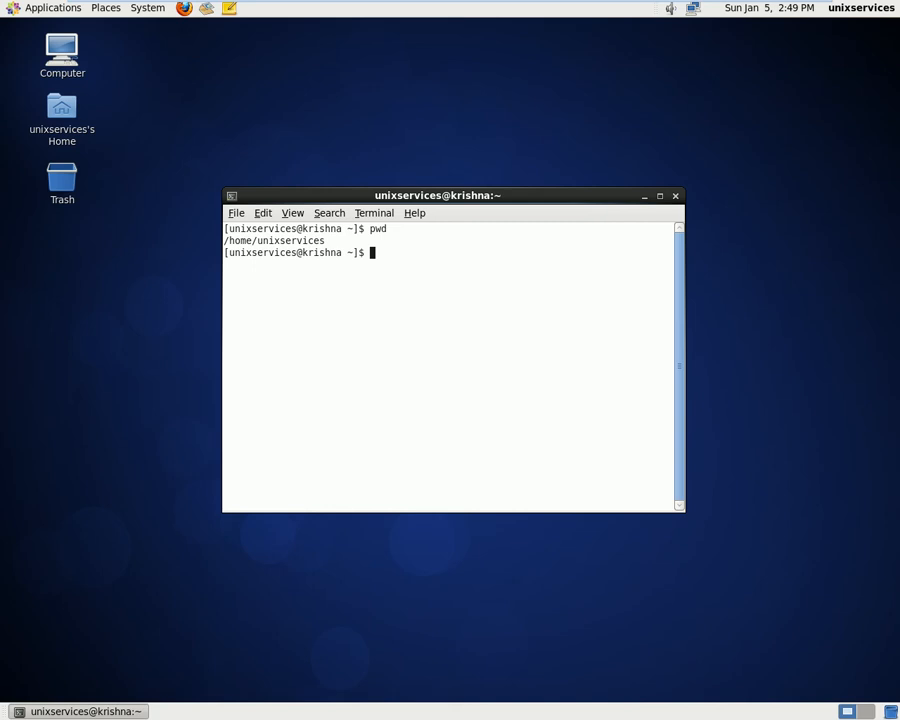
text(ls)
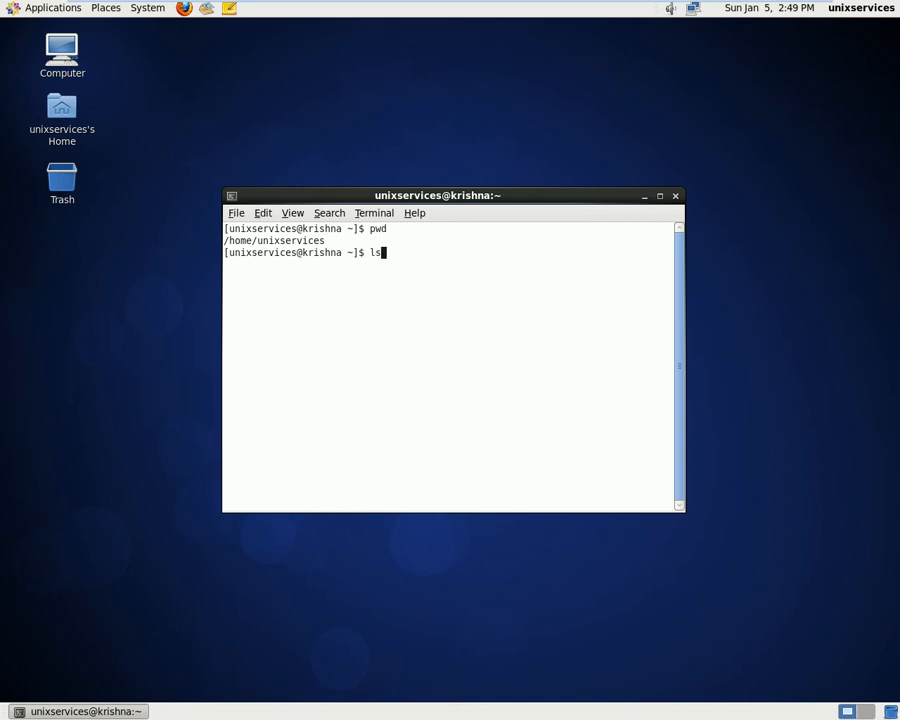
key(Return)
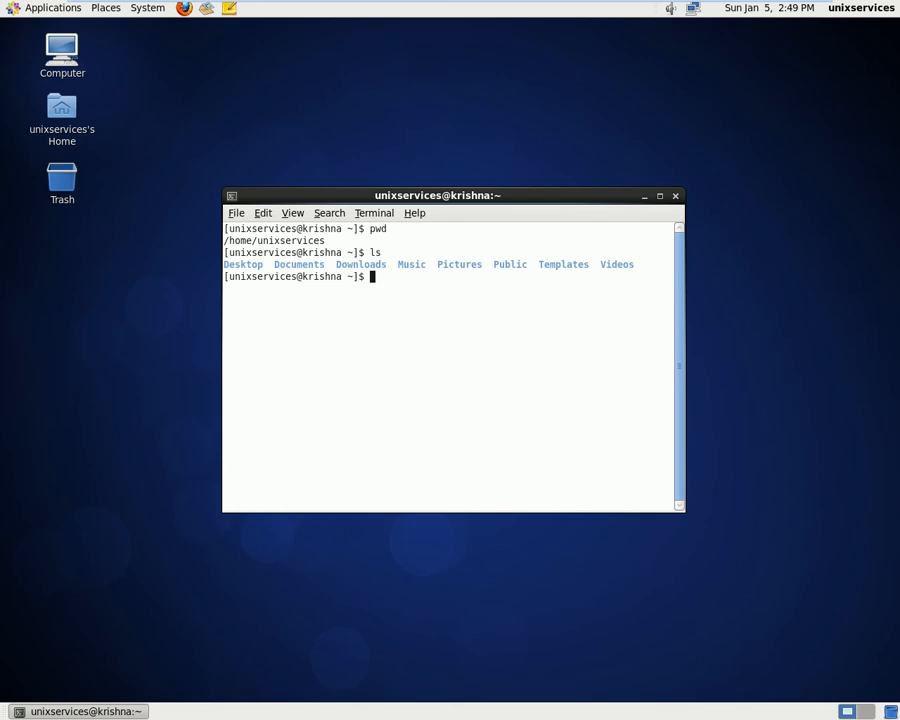
Start nano on a new file named testacl.txt.
text(nano)
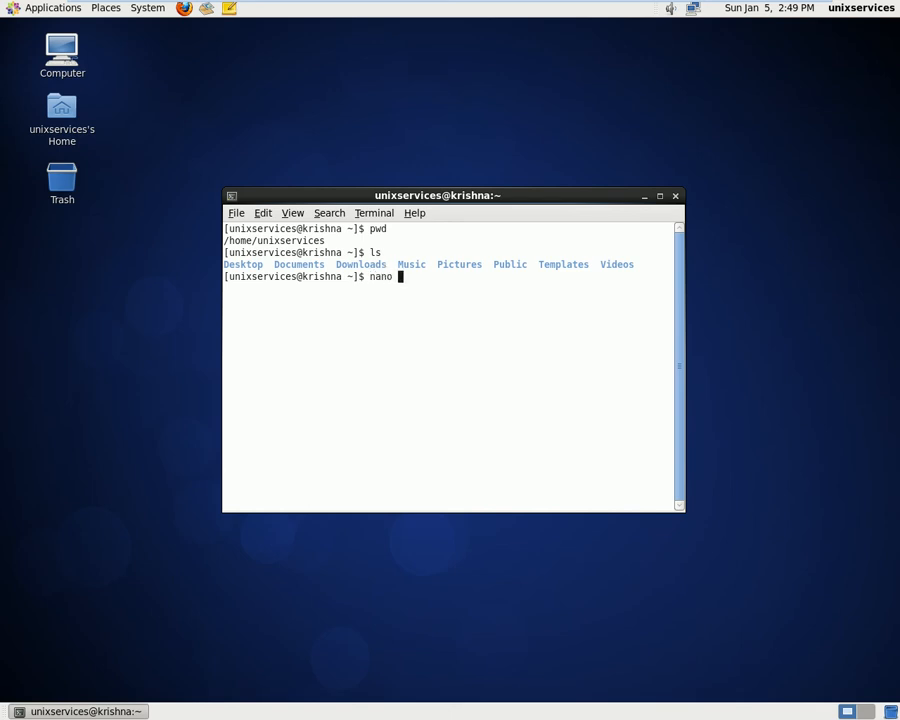
text(te)
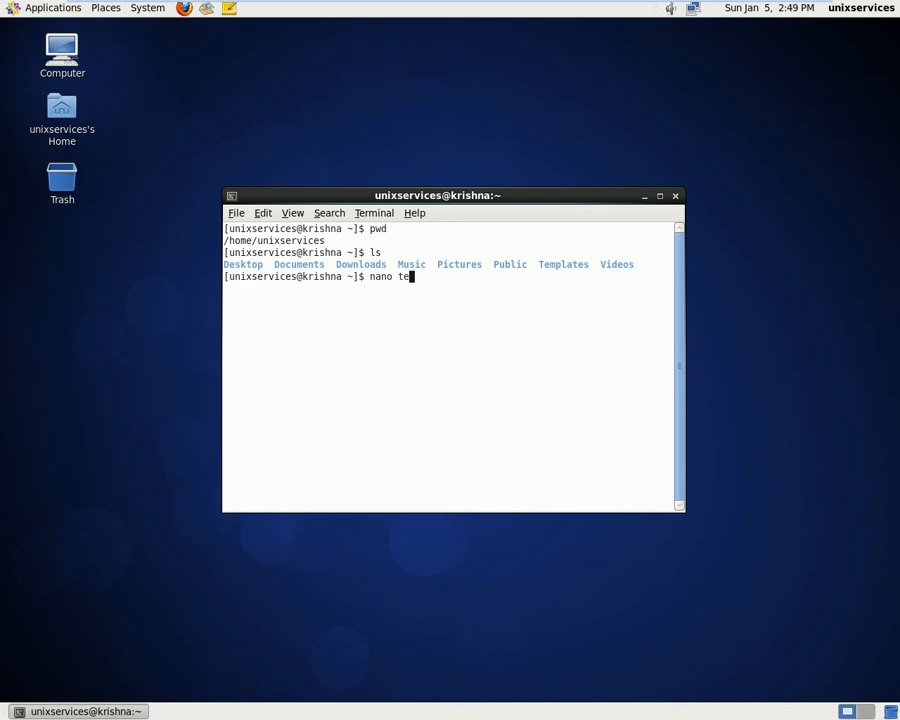
text(st)
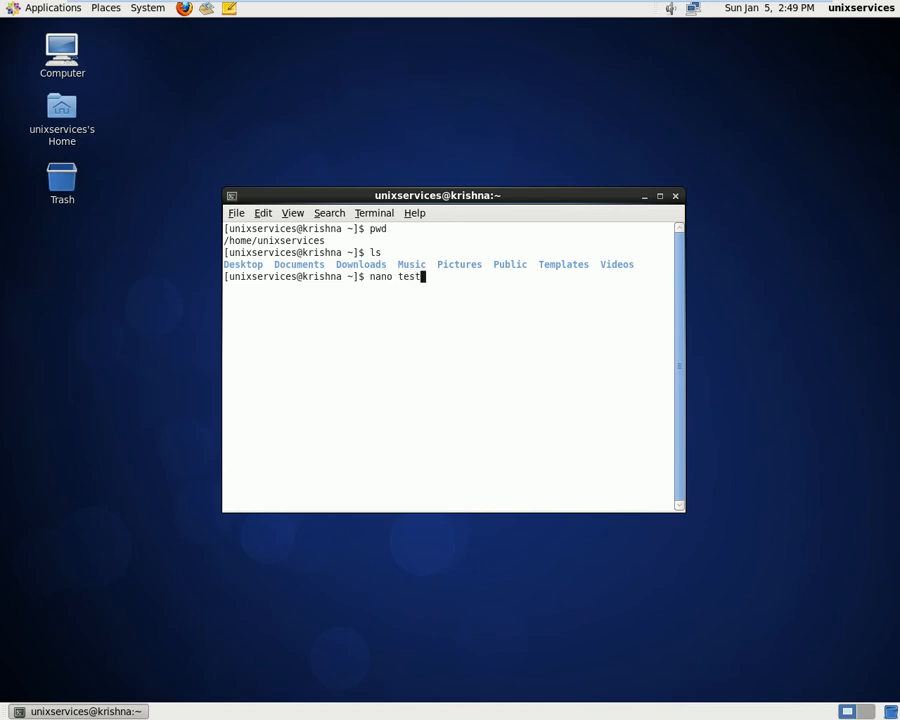
text(acl.)
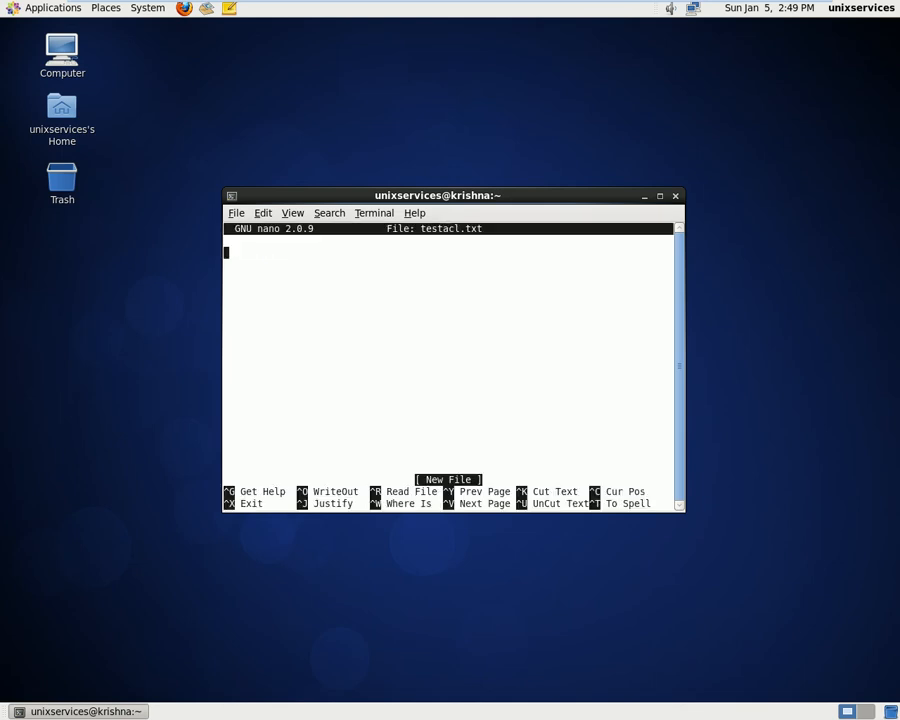
Write 'we are using acl permissions' into testacl.txt and save it with Ctrl+O.
text(we are)
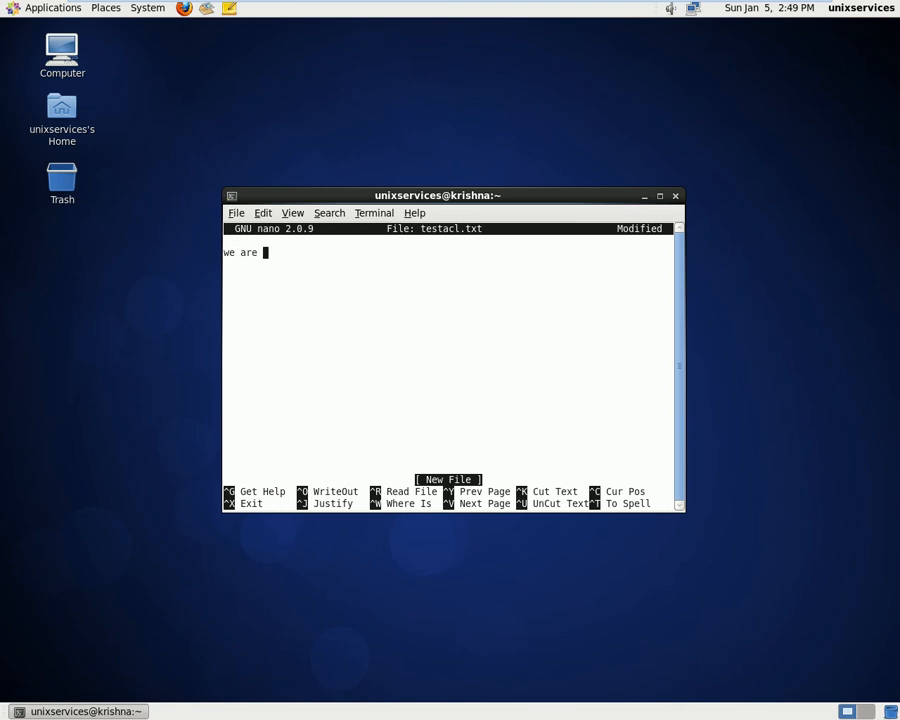
text(using)
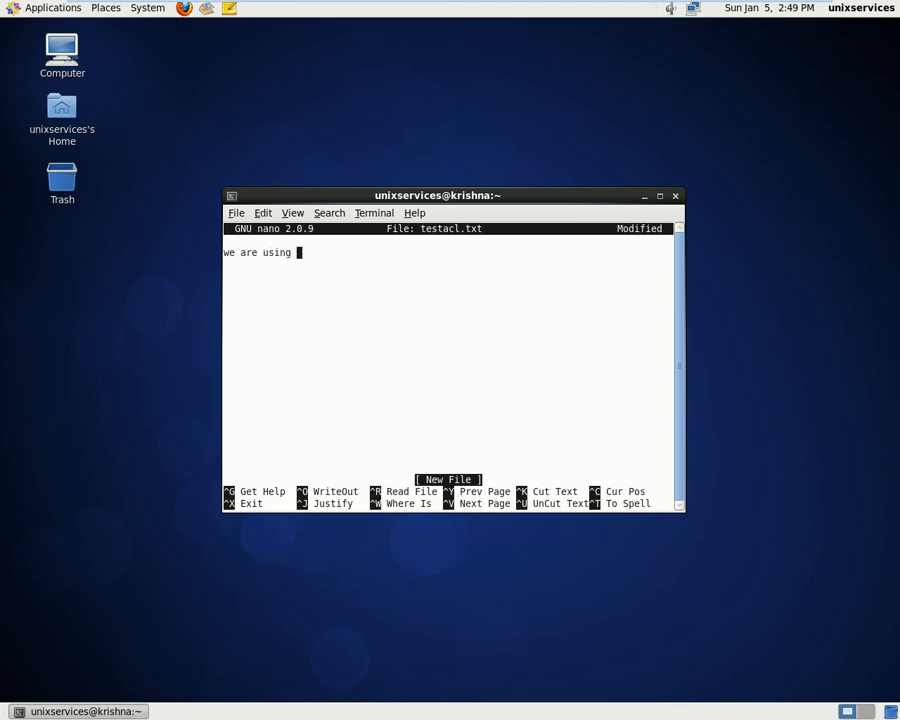
text(acl)
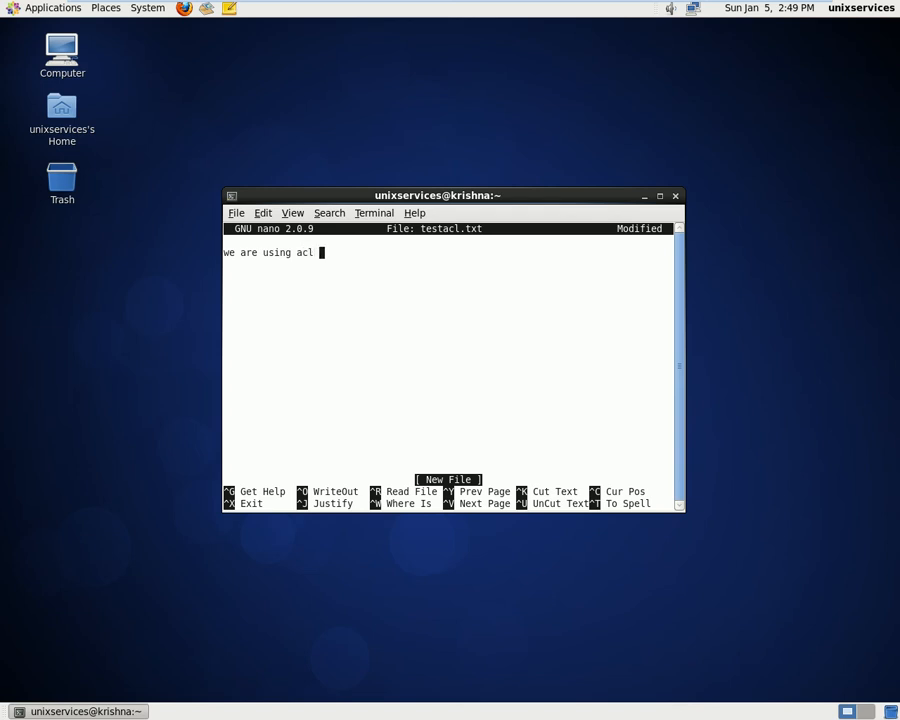
text(per)
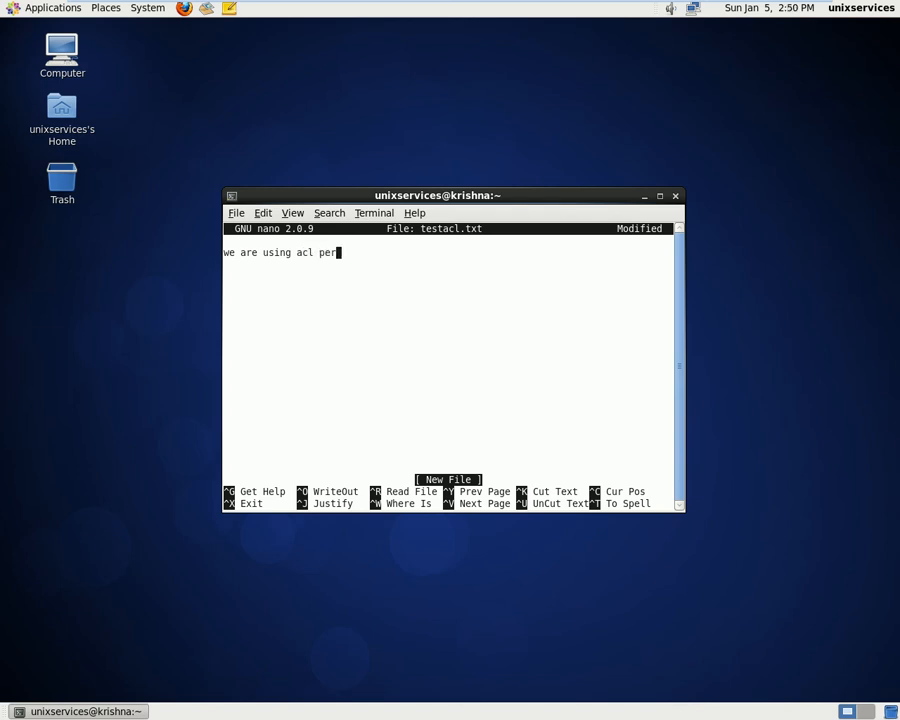
text(missions)
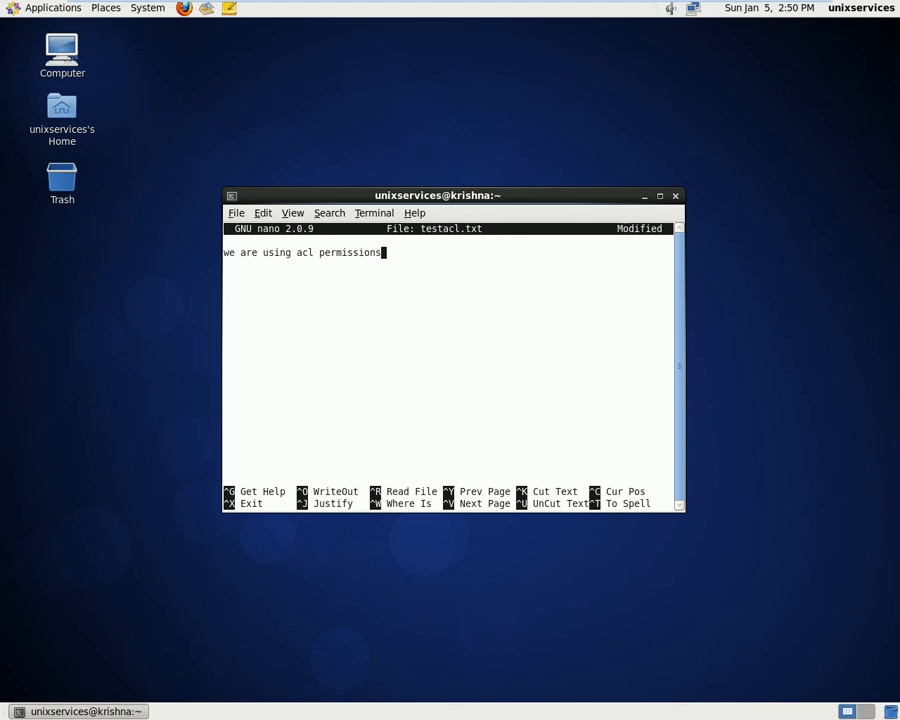
key(ctrl+o)
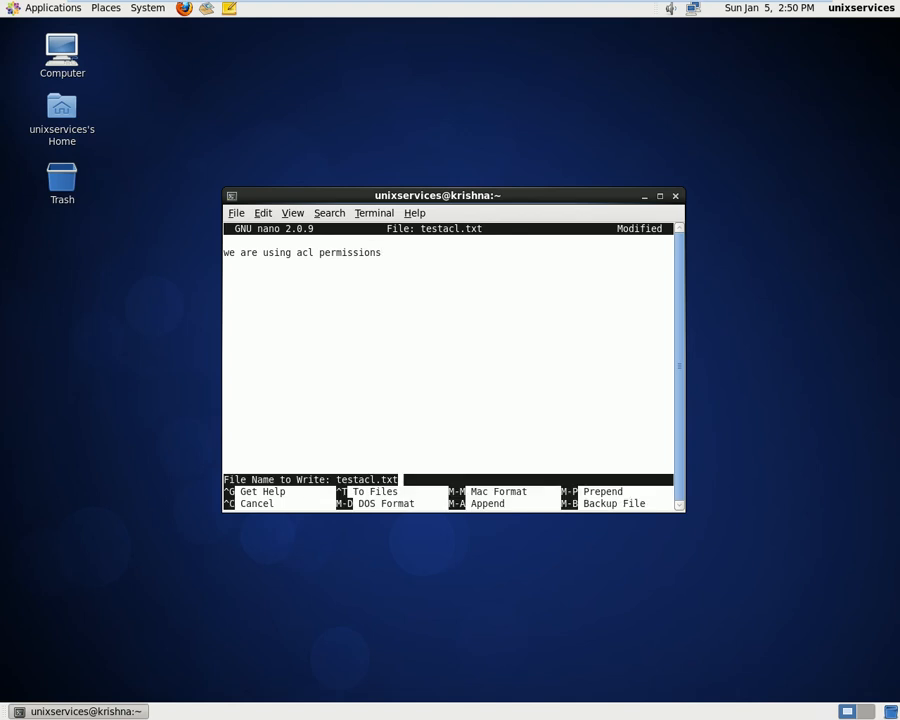
key(Return)
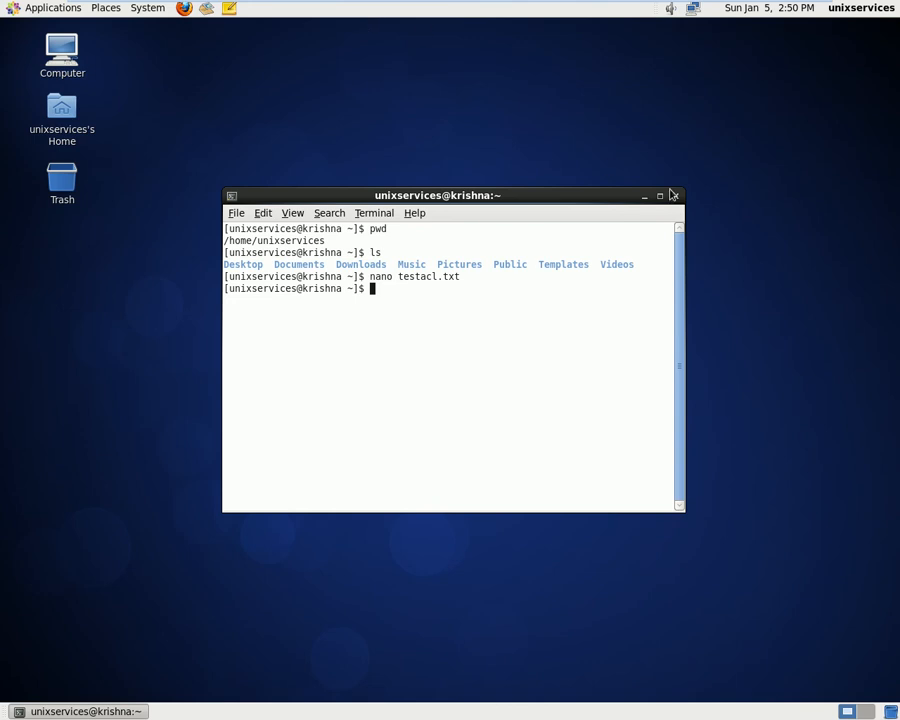
Close the terminal and log out of the unixservices session via System > Log Out.
click(674, 195)
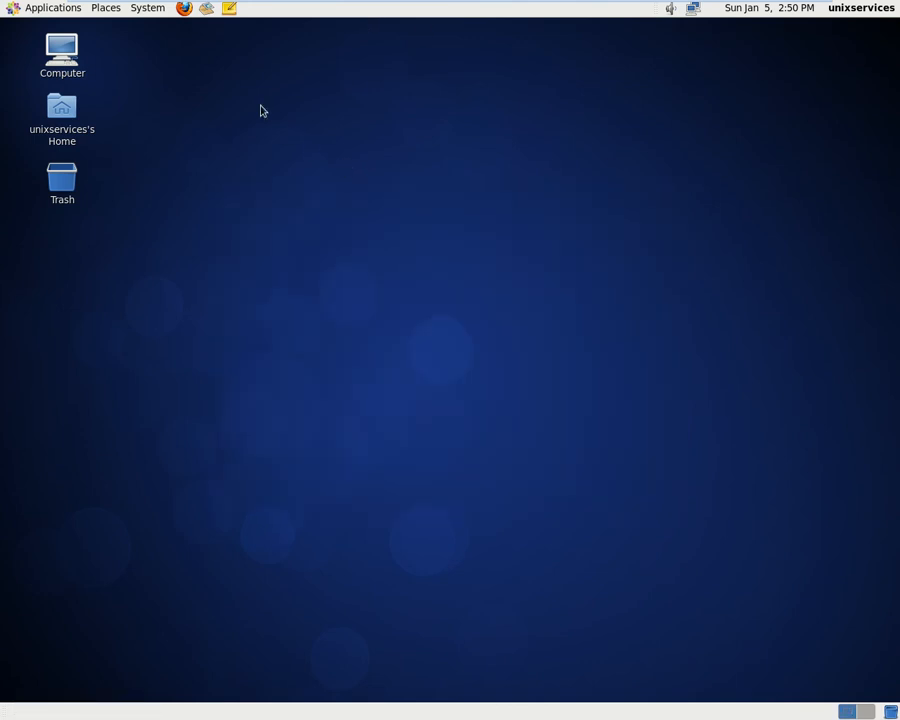
click(147, 8)
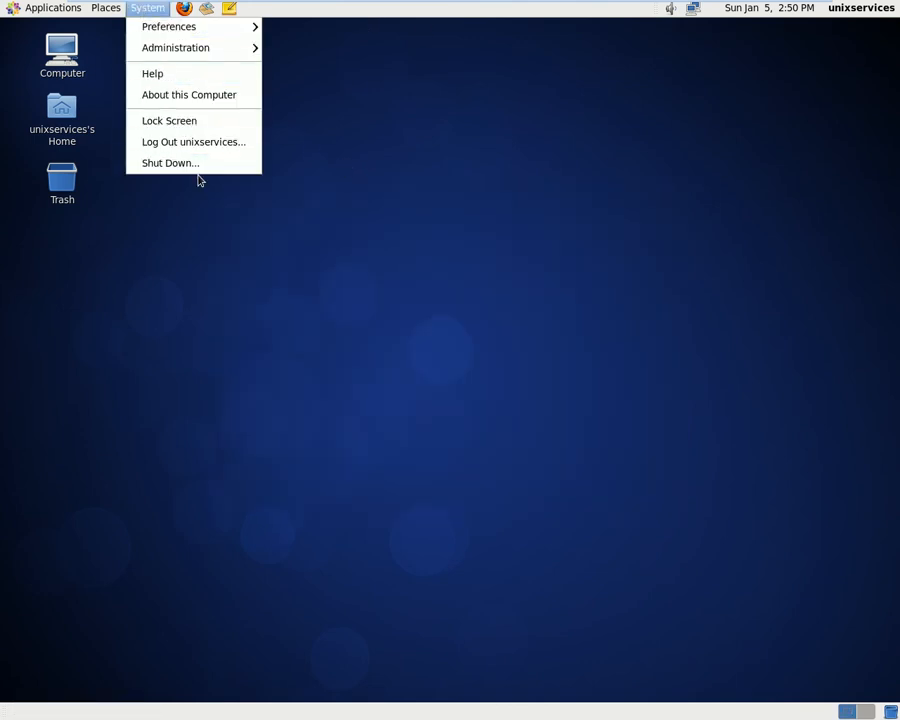
click(193, 141)
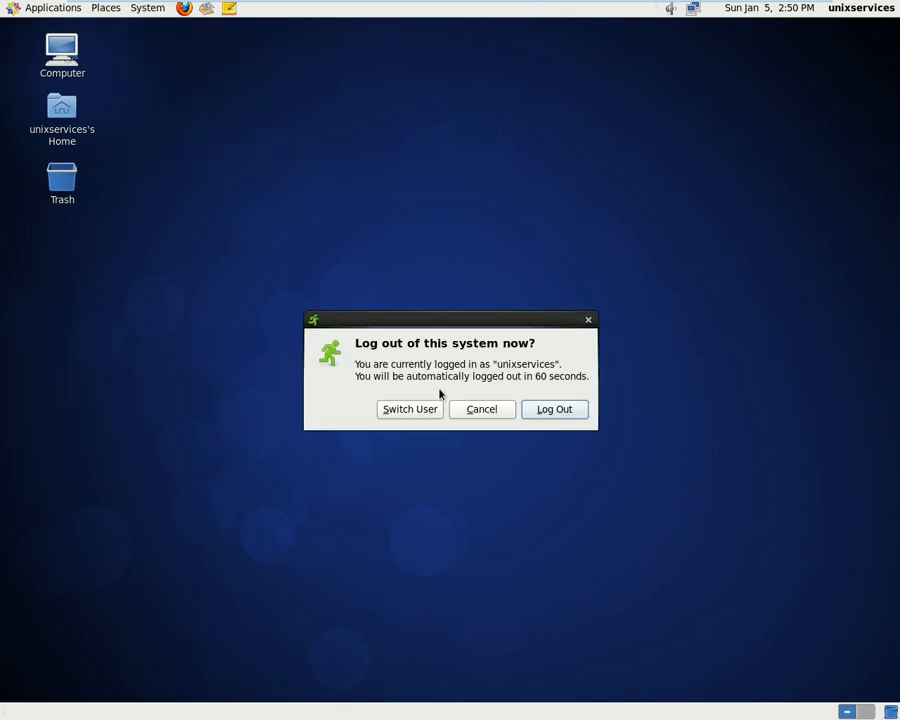
click(554, 409)
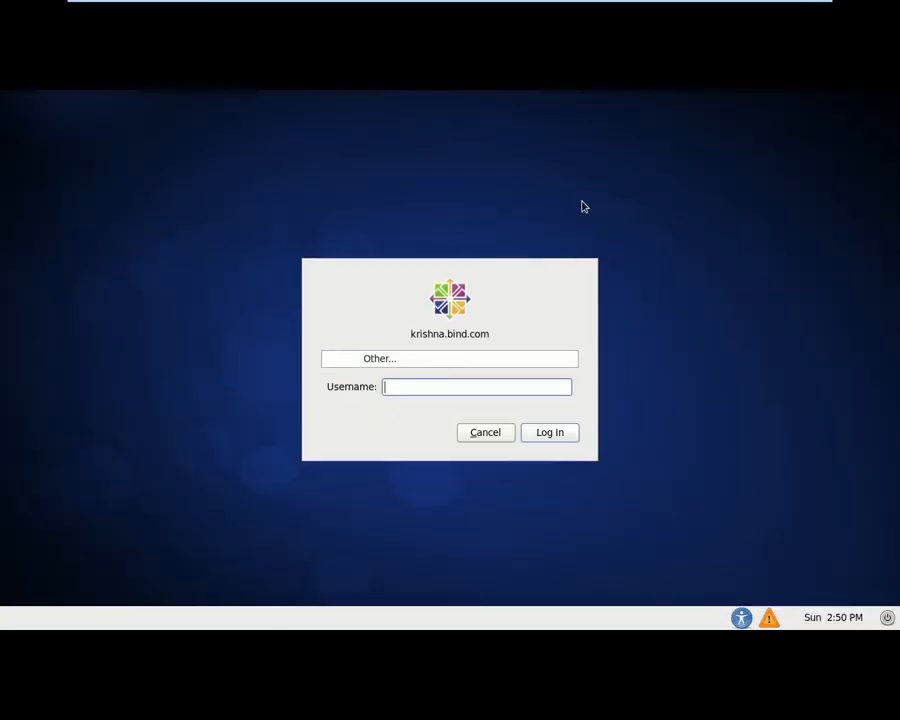
Log in to the CentOS desktop as krishna.
text(krishna)
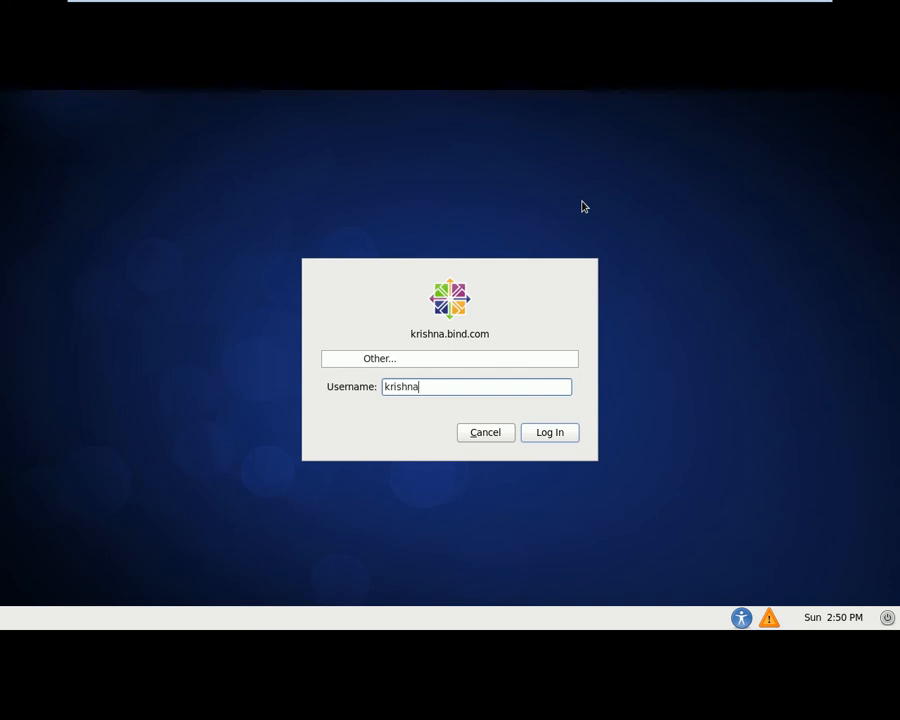
click(549, 432)
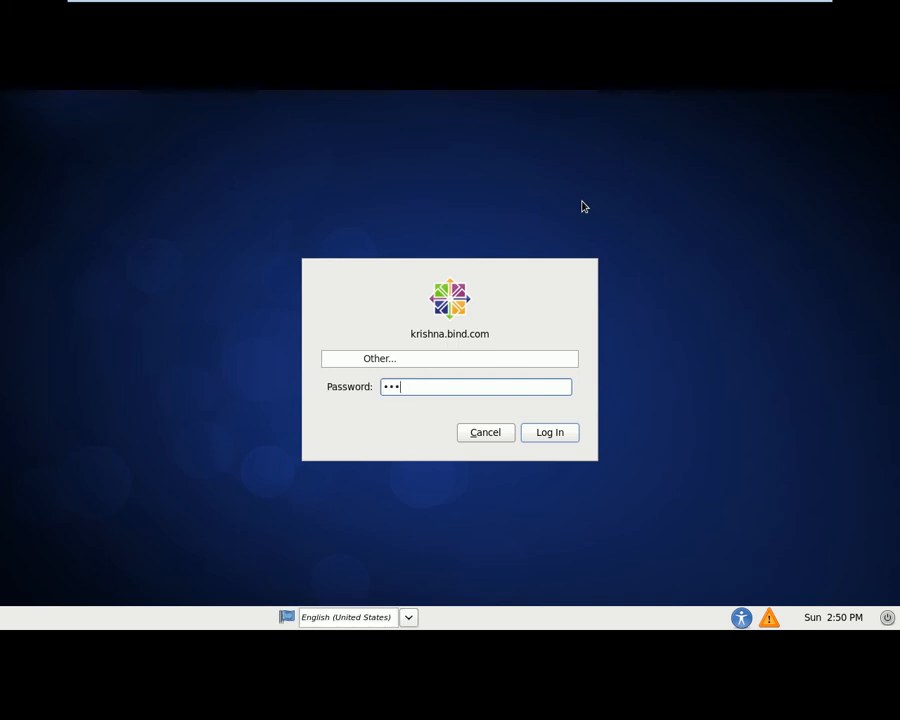
click(549, 432)
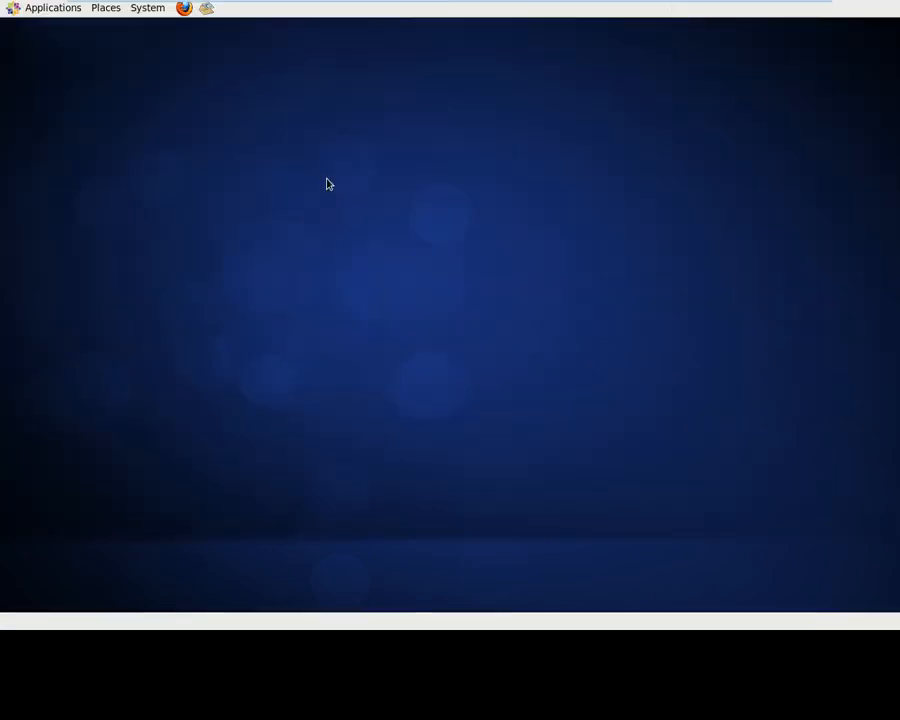
Open a terminal window, move it down, and maximize it.
click(53, 7)
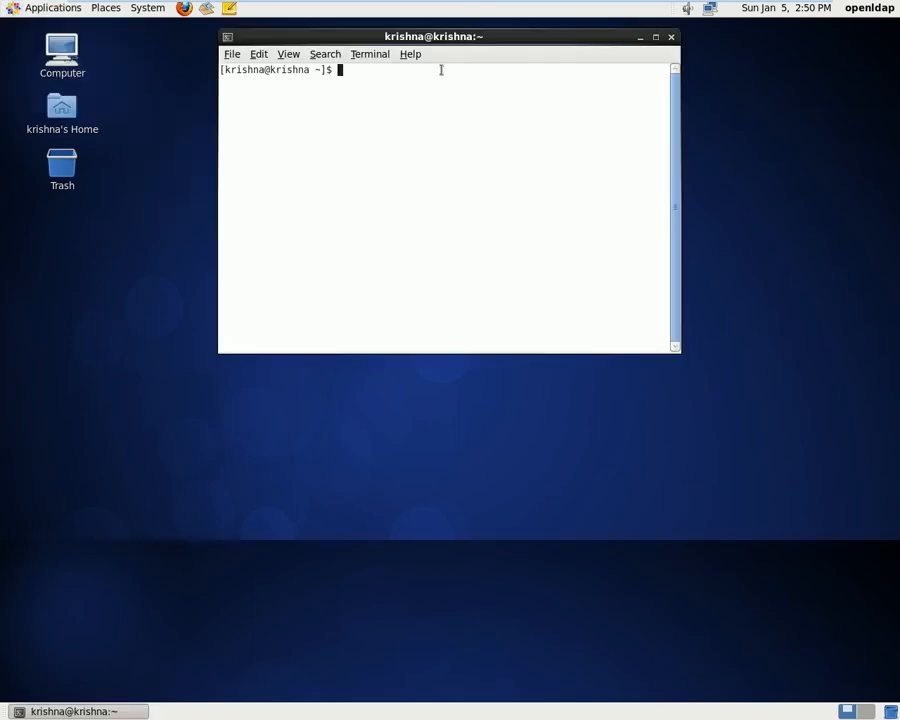
drag(433, 36, 405, 183)
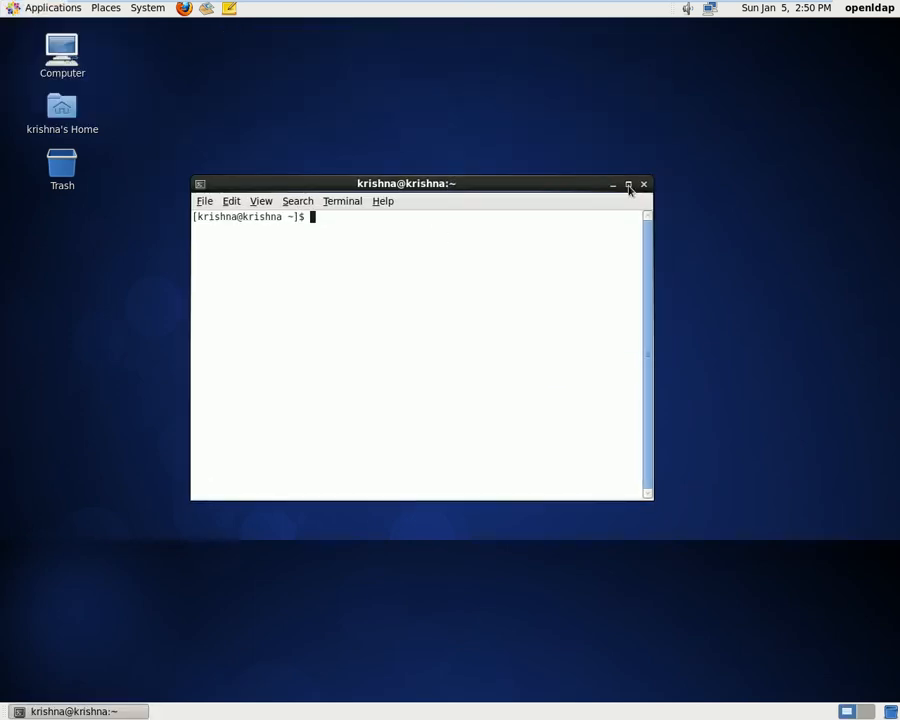
click(630, 184)
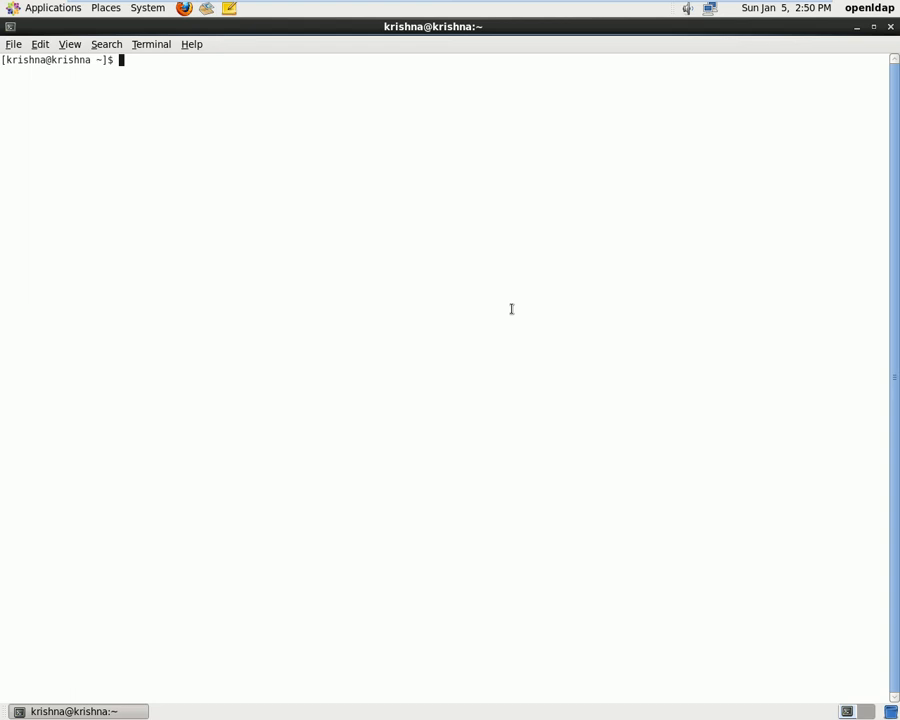
As krishna, try cd /home/unixservices/ and get Permission denied.
text(cd /)
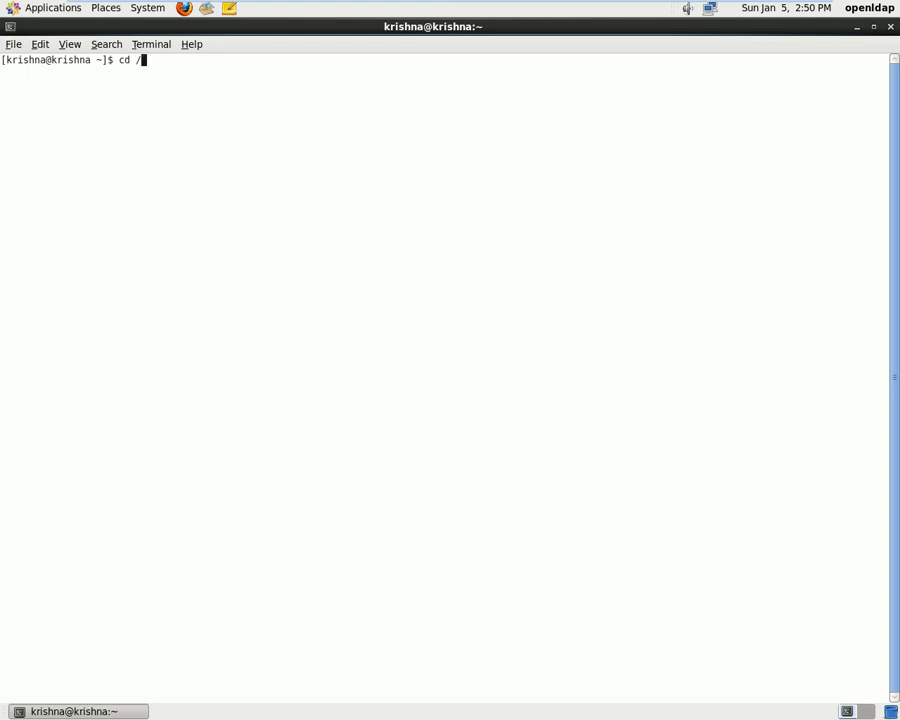
text(home/)
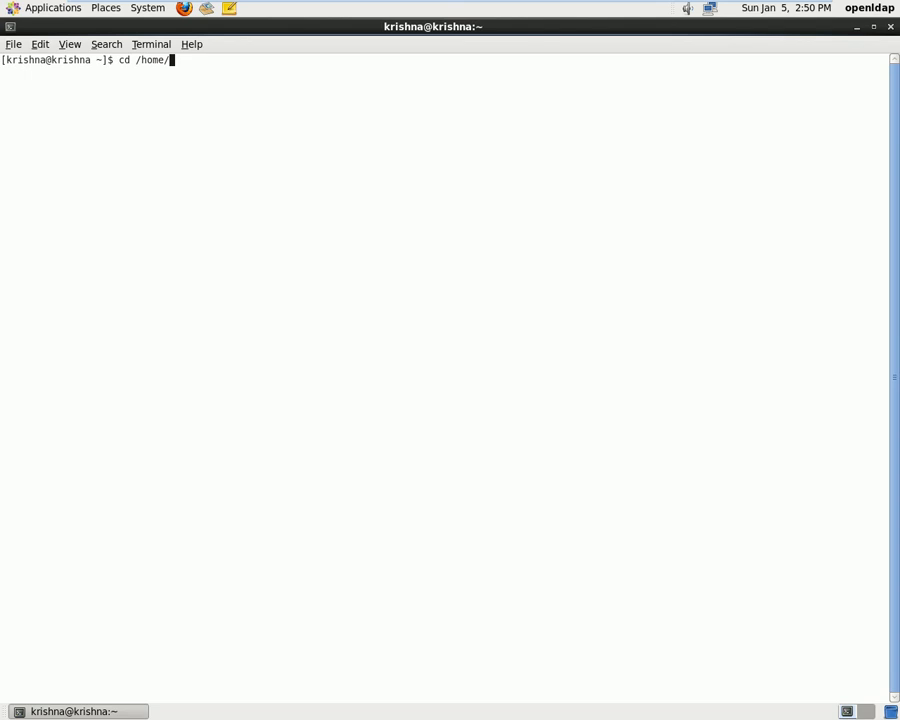
text(unixservices/)
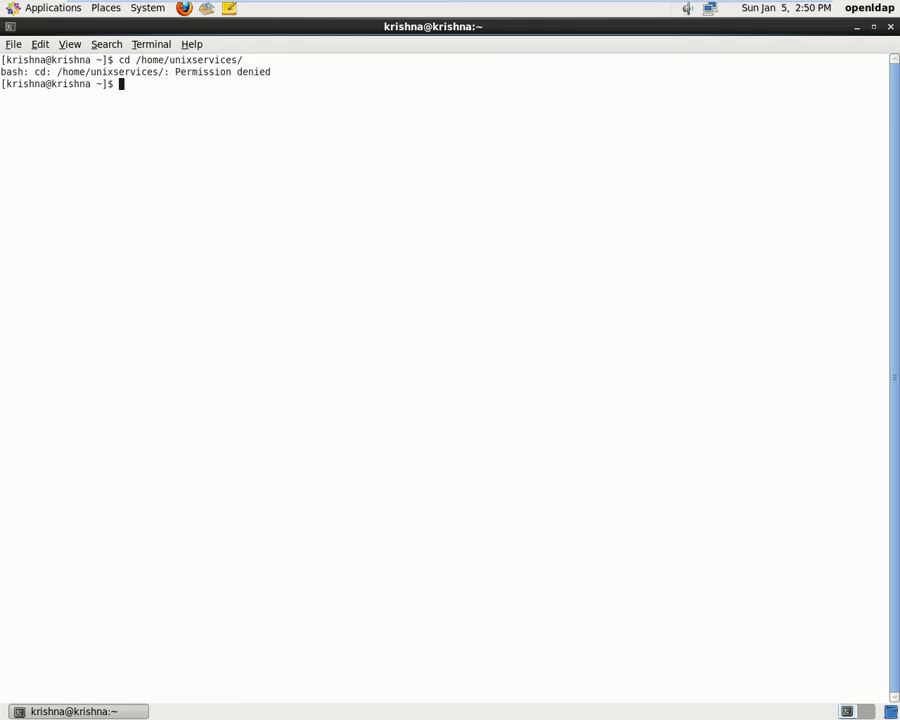
mouse_move(256, 112)
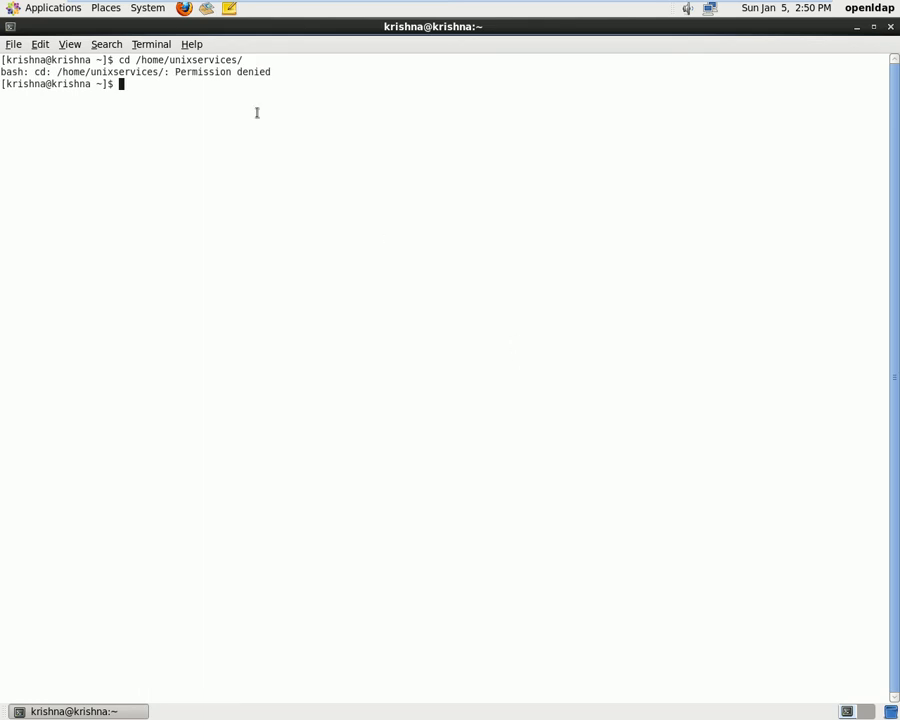
double_click(199, 71)
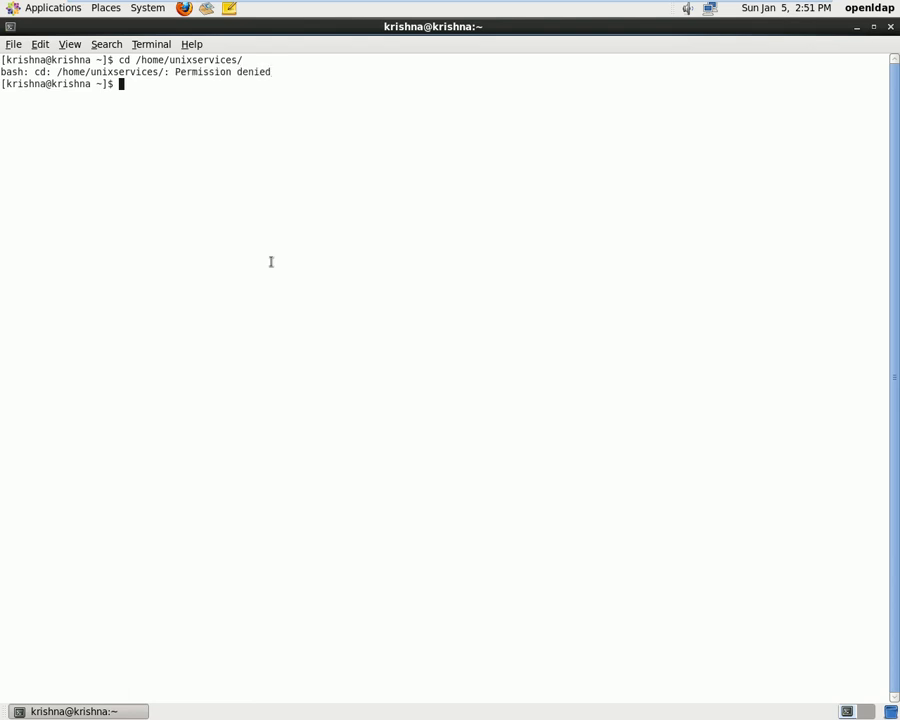
text(cd /home/unixservices/)
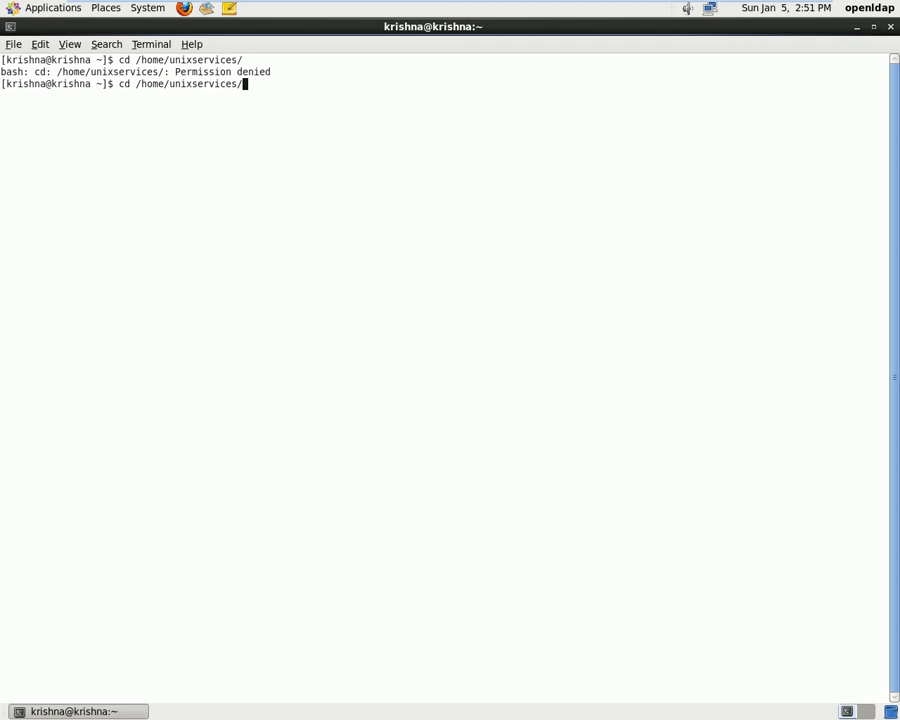
Try entering testacl.txt under /home/unixservices, see Permission denied, then clear the screen.
text(tec)
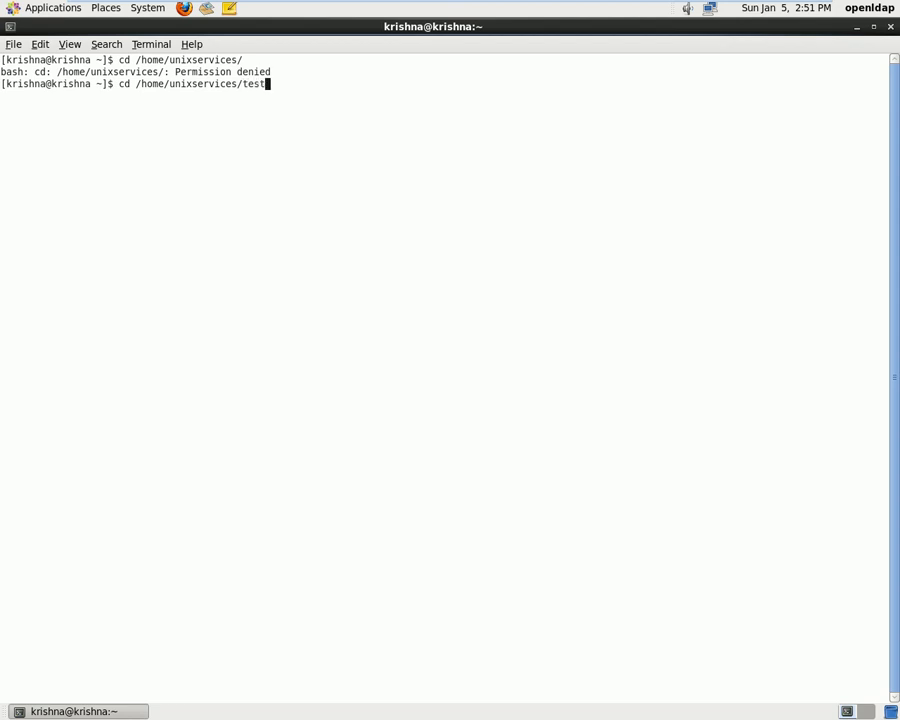
text(cl)
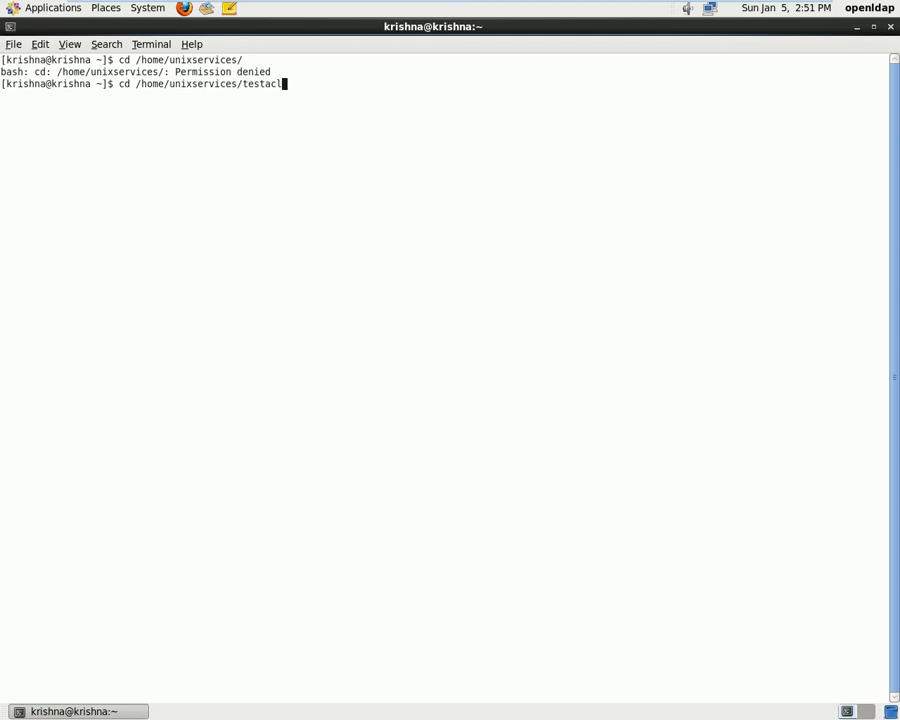
text(.txt)
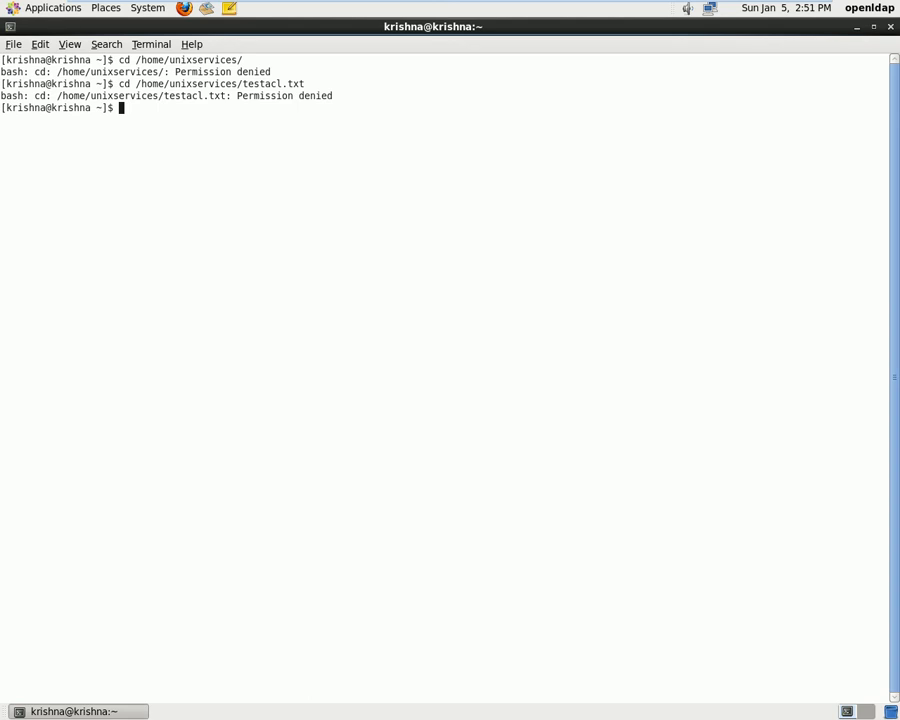
text(clear)
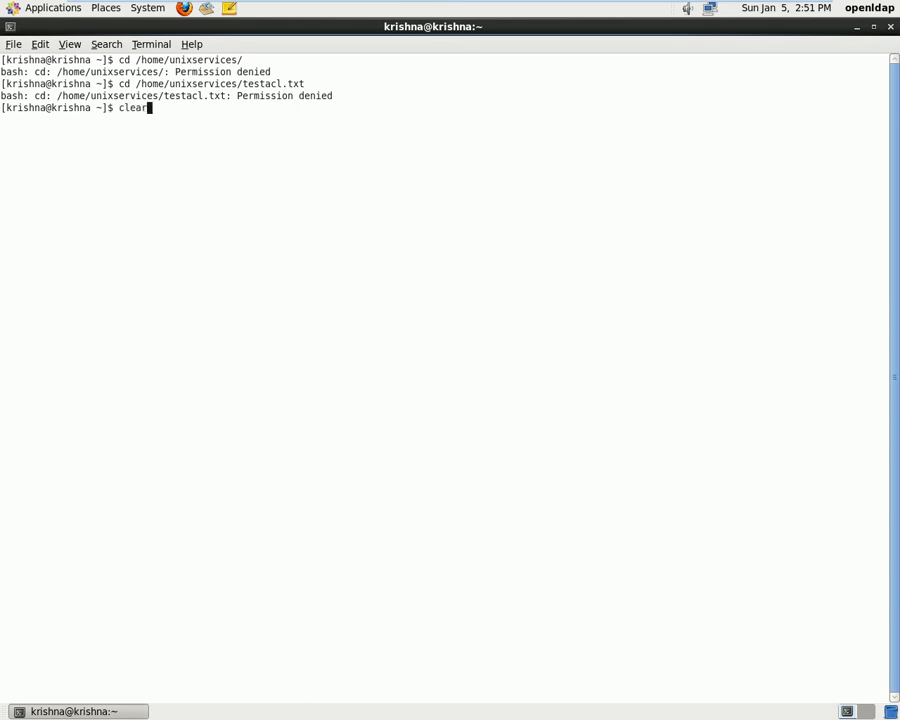
key(Return)
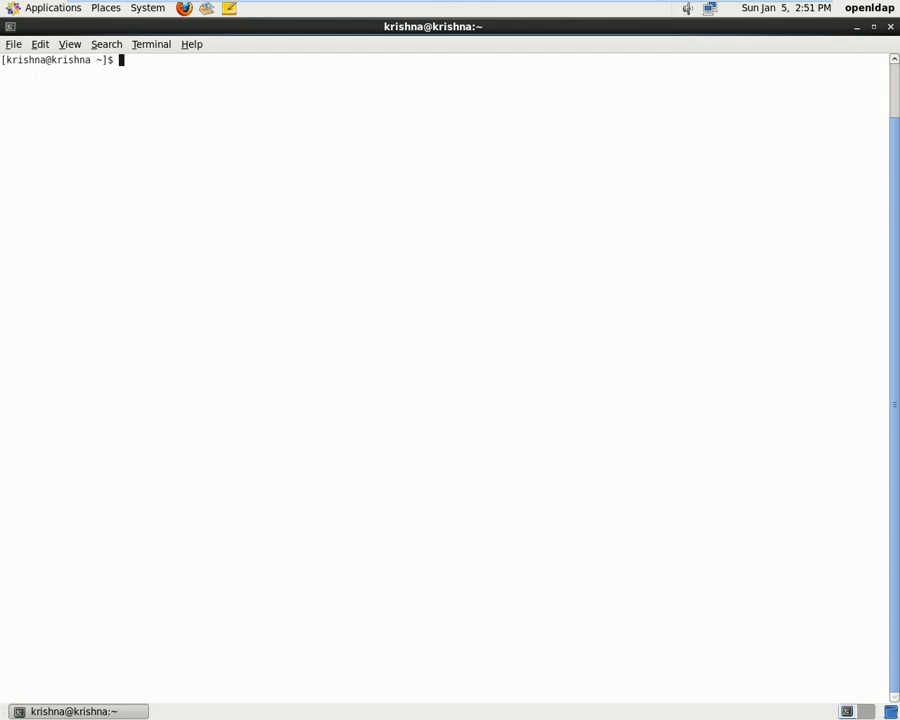
Become root with su - and show the getfacl listing for /home/unixservices.
text(su -)
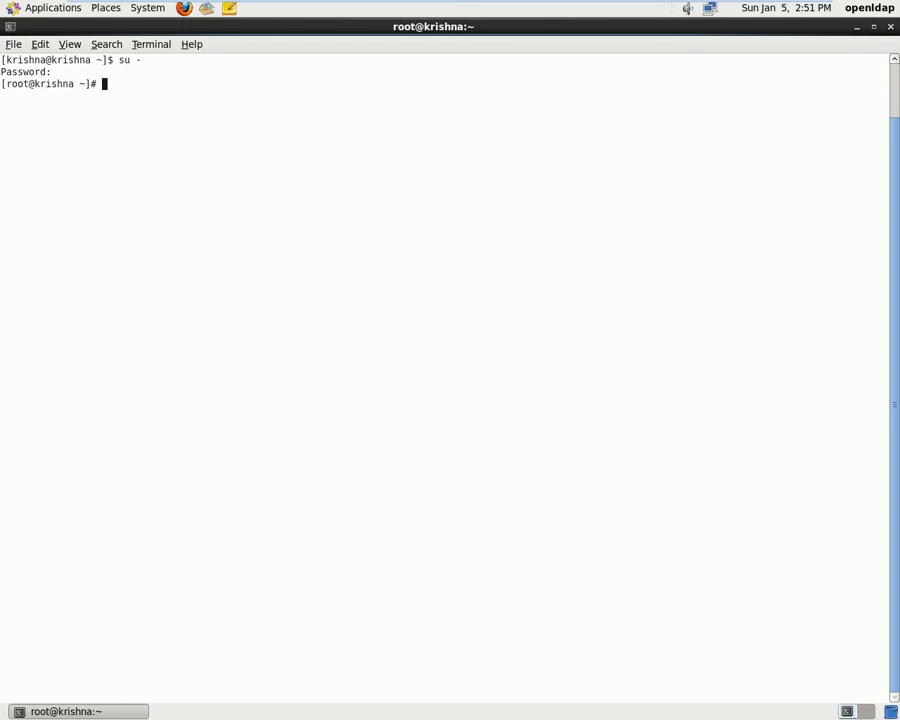
text(ge)
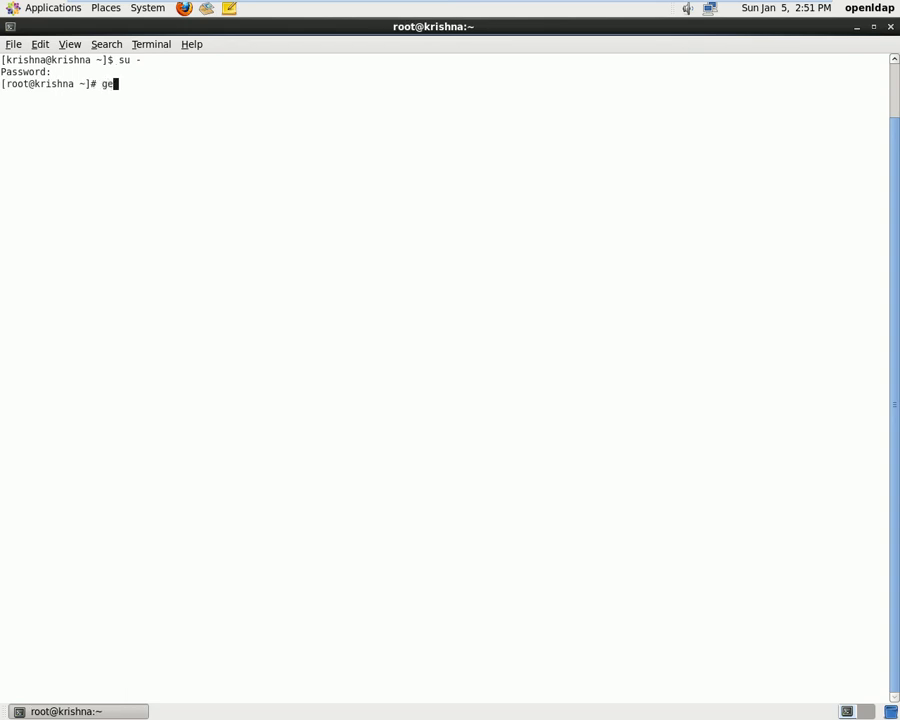
text(tfacl)
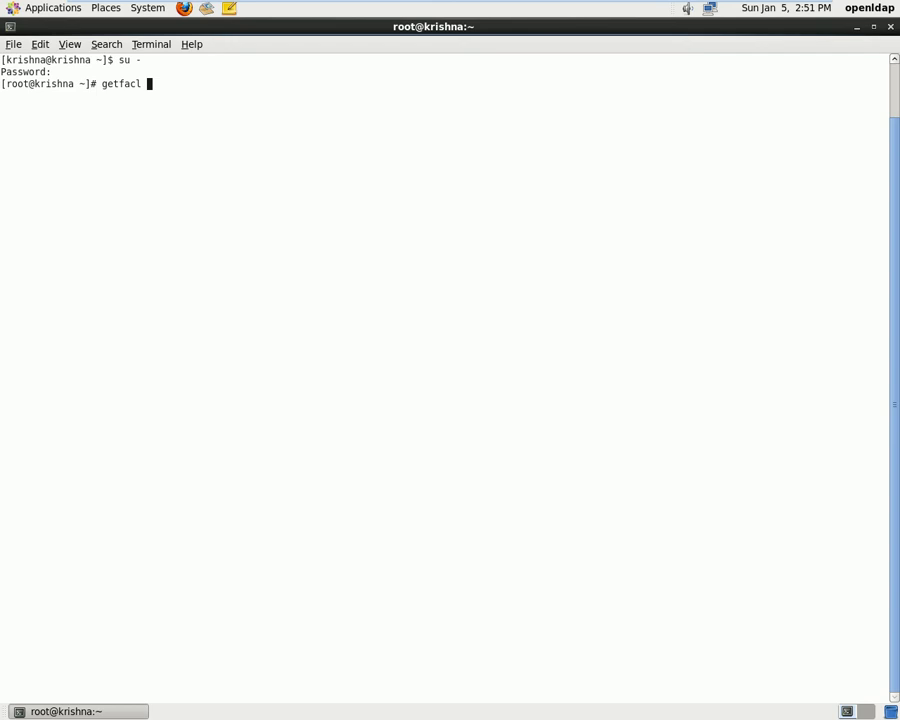
text(/hom)
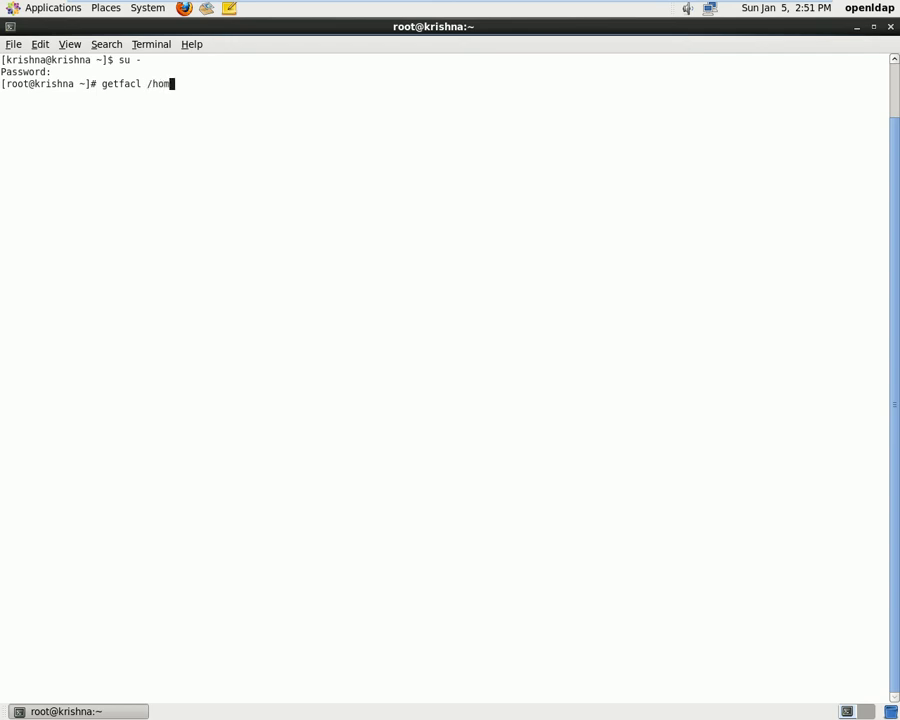
text(e/)
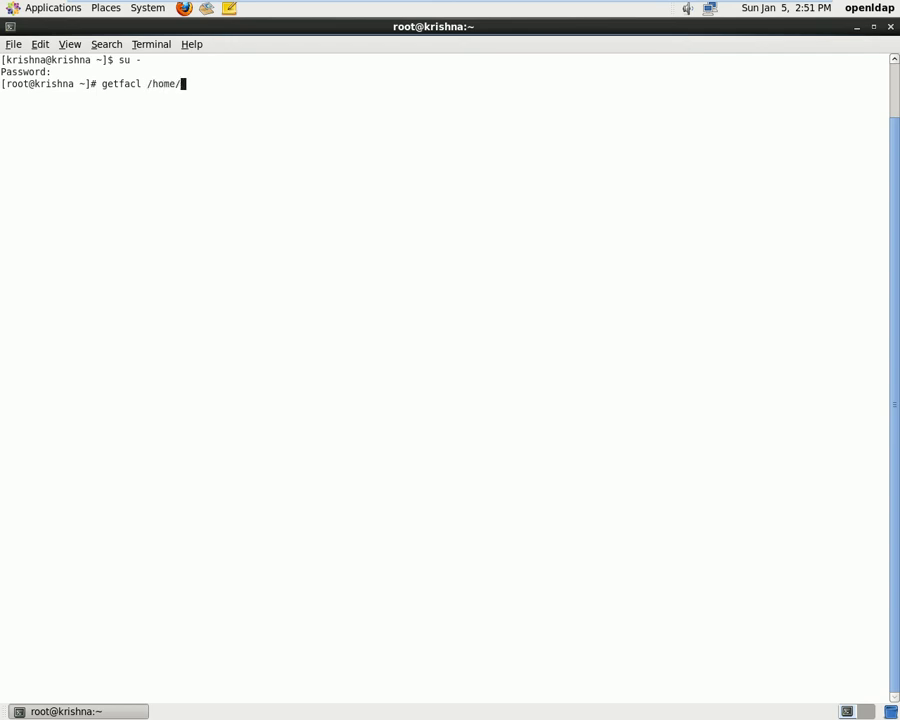
text(unix)
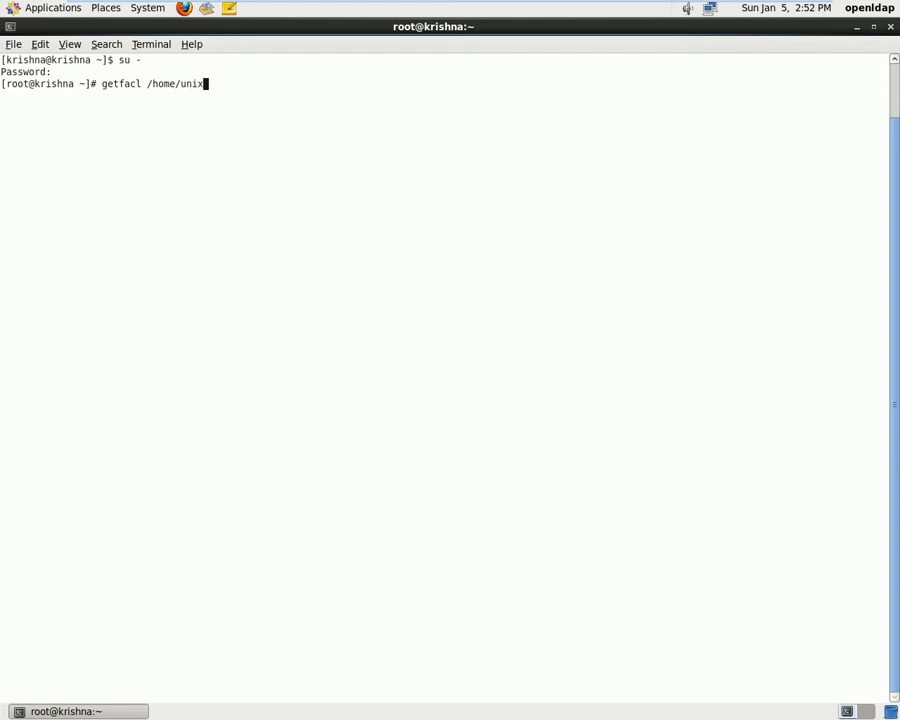
text(service)
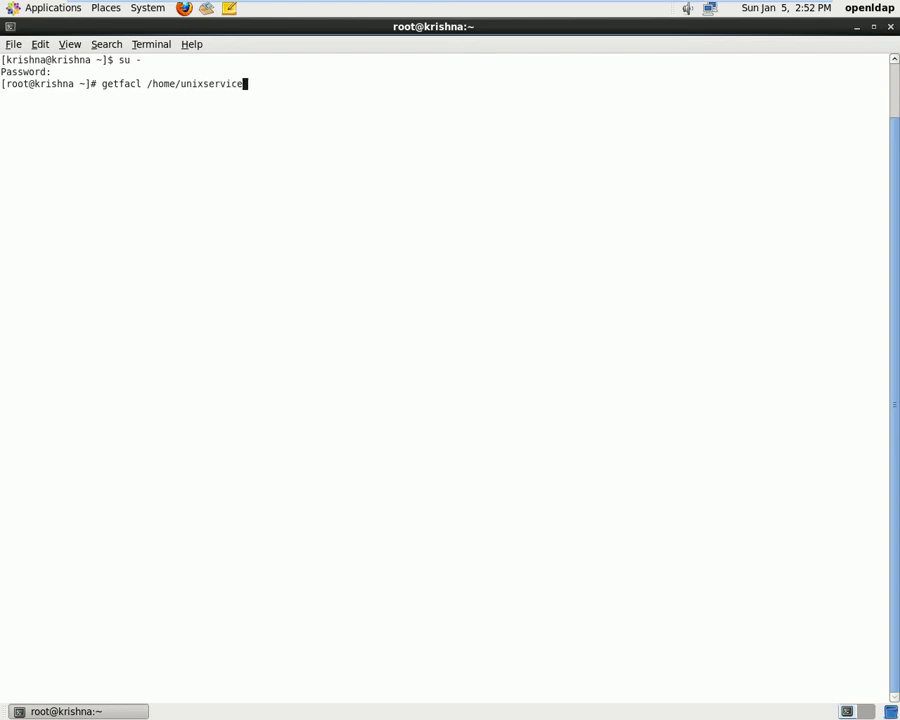
key(Return)
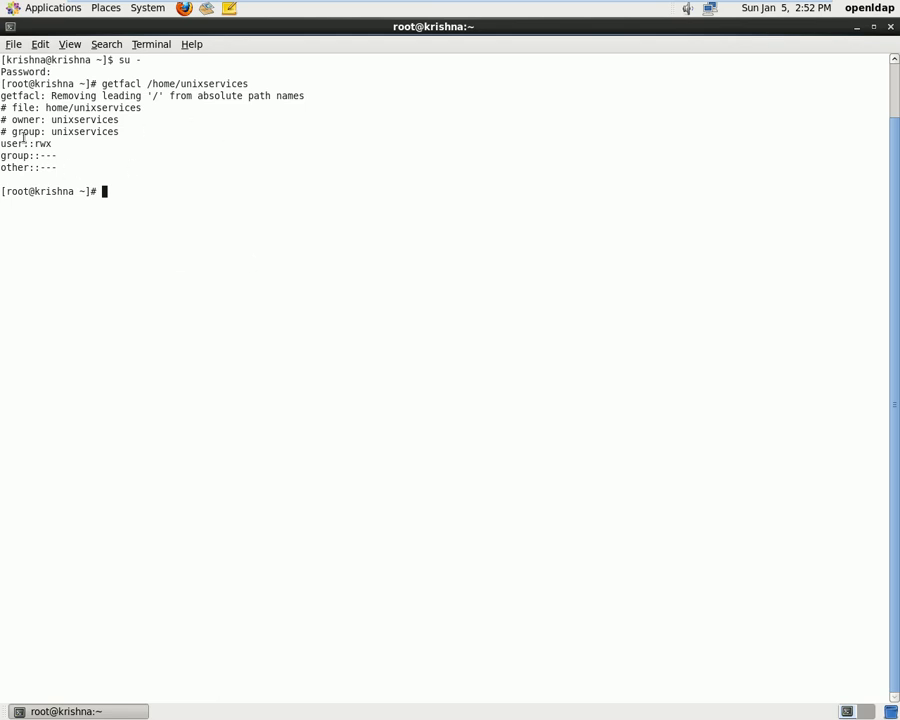
double_click(11, 143)
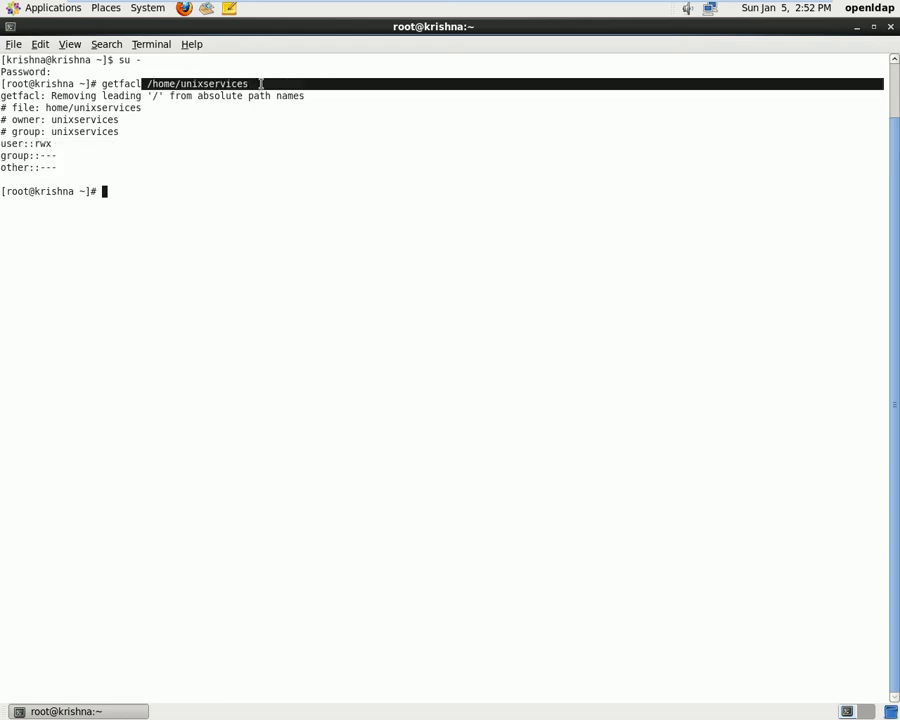
mouse_move(232, 362)
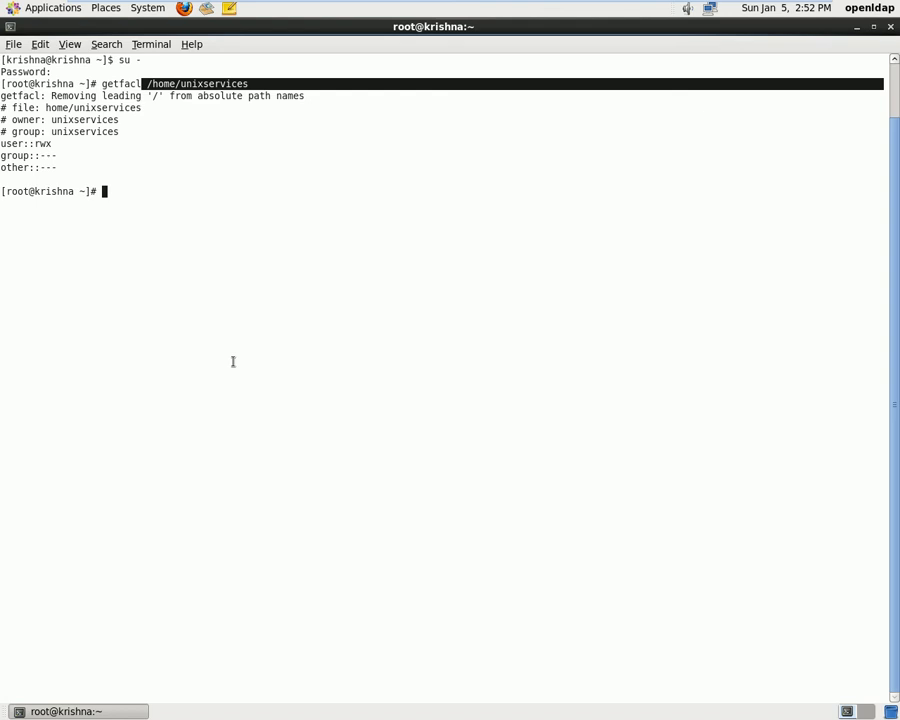
text(se)
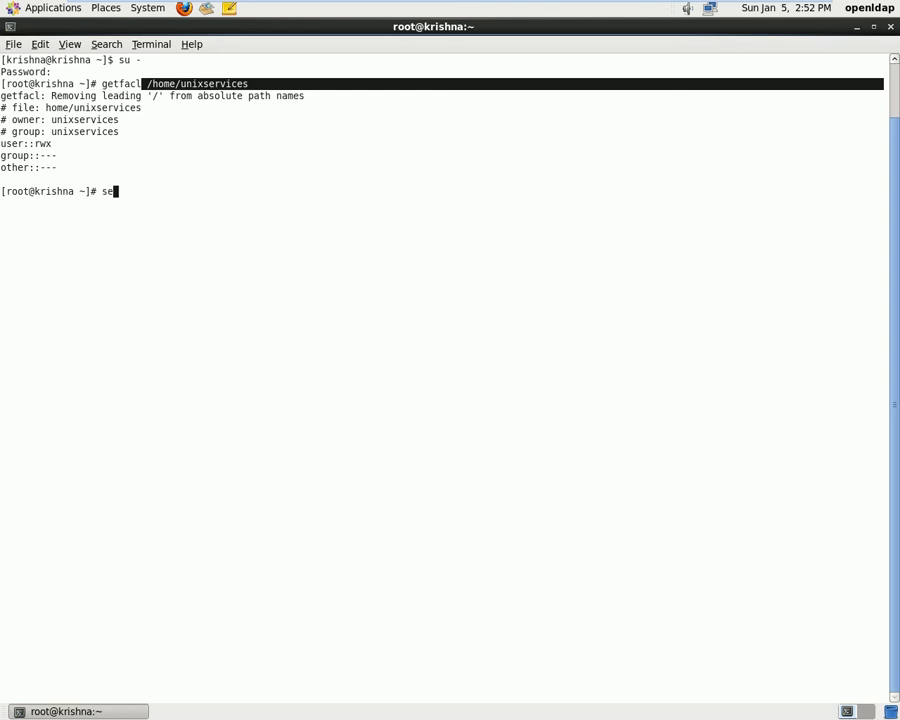
Begin a setfacl -m command with the wrong user name unixservices, then erase it.
text(t)
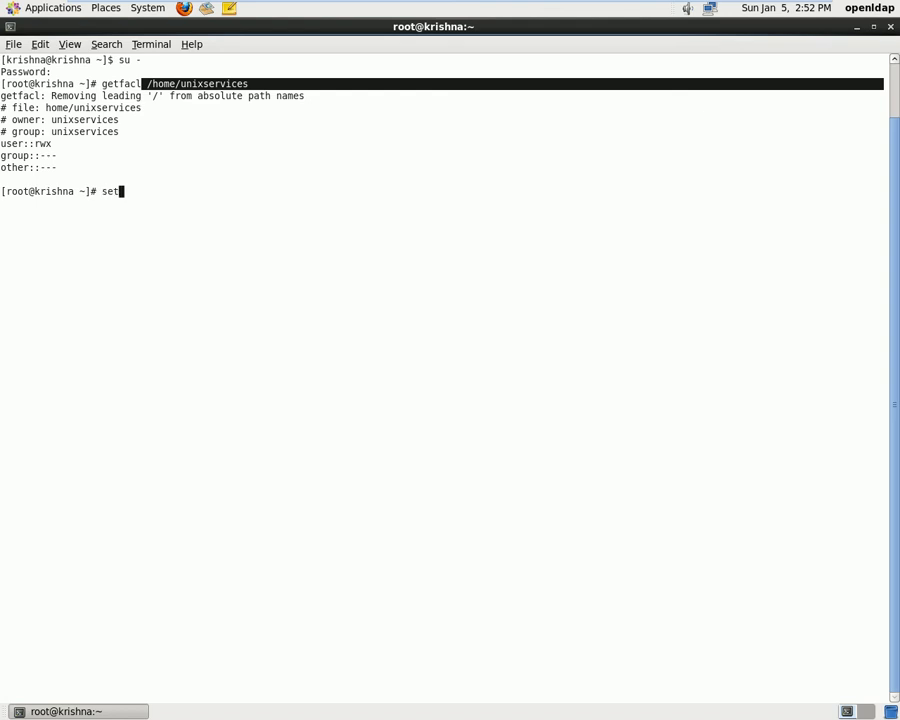
text(facl)
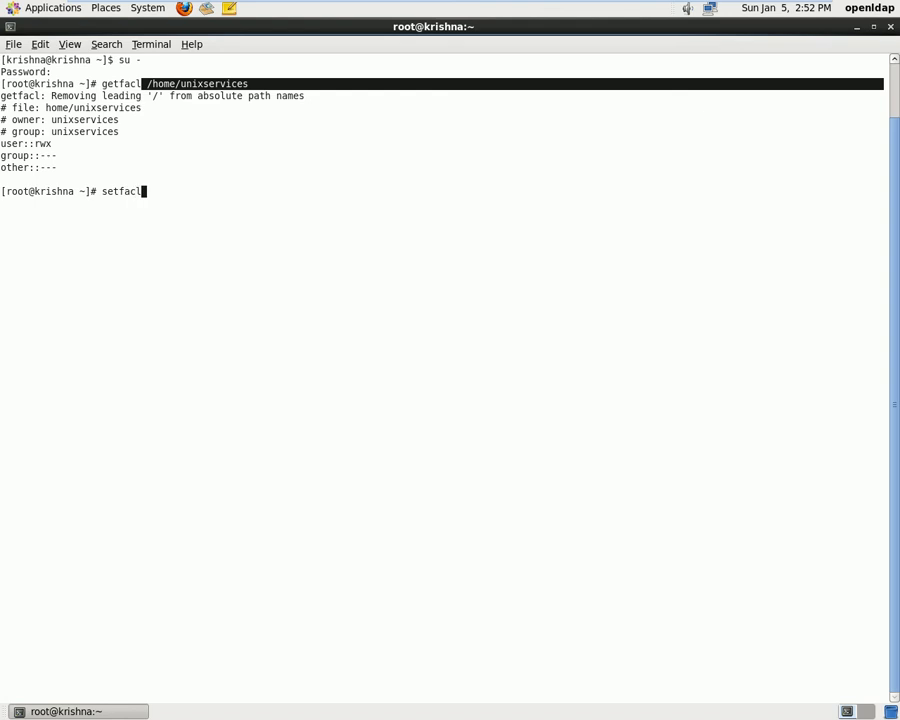
text(-m u)
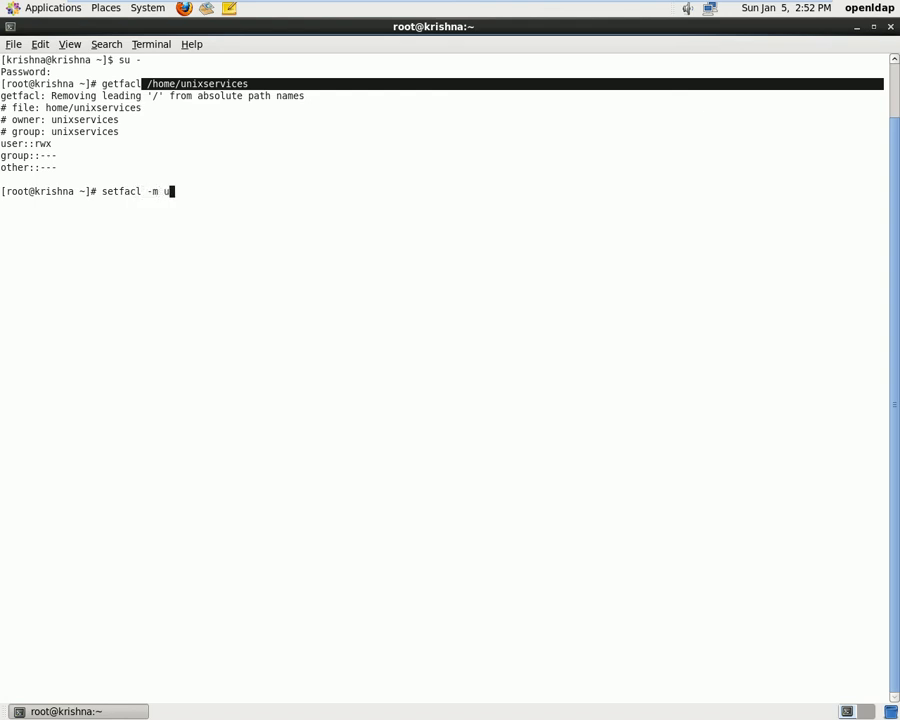
text(:)
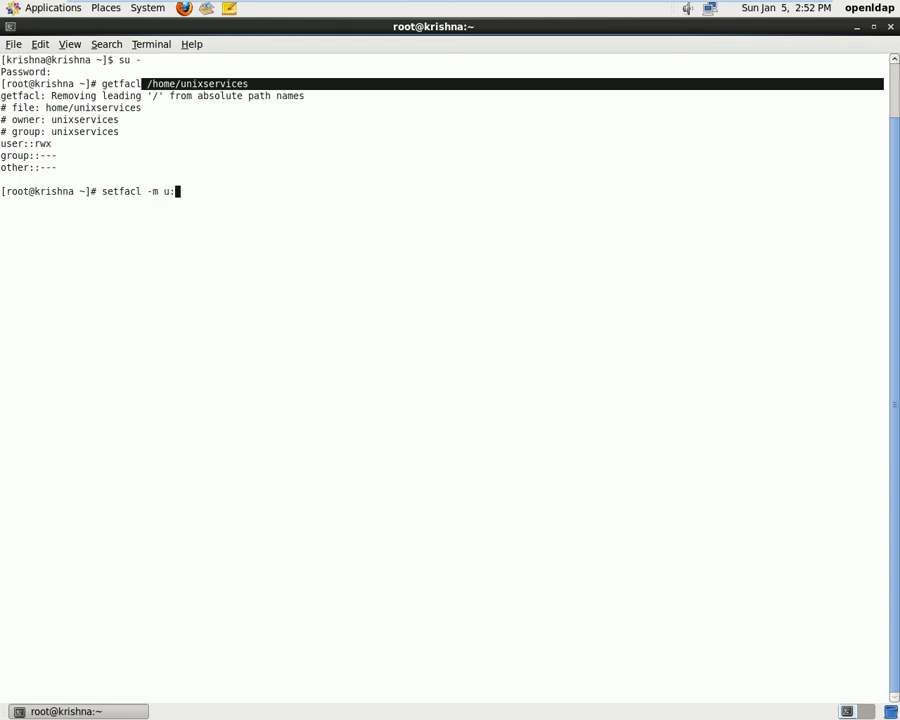
text(uni)
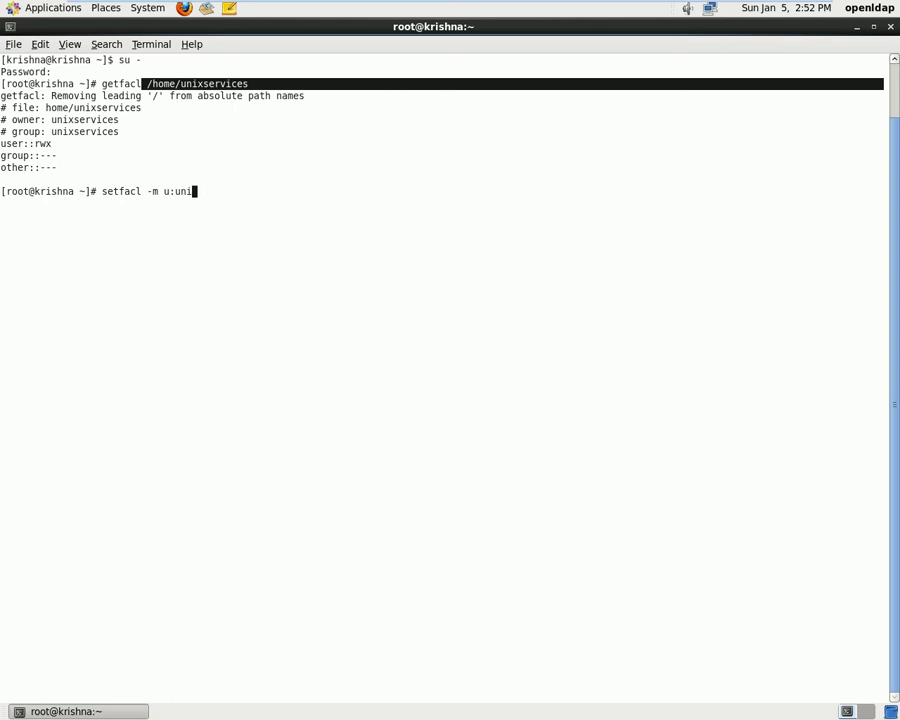
text(xservi)
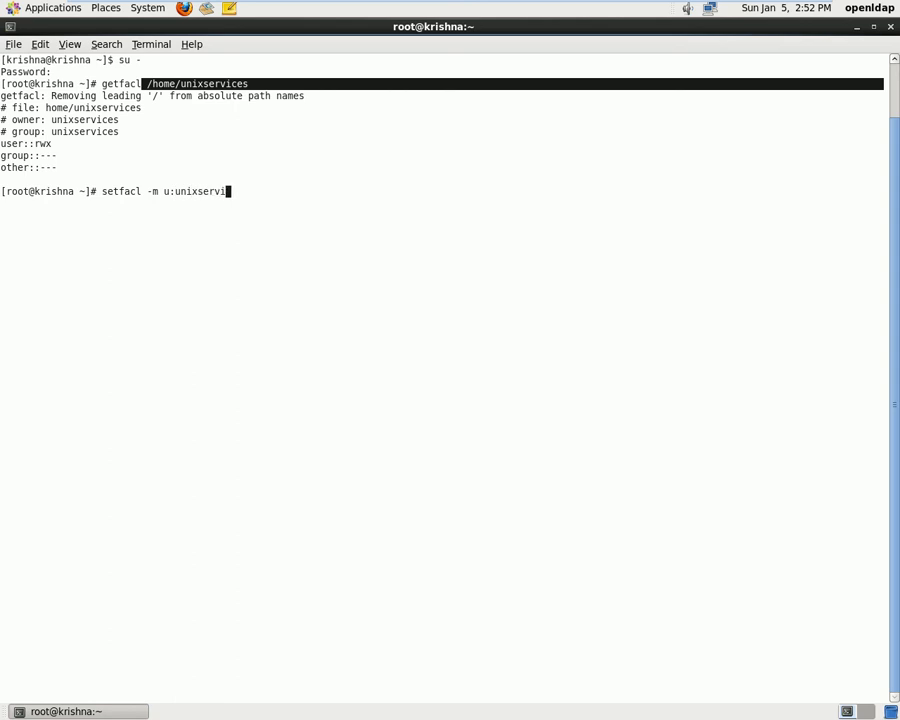
text(ces)
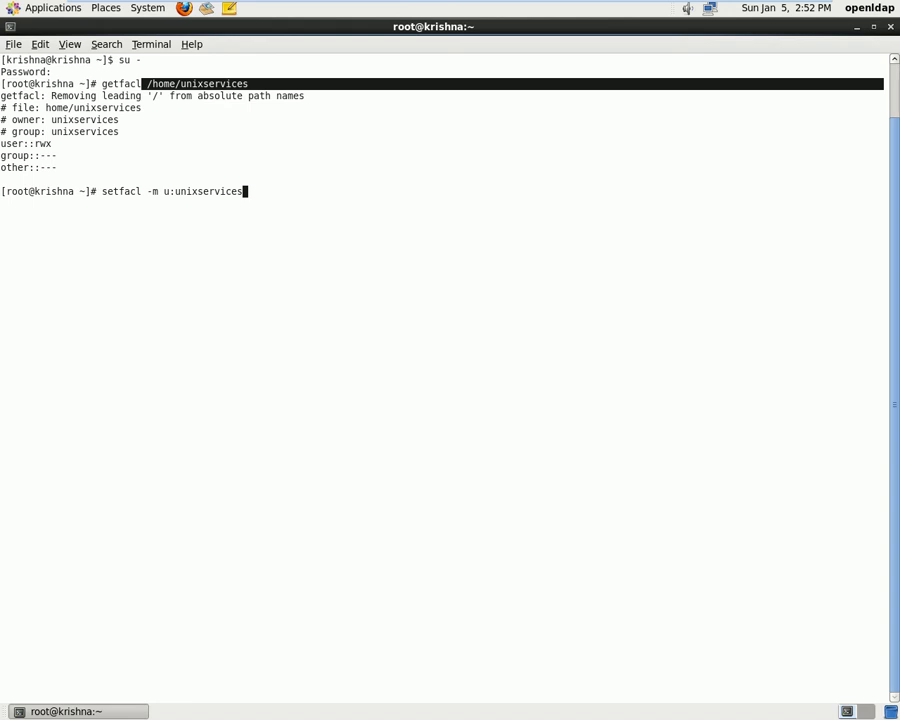
key(BackSpace)
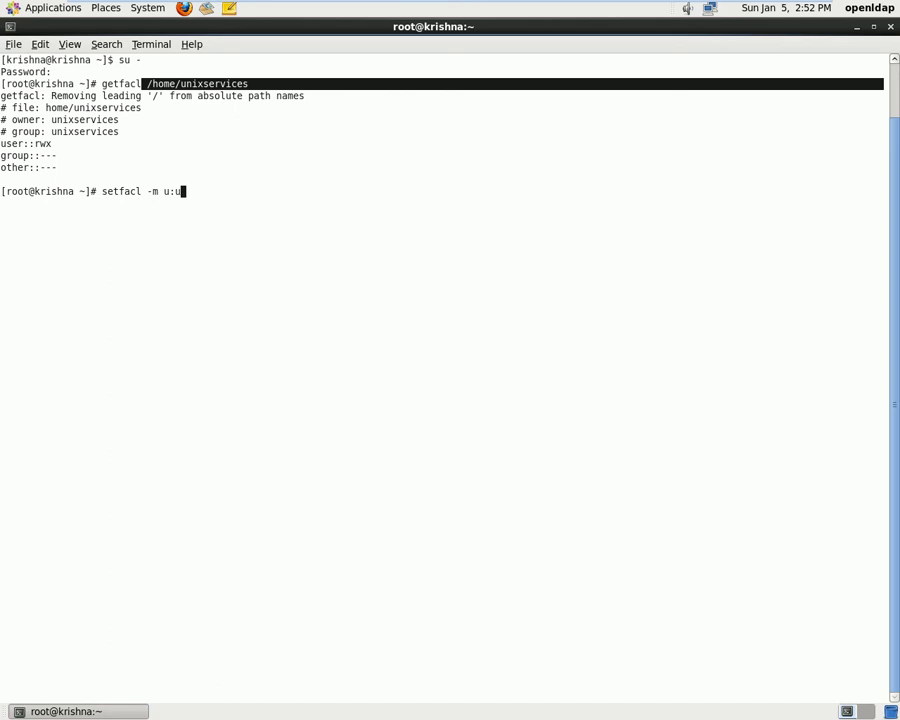
Run setfacl -m u:krishna:x /home/unixservices to grant krishna execute access.
text(krishna)
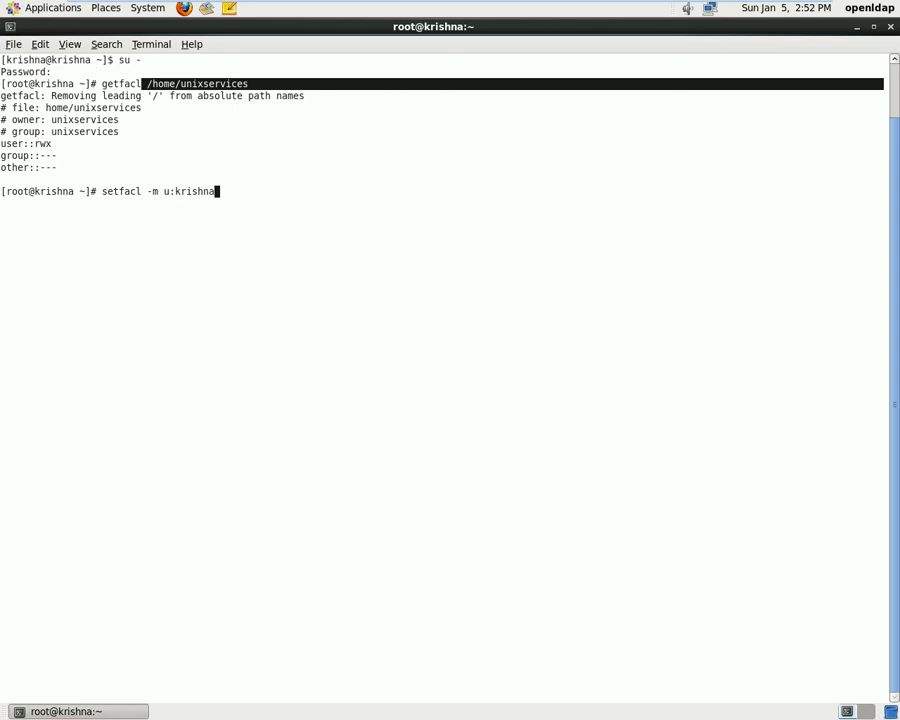
text(:)
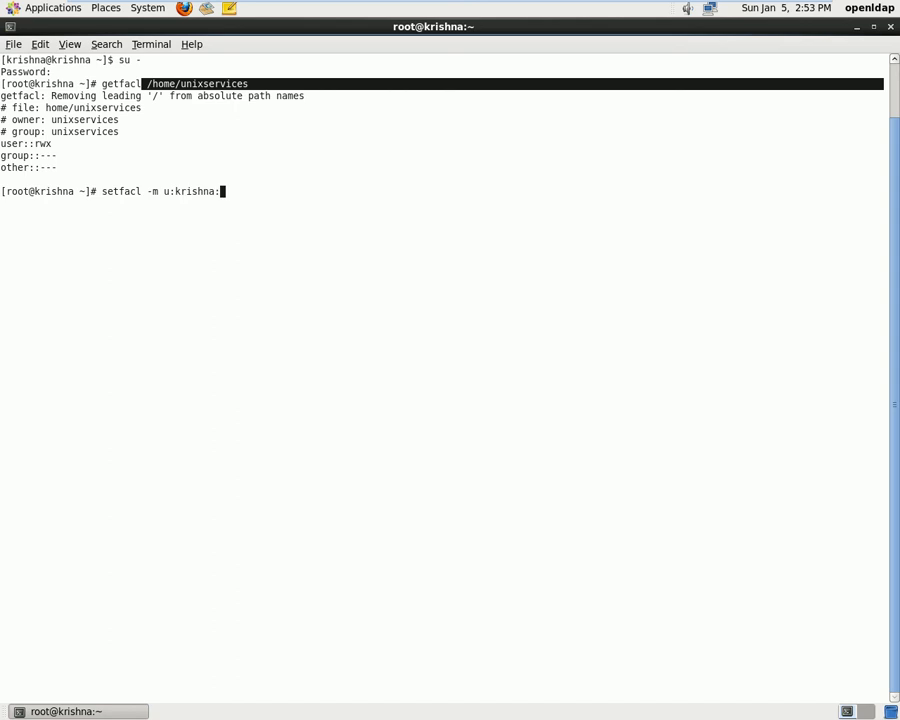
text(x)
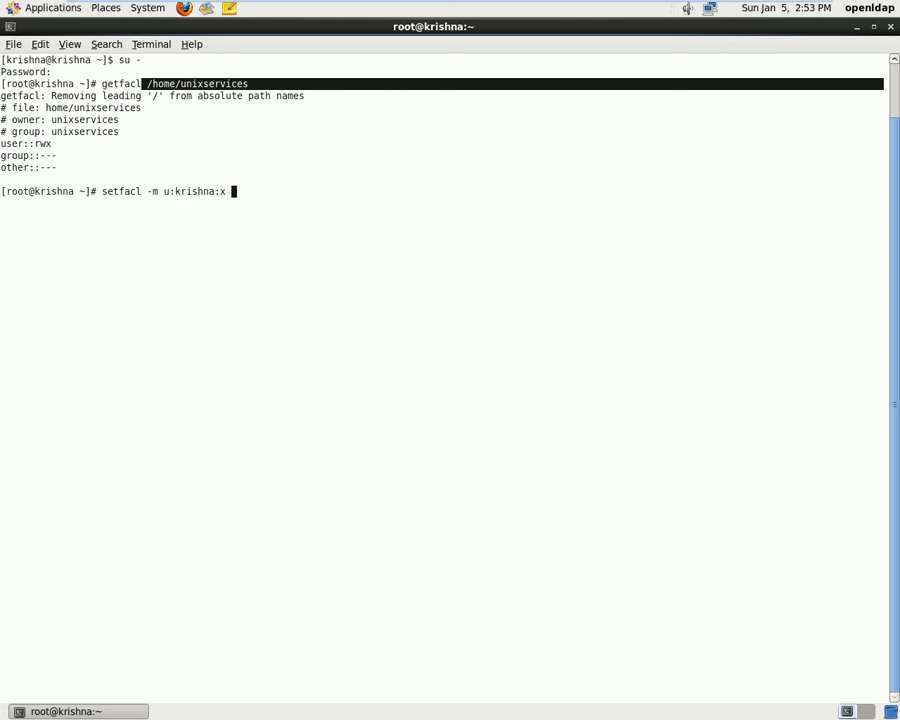
text(/ho)
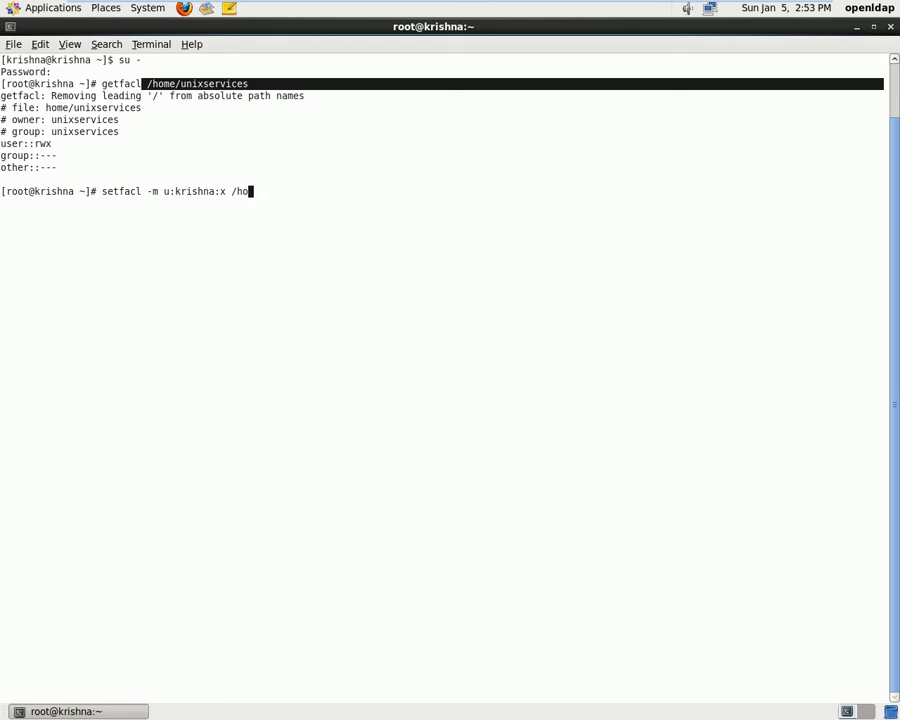
text(me/)
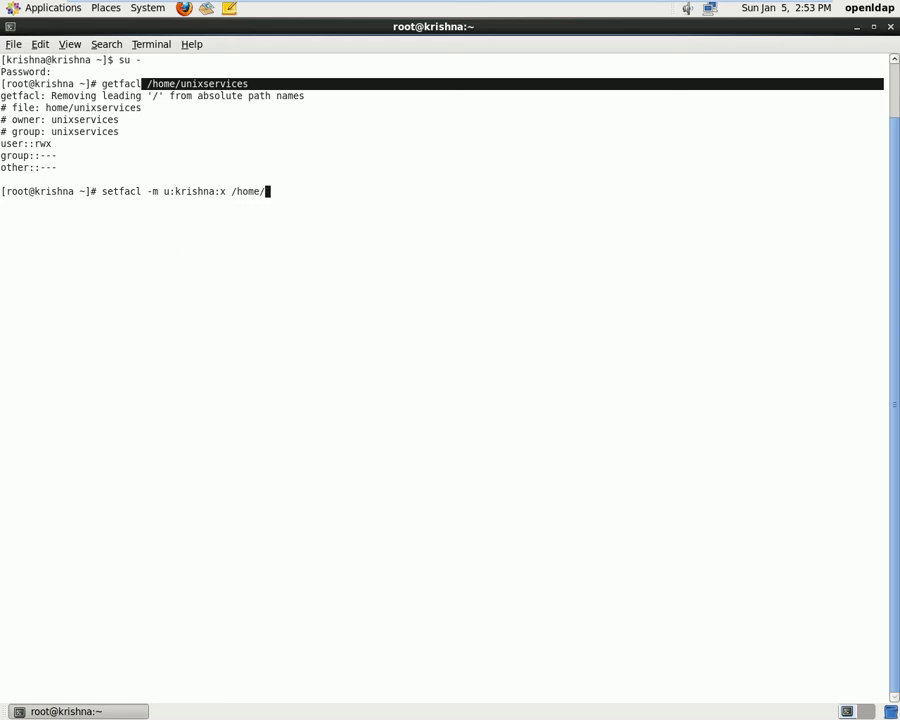
text(unix)
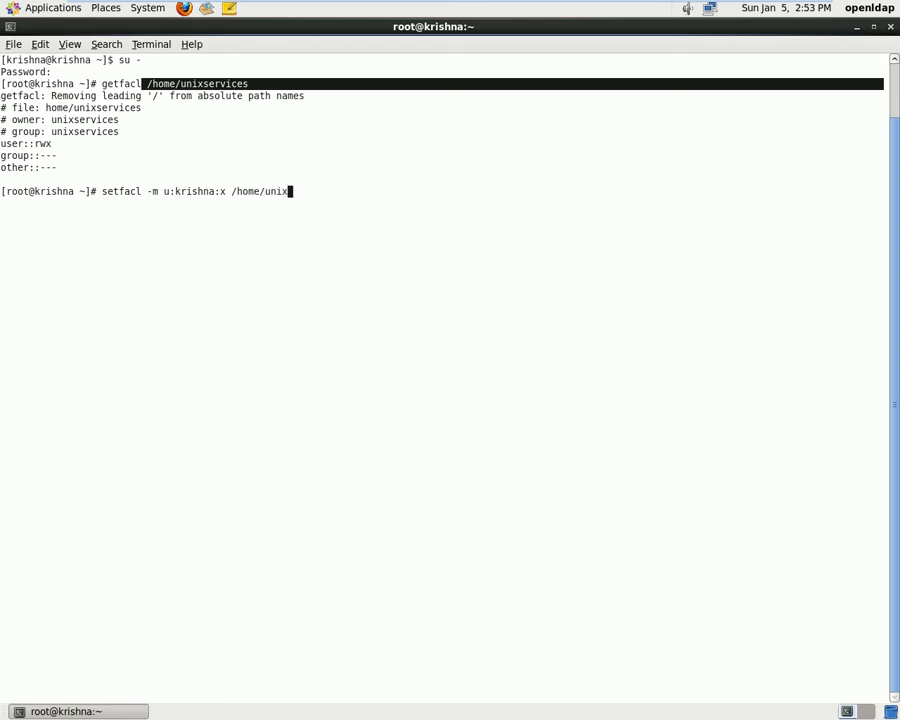
text(service)
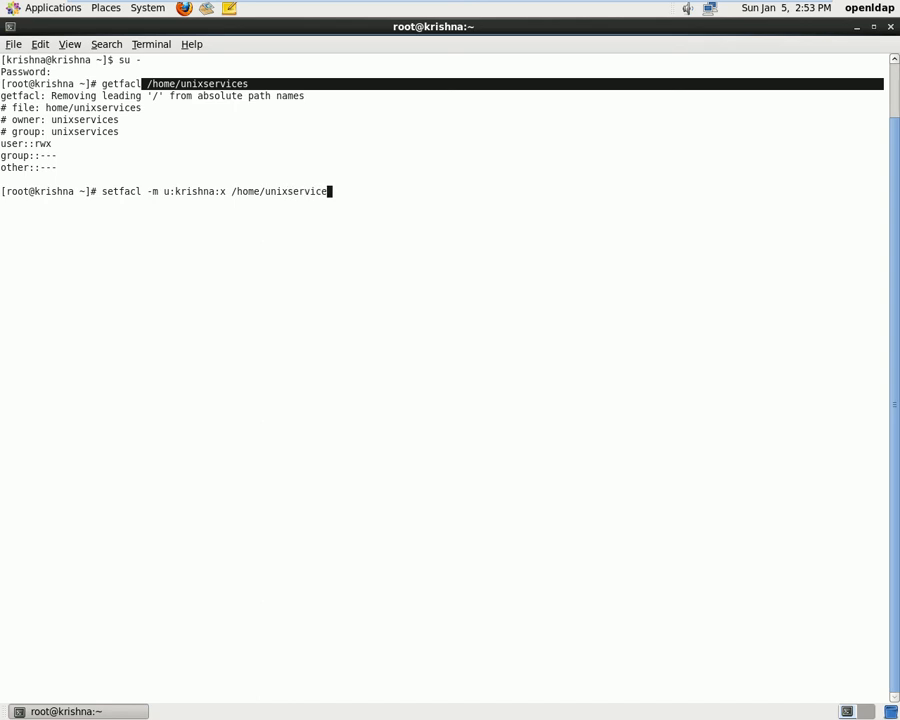
key(Return)
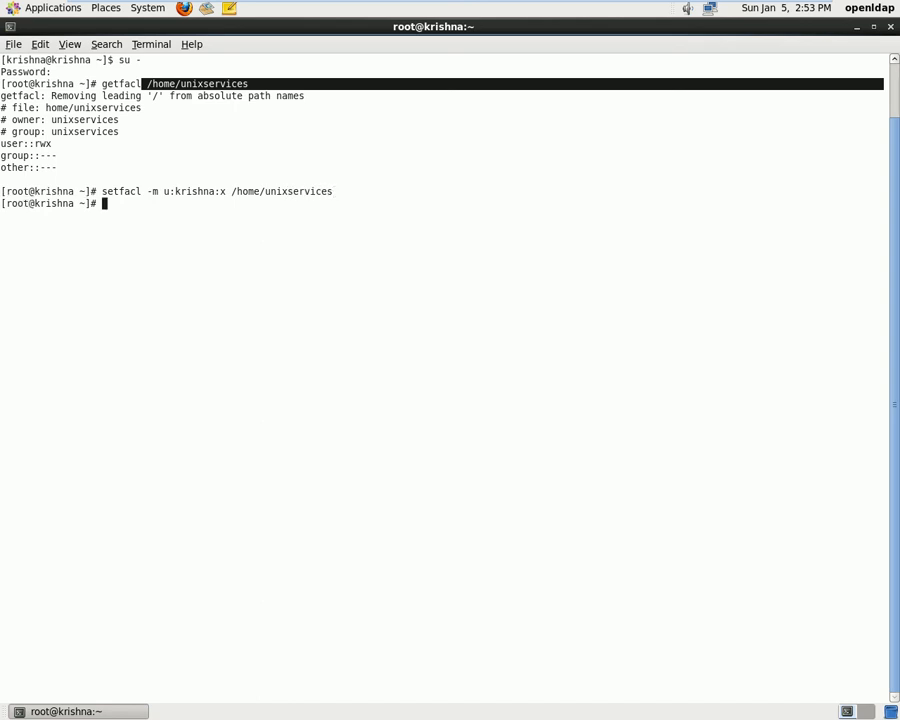
Verify with getfacl /home/unixservices that user:krishna:--x now appears.
text(setfacl -m u:krishna:x /home/unixservices)
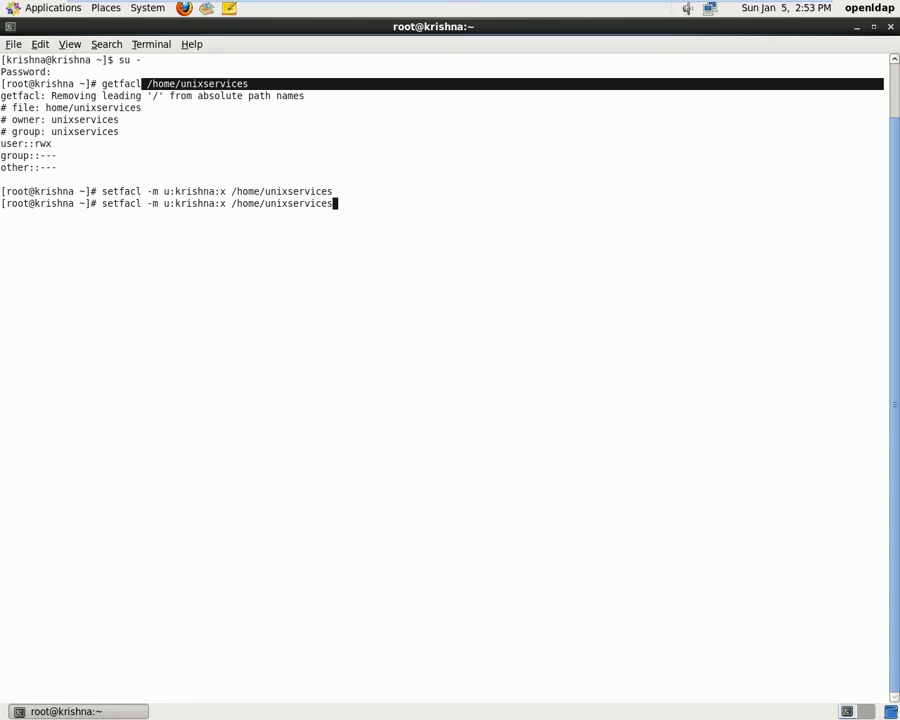
text(getfacl /home/unixservices)
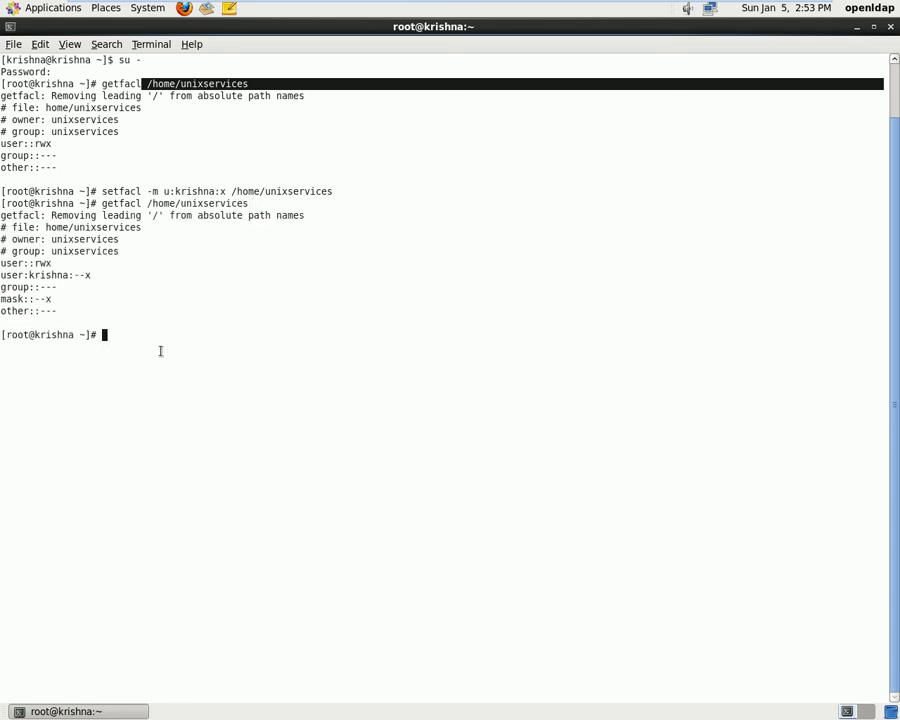
double_click(37, 275)
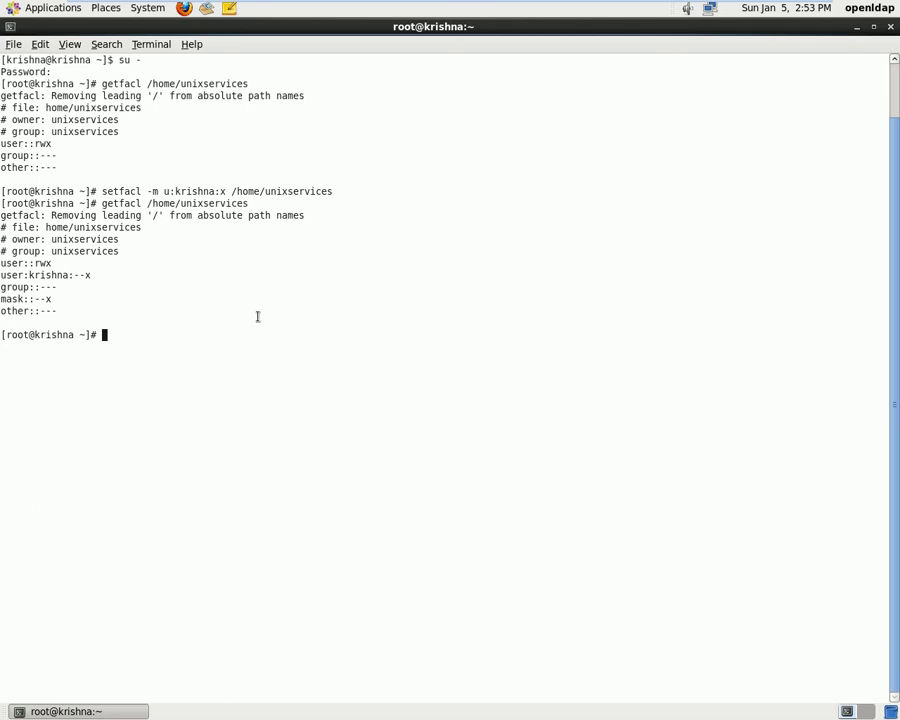
Grant krishna rw on /home/unixservices/testacl.txt, confirm via getfacl, then exit root.
text(service)
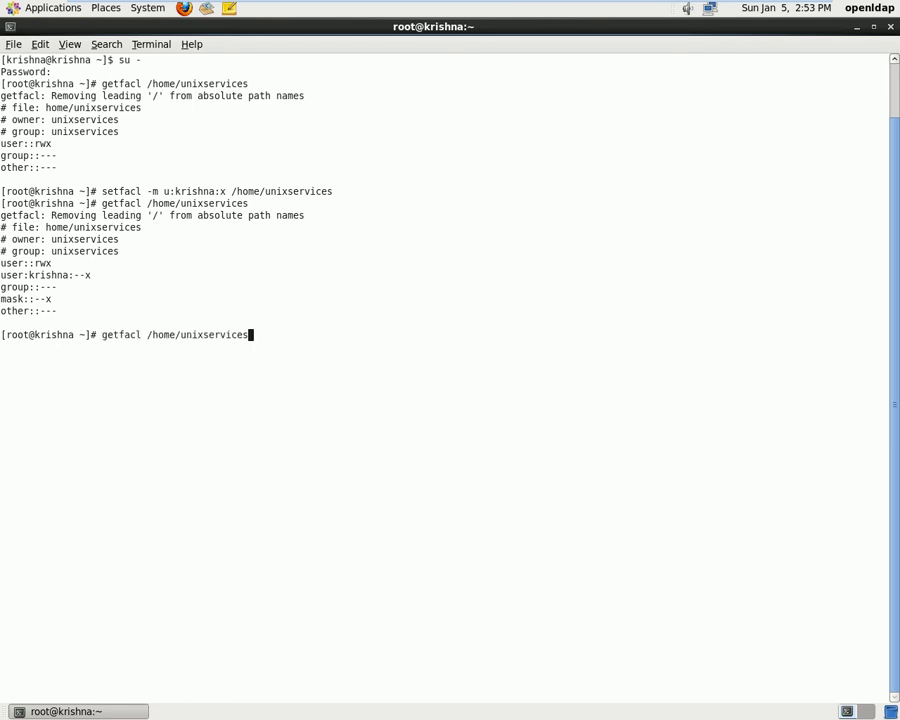
text(setfacl -m u:krishna:x /home/unixservices)
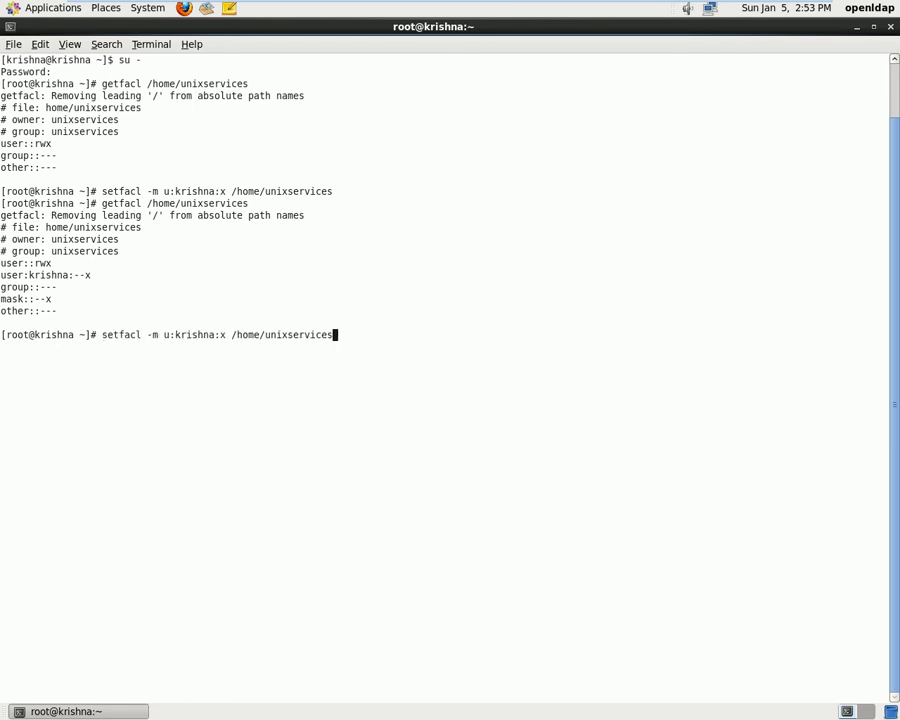
text(/testacl.txt)
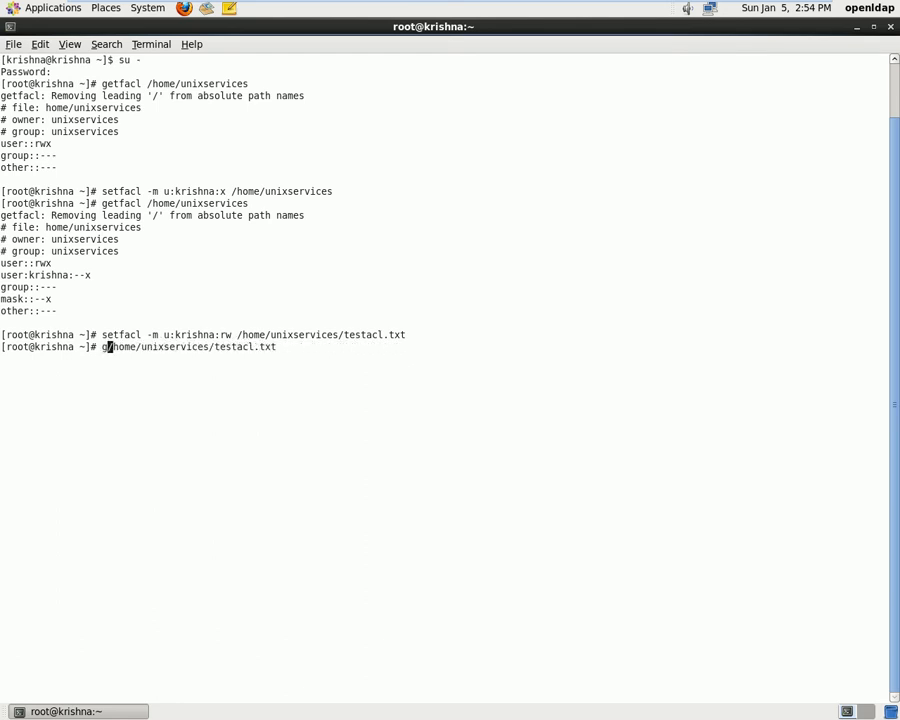
text(etfacl)
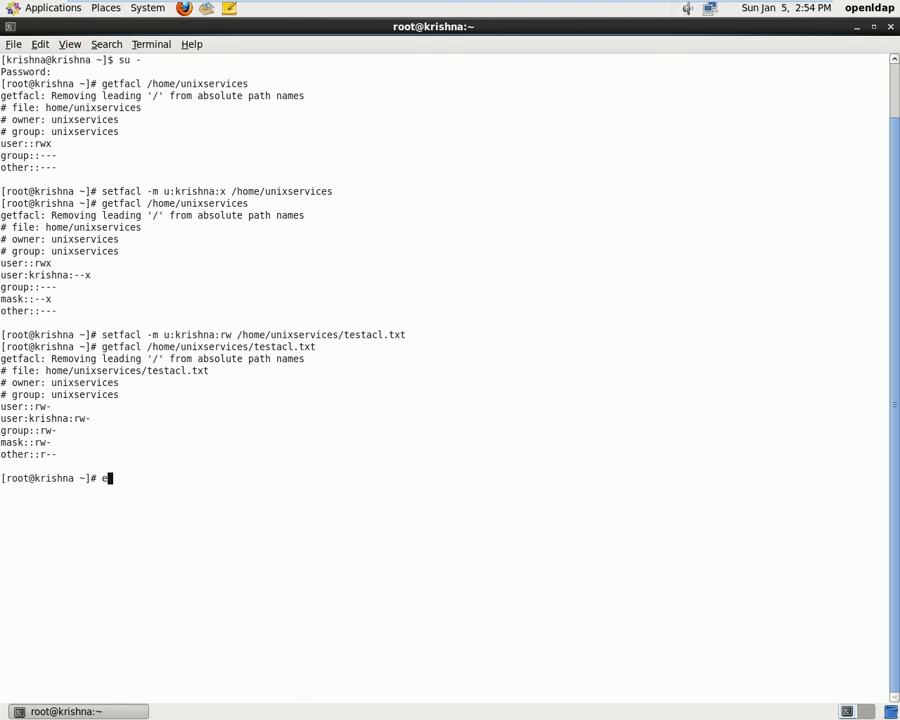
text(xit)
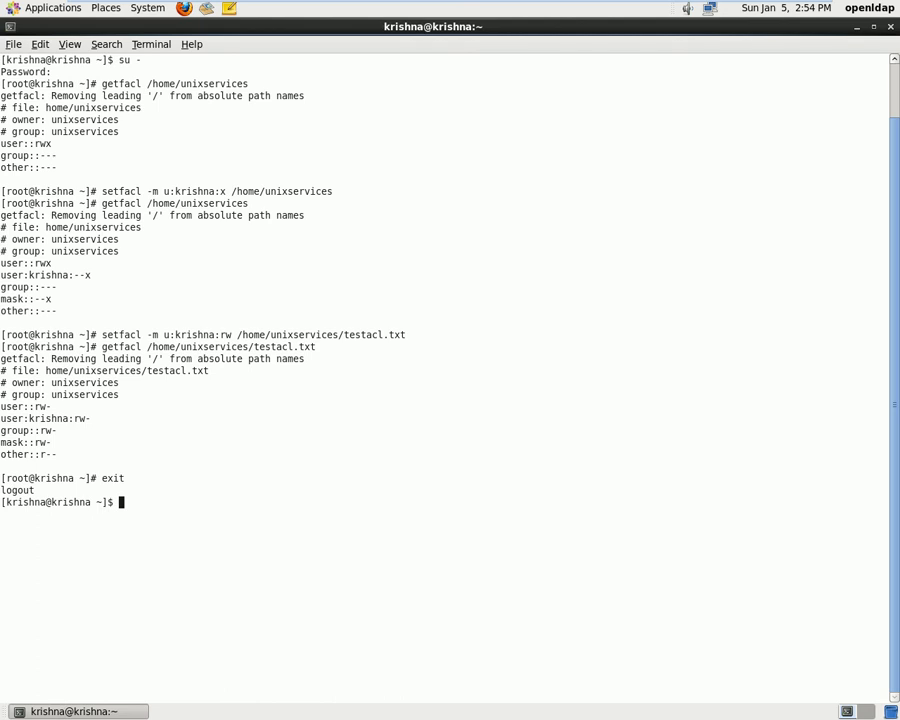
Confirm the user is krishna, then see that reading /home/unixservices/ is denied.
text(whoami)
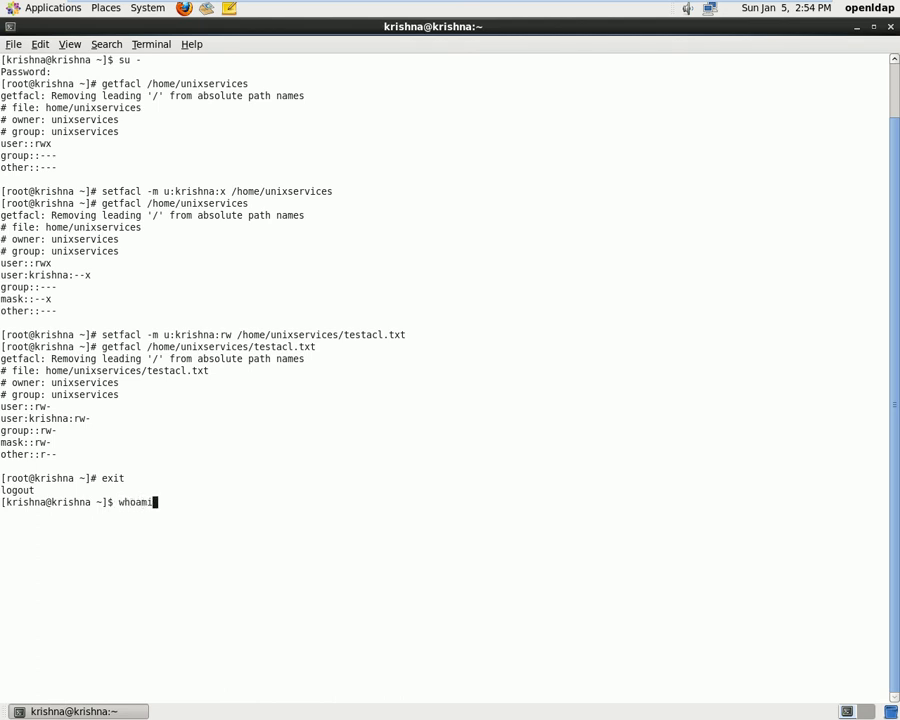
key(Return)
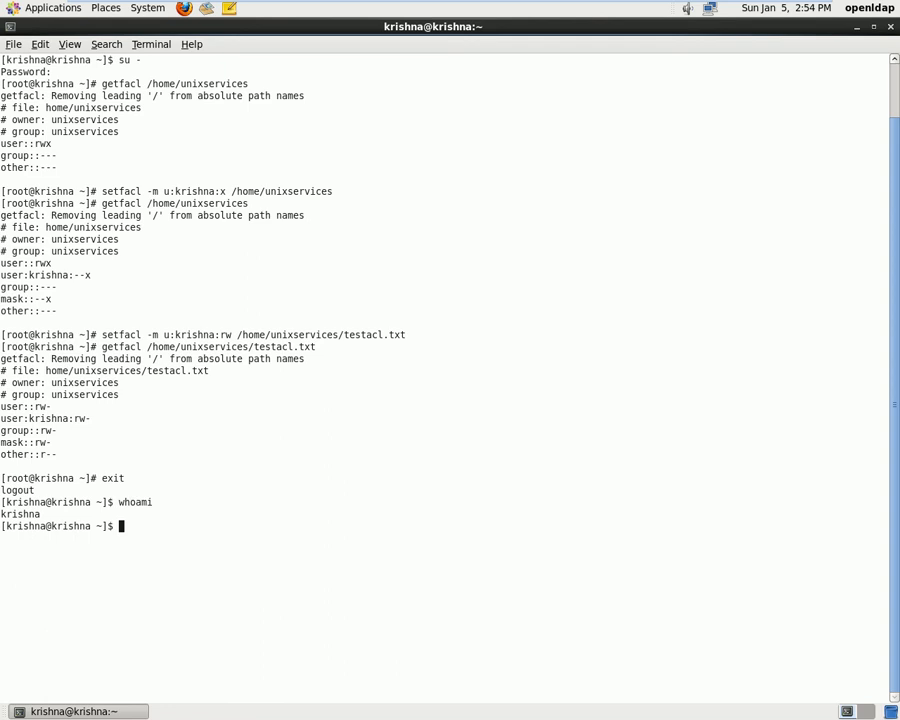
text(cat)
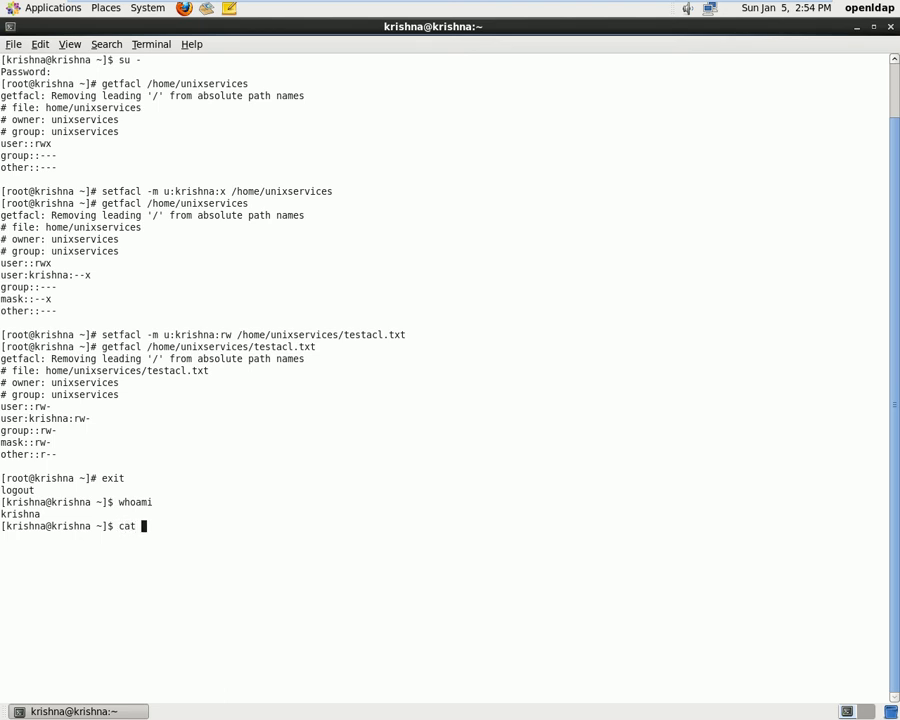
text(/h)
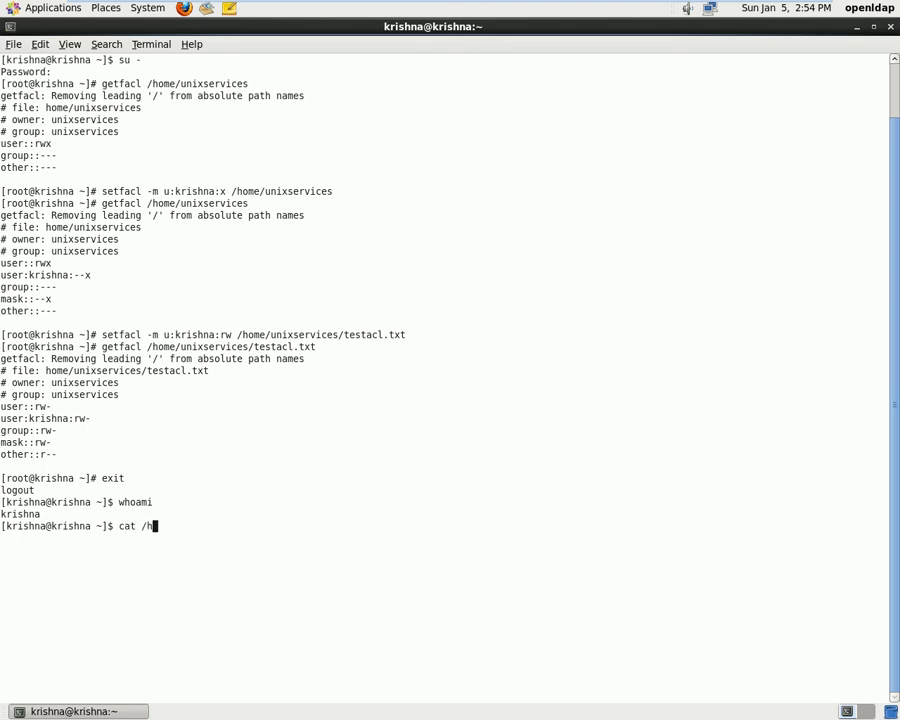
text(ome/u)
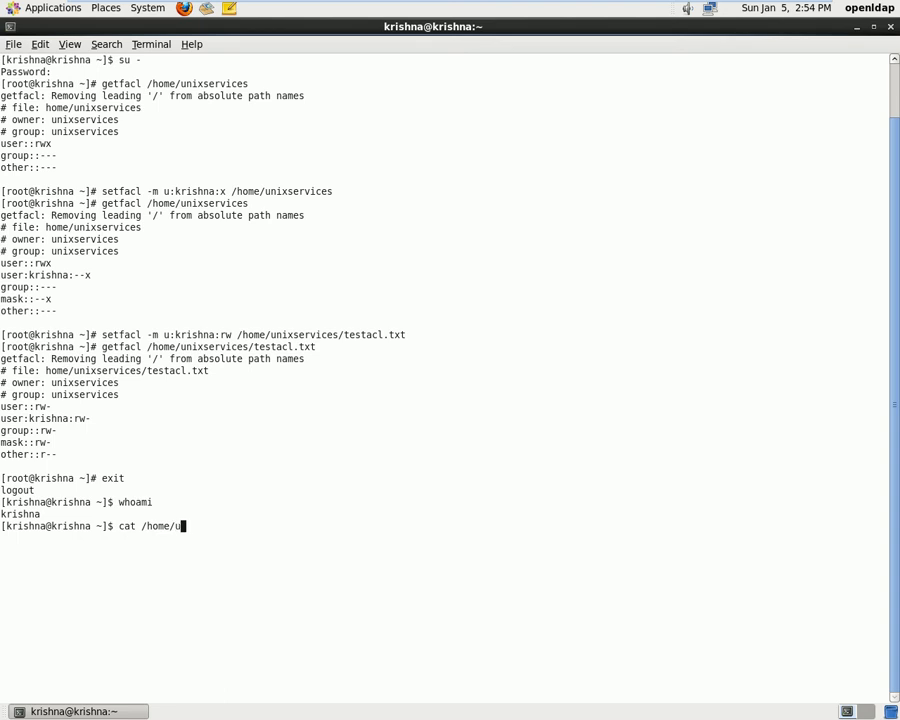
text(nixservices/)
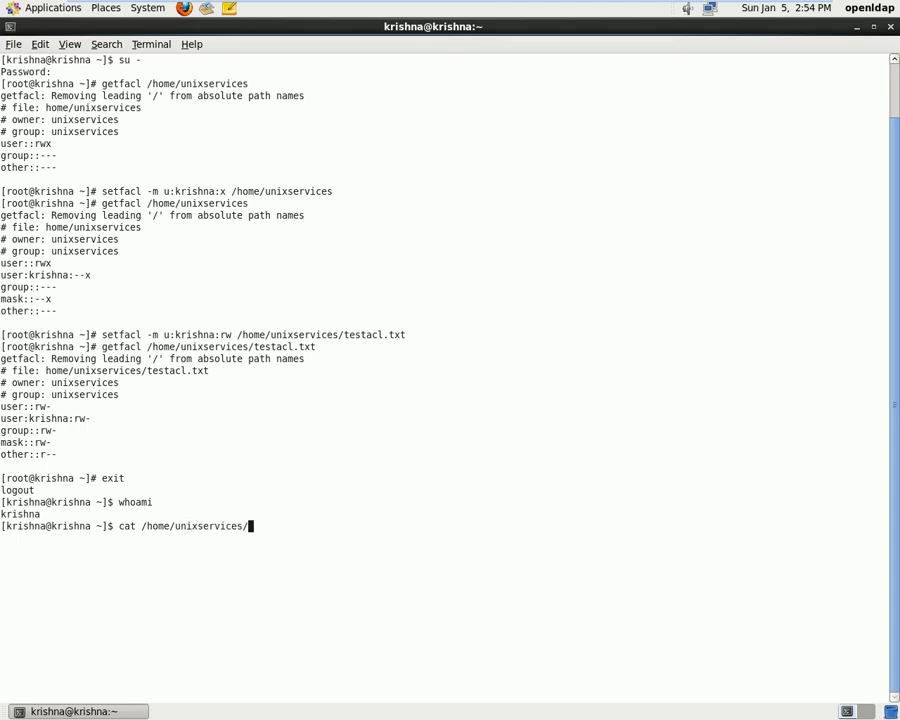
key(Return)
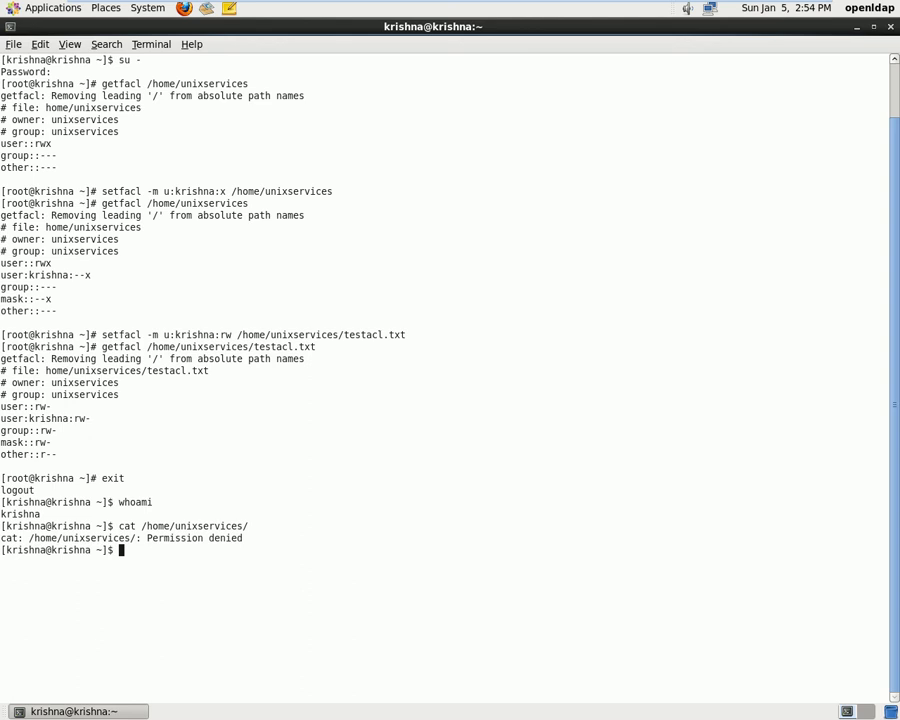
Display testacl.txt as krishna, showing 'we are using acl permissions'.
text(cat /home/unixservices/)
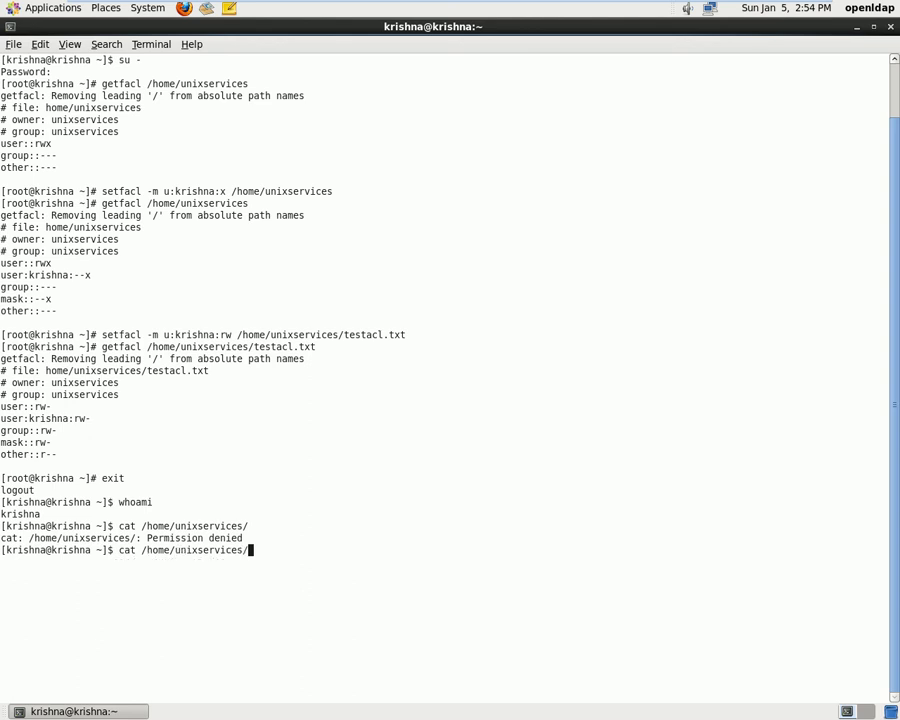
text(te)
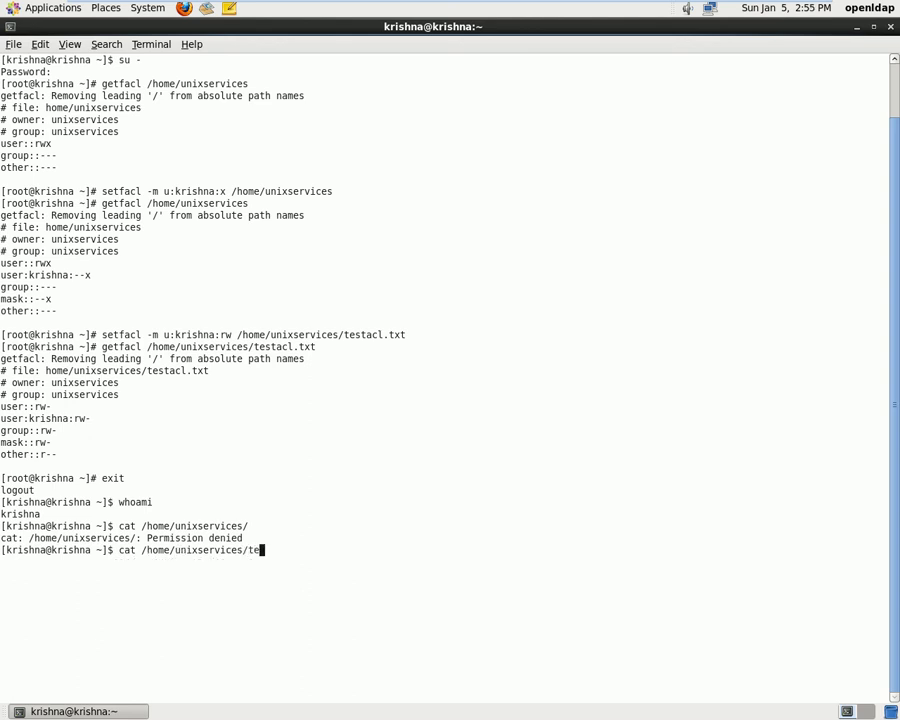
text(stacl)
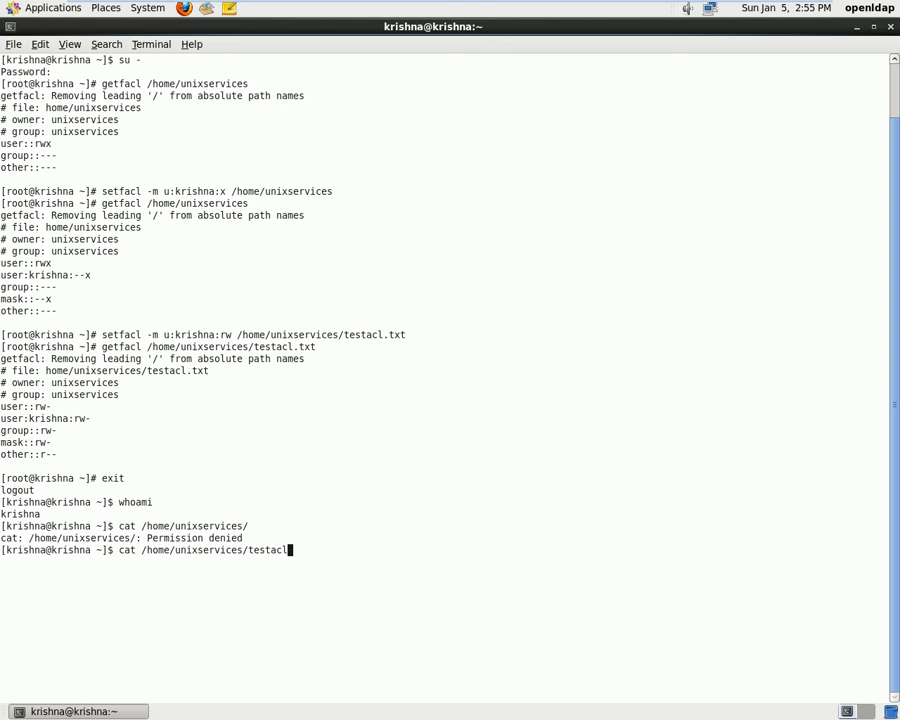
text(txt)
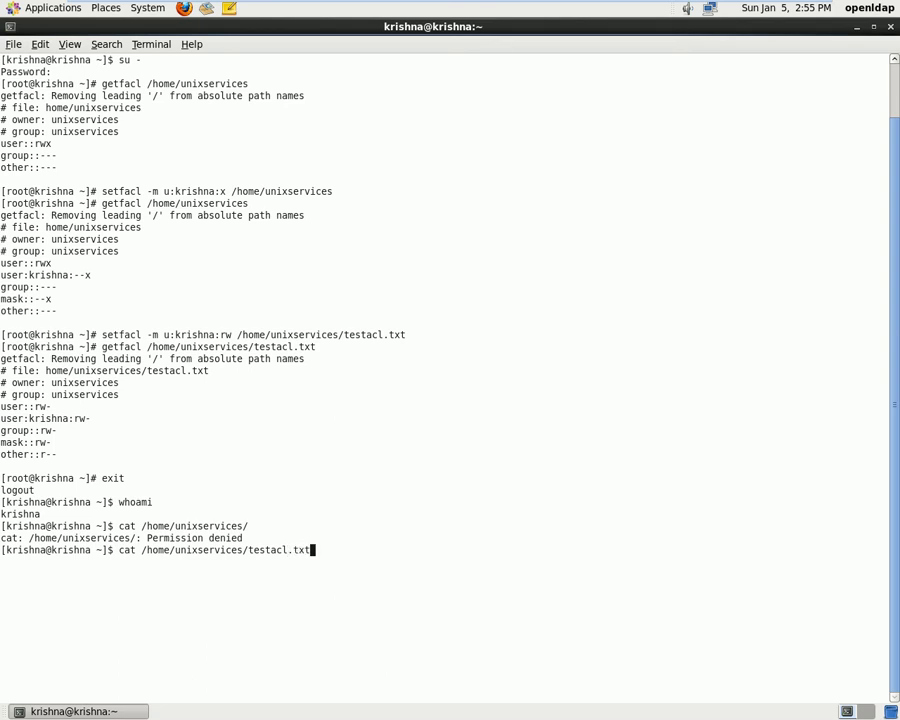
key(Return)
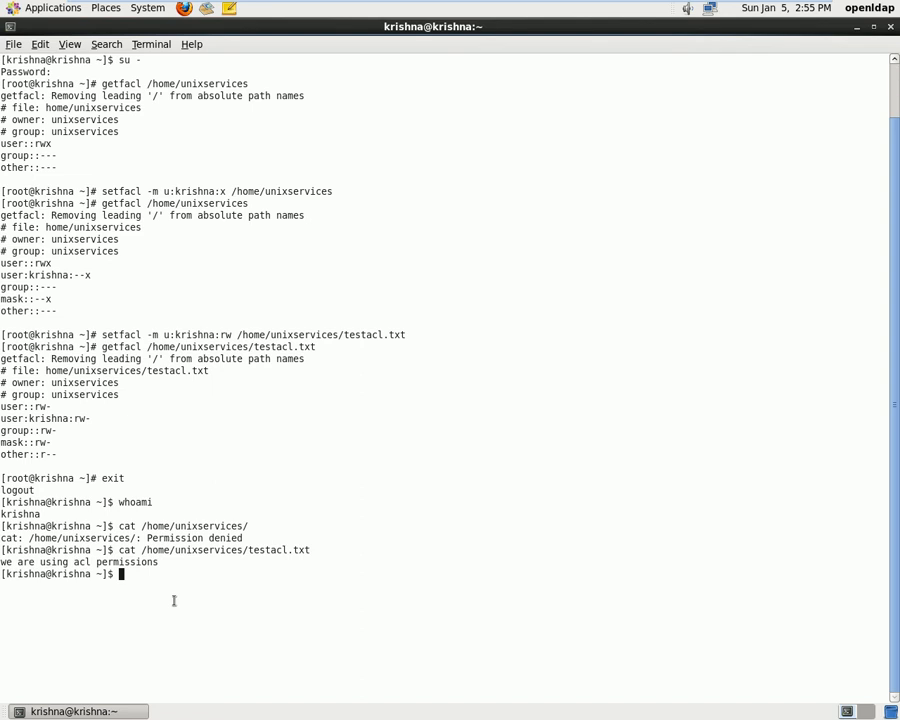
text(na)
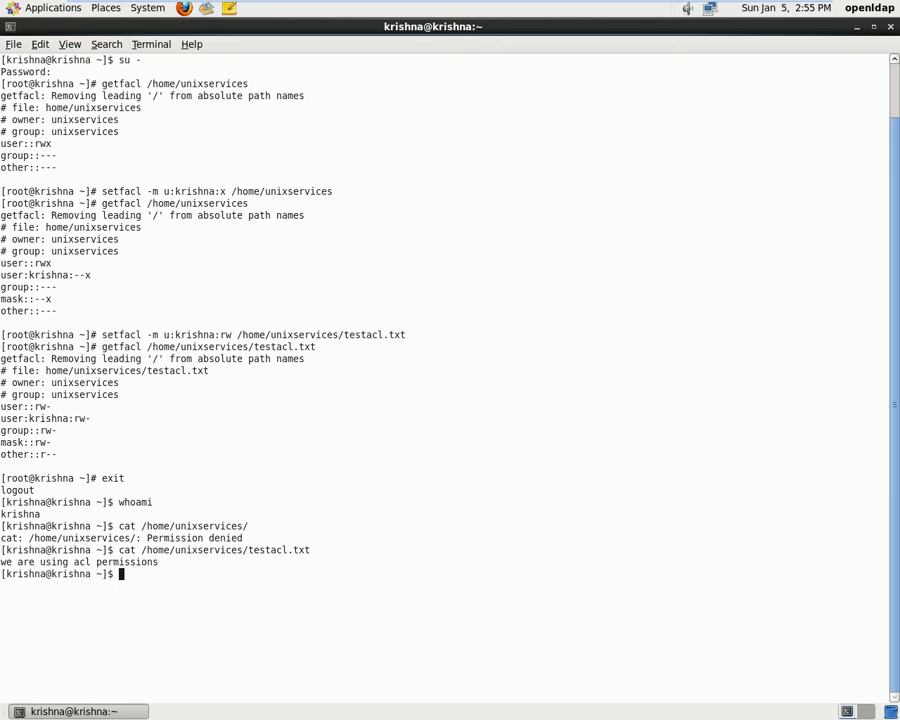
text(cat /home/unixservices/testacl.txt)
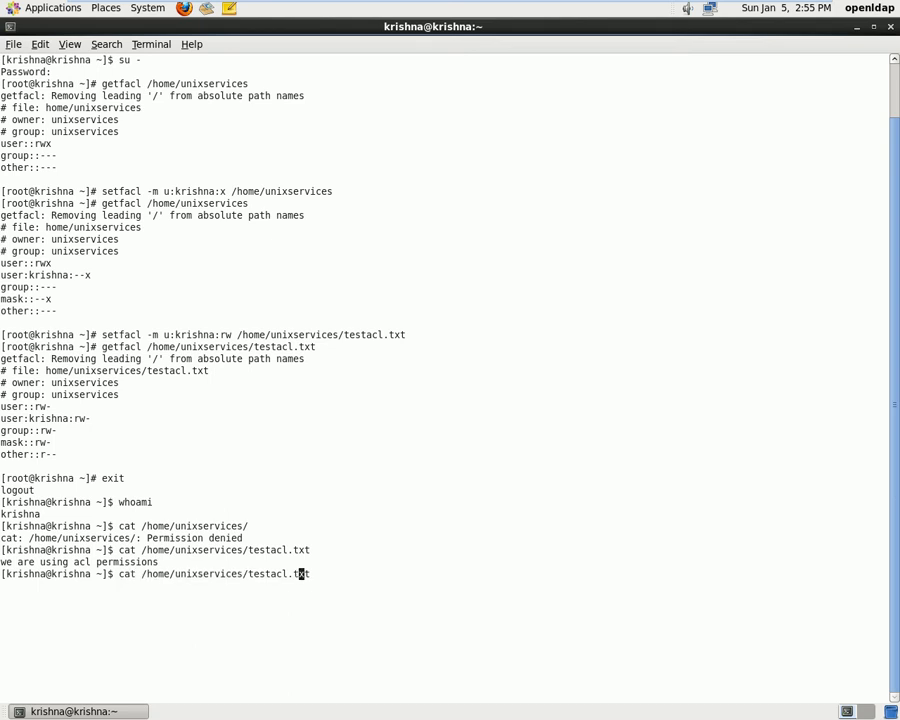
mouse_move(142, 573)
text(nano)
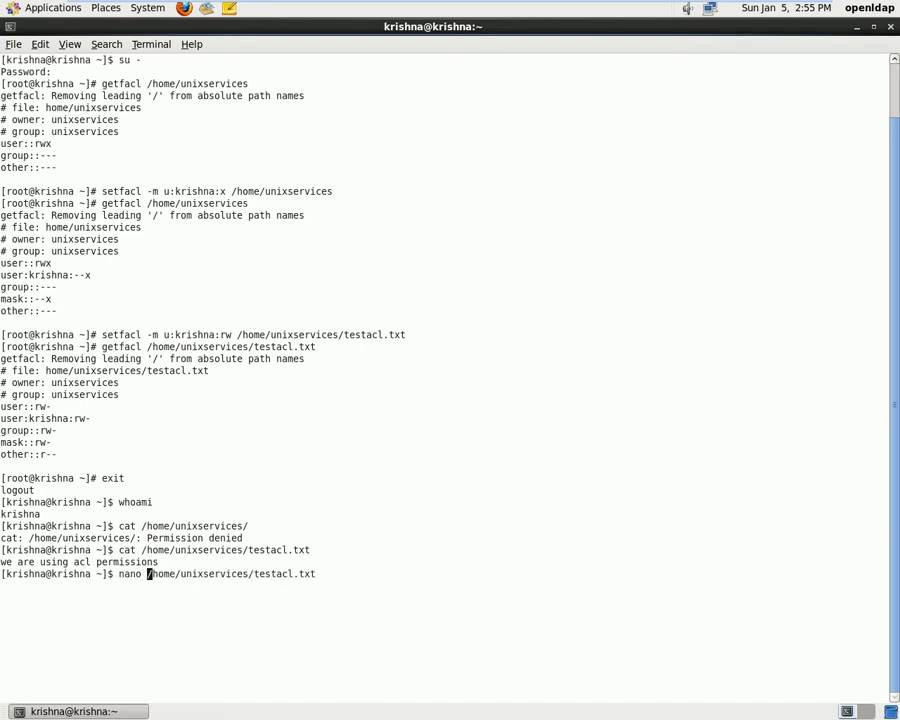
In nano, add the line 'we have tested successfully acl' to testacl.txt and save.
key(Return)
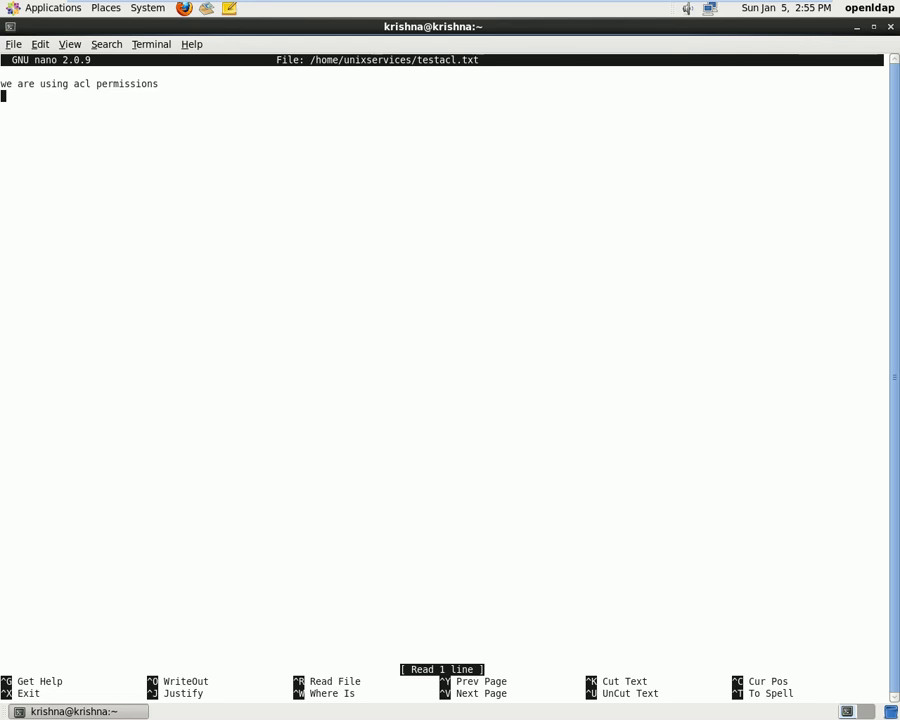
text(we have)
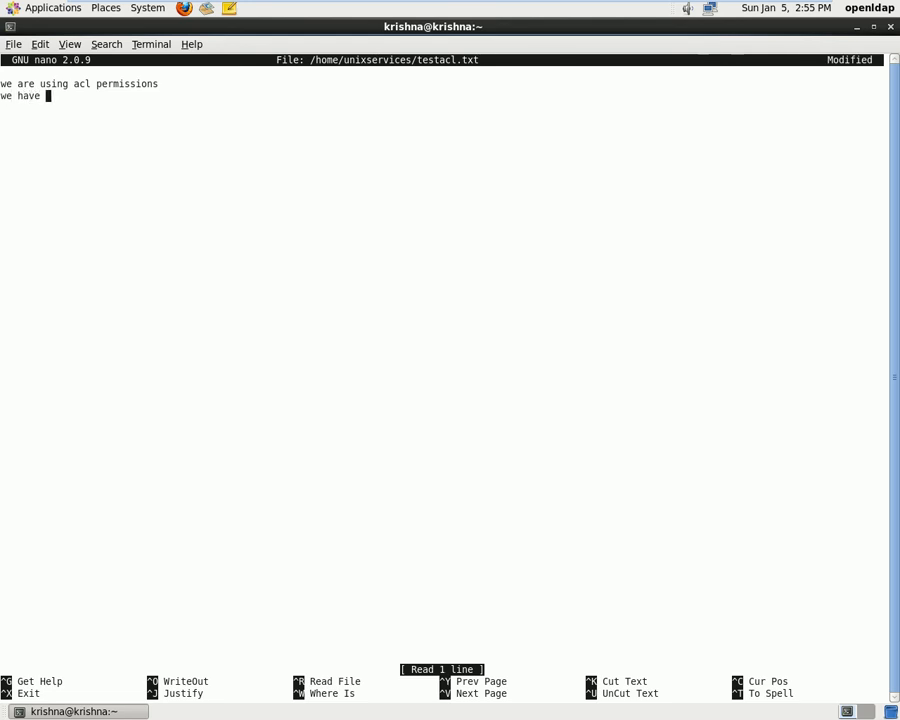
text(tested su)
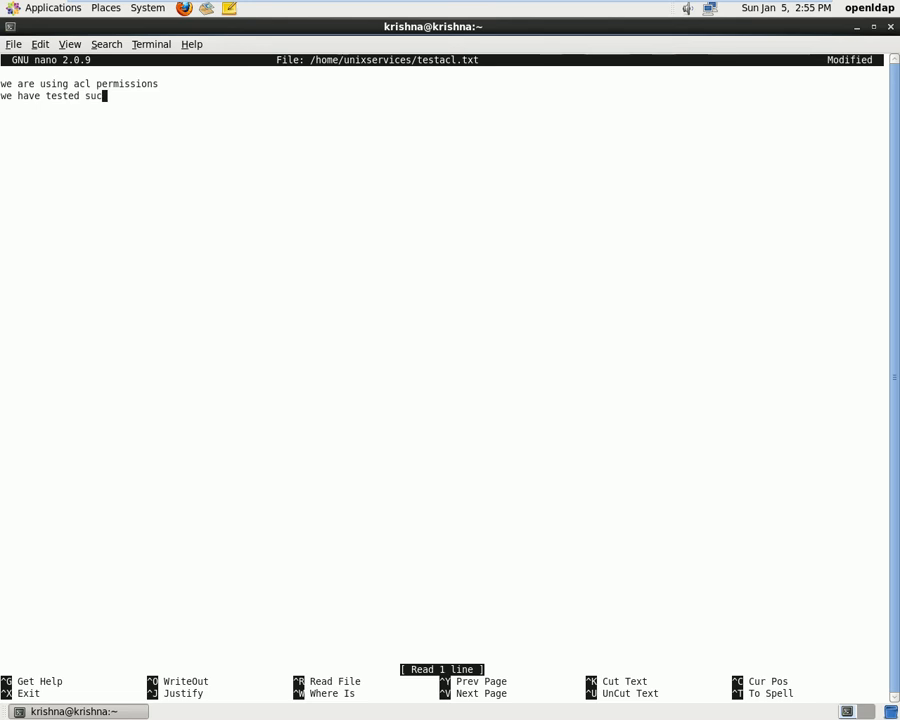
text(cessfully)
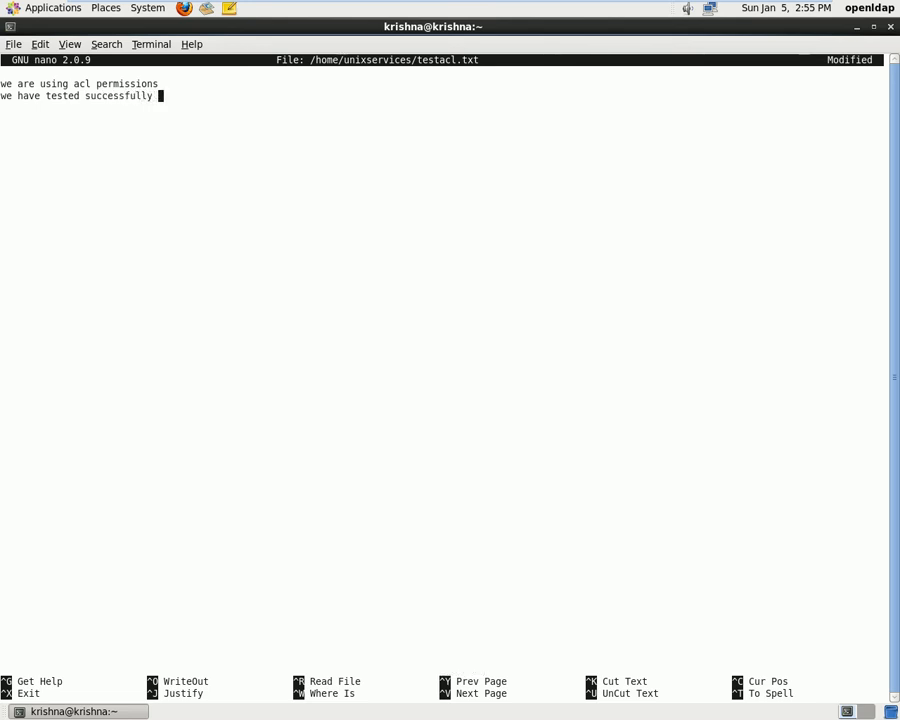
text(acl)
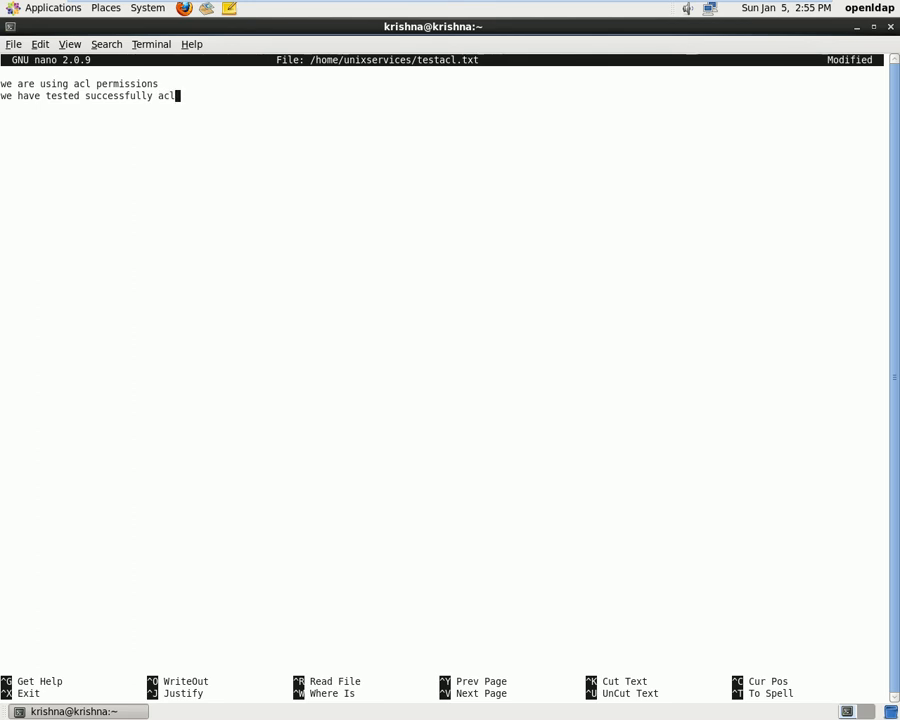
key(ctrl+o)
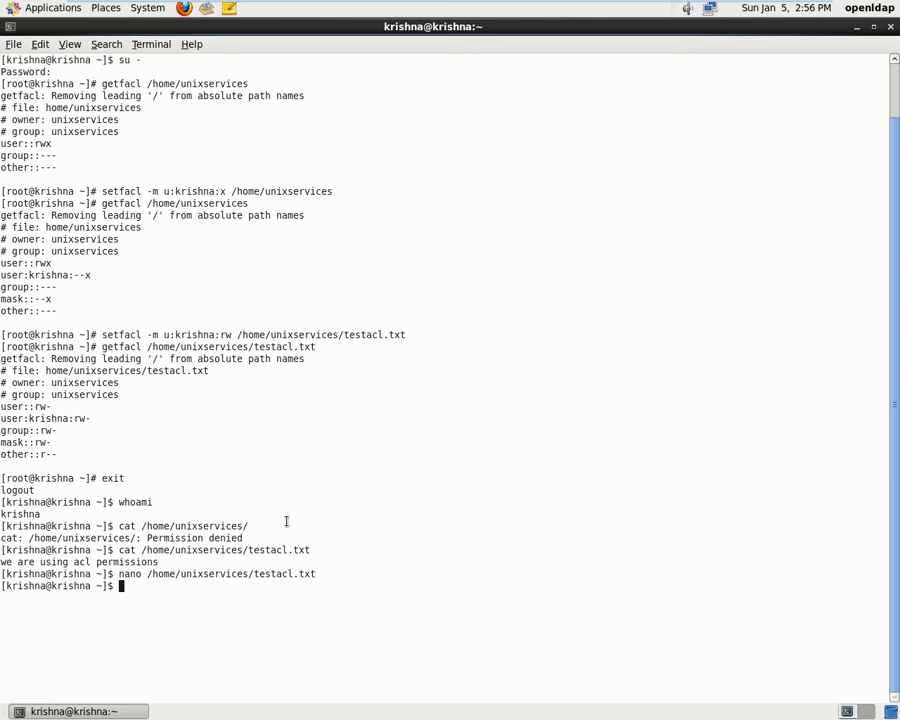
As root, remove krishna's ACL entry with setfacl -x u:krishna on testacl.txt.
text(su)
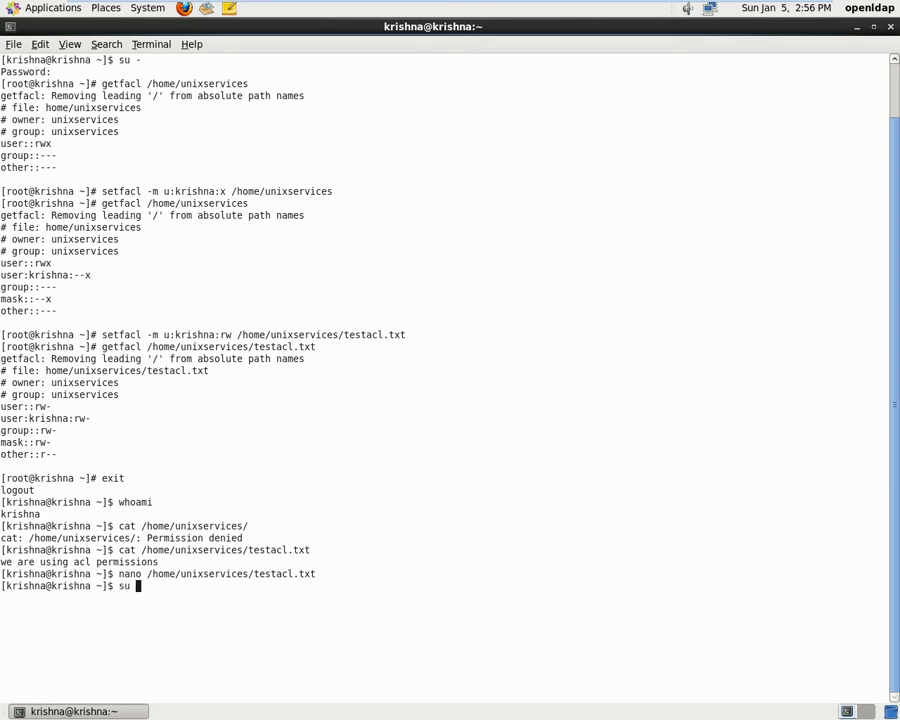
key(Return)
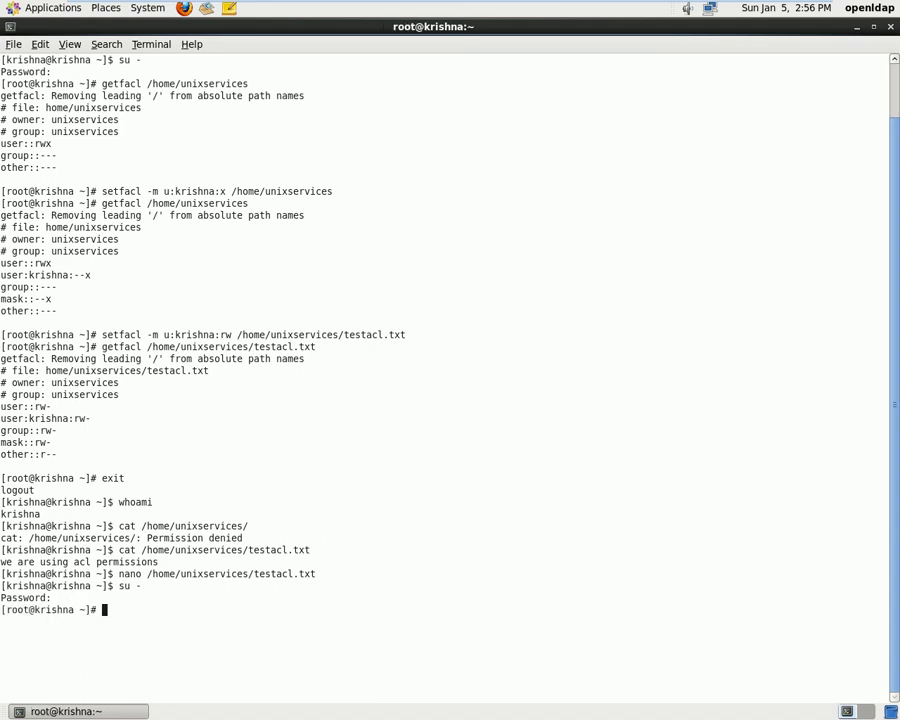
text(setfacl)
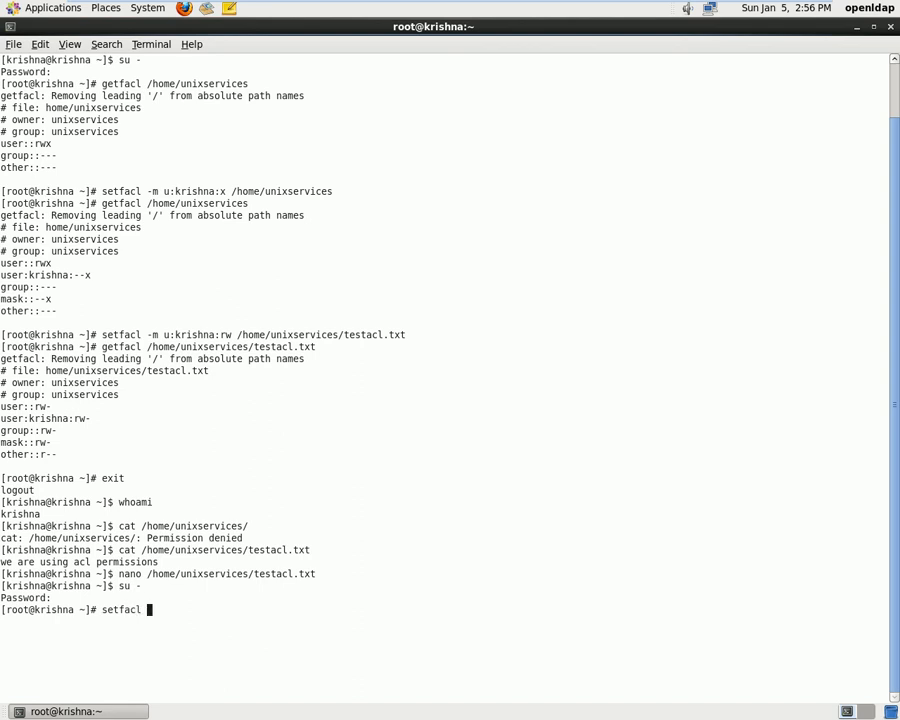
text(-x)
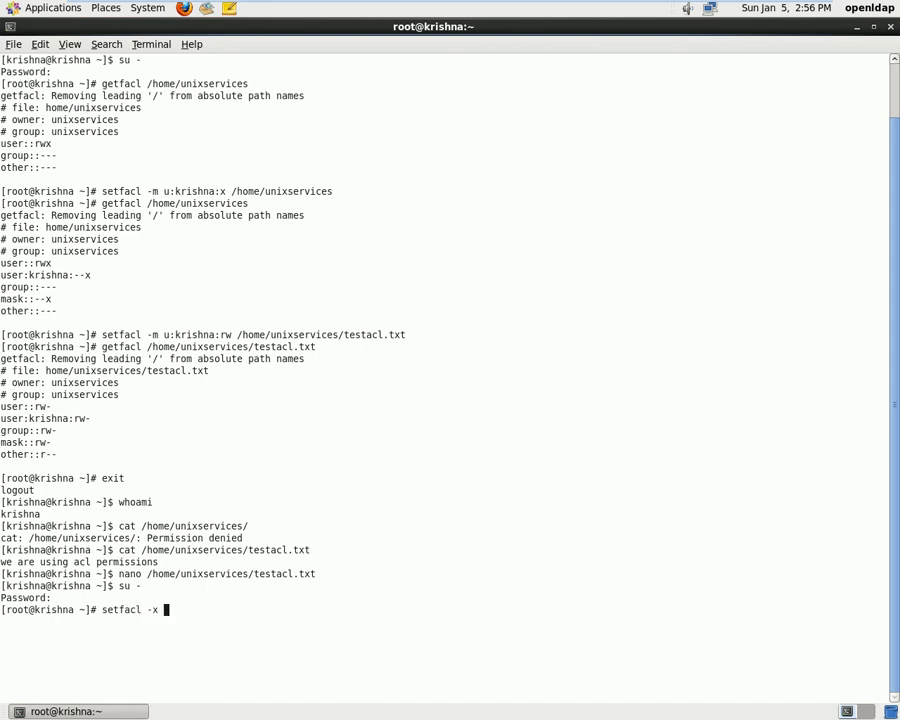
text(/home/)
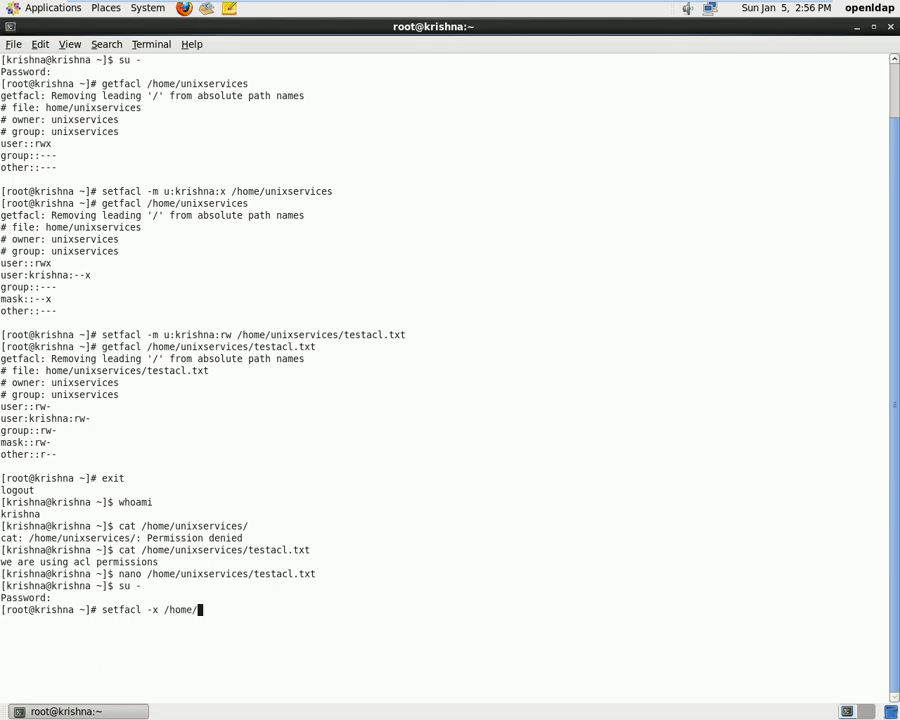
text(unixservices/)
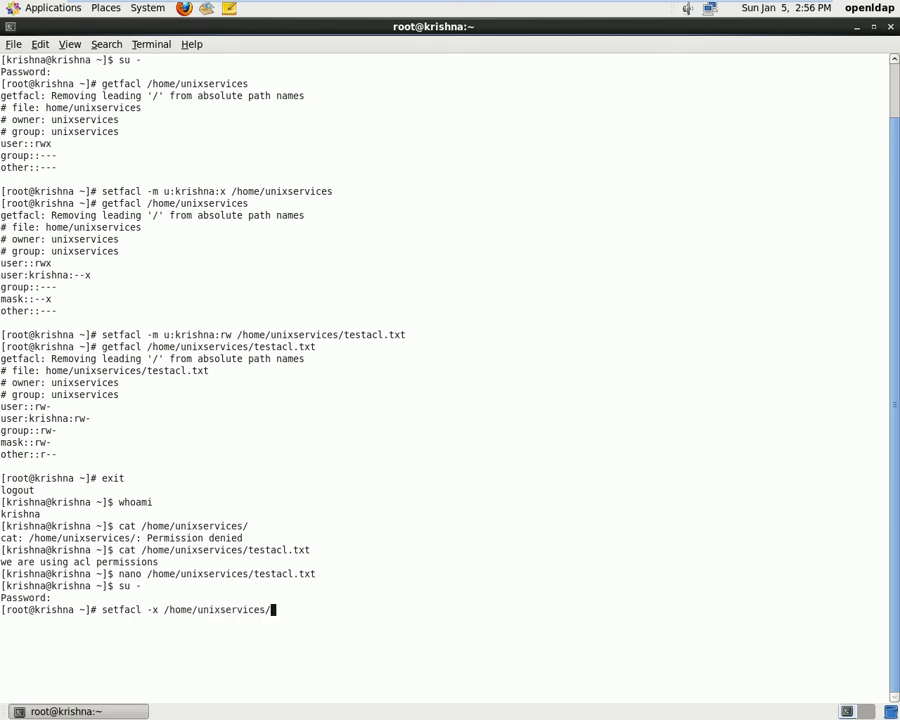
text(testacl.txt)
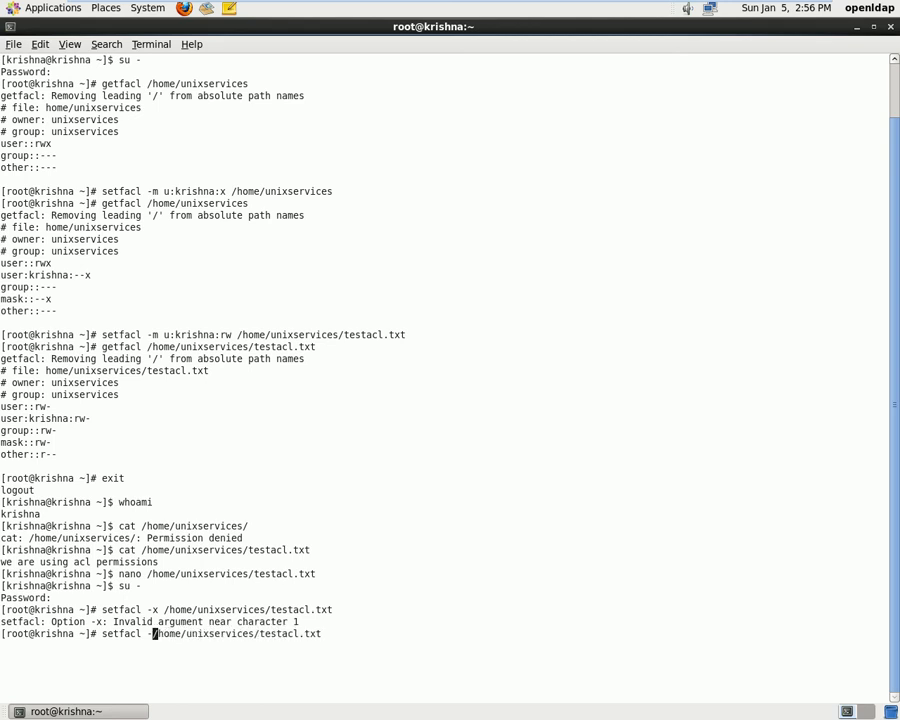
text(x)
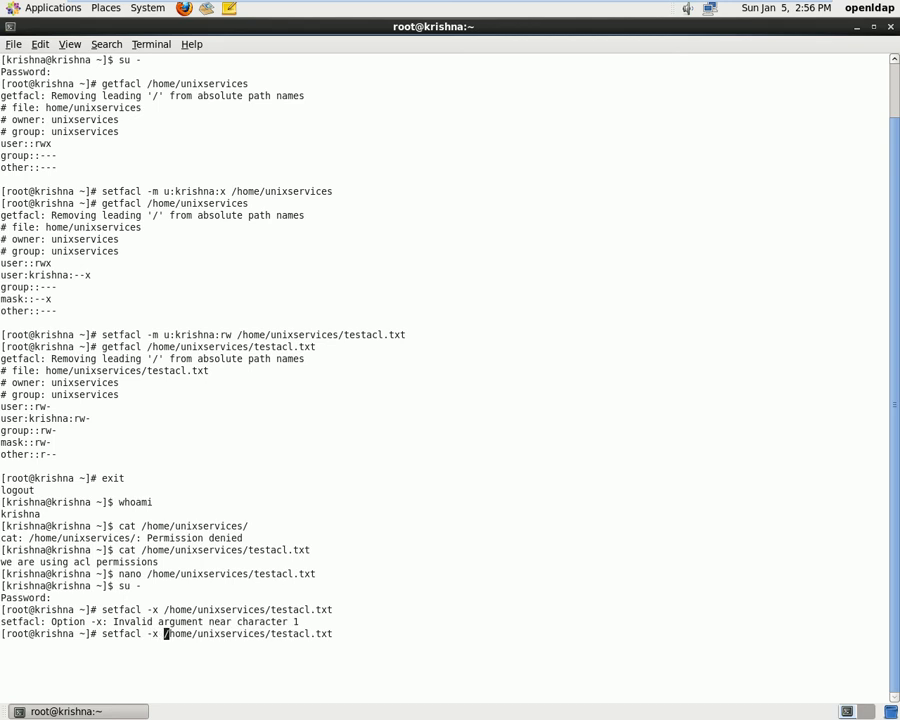
text(u:)
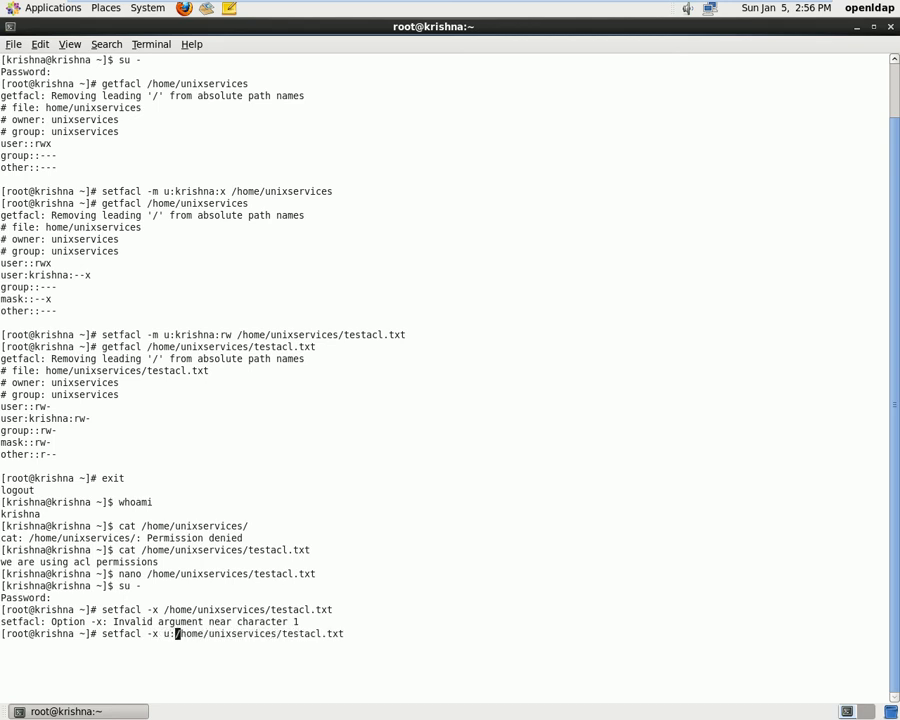
text(krishna:)
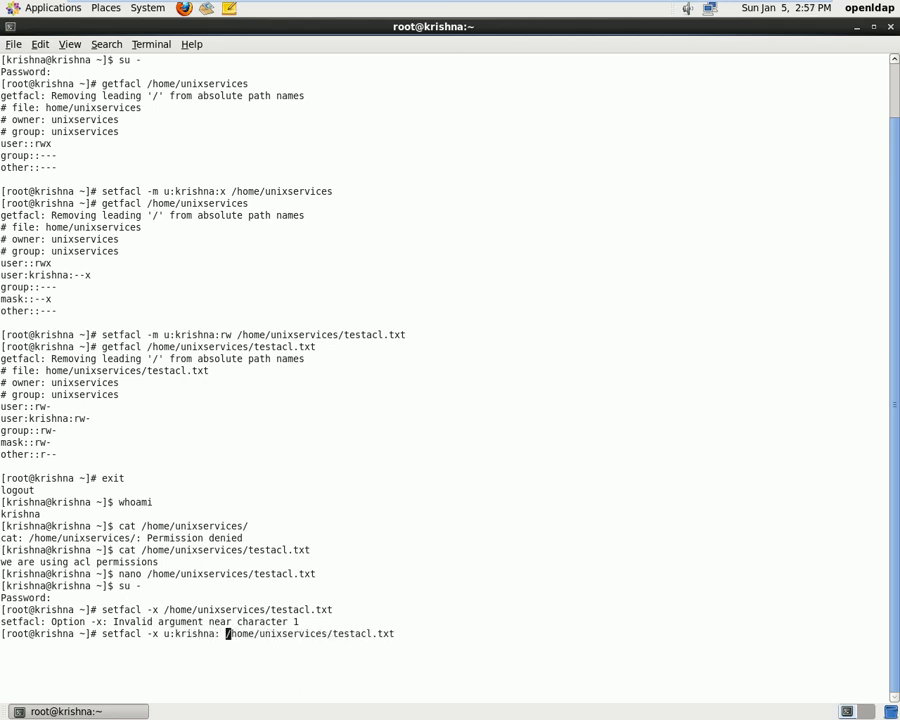
key(Return)
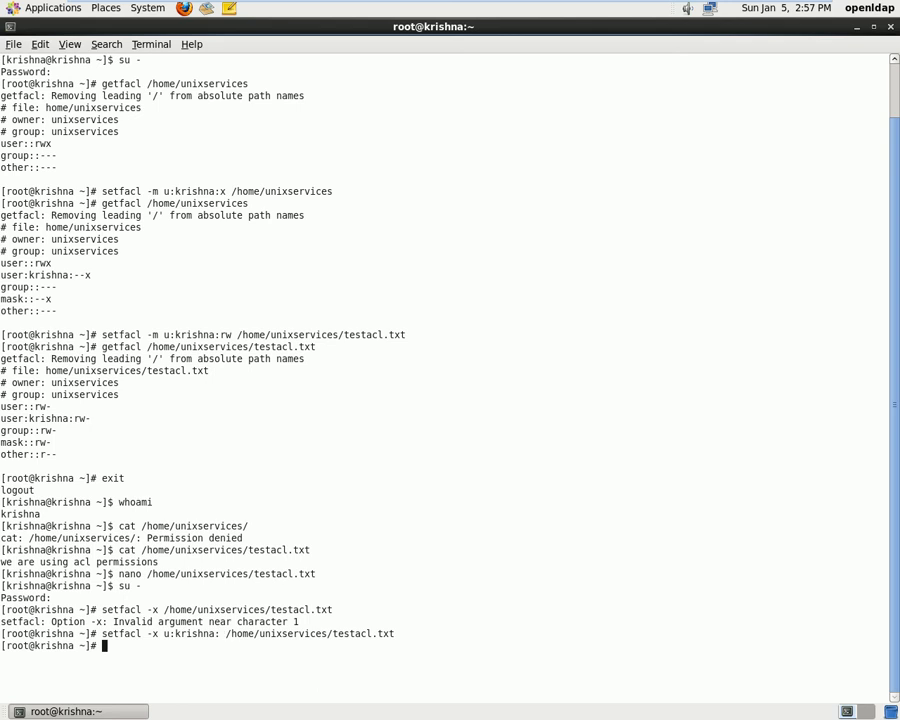
Run getfacl on /home/unixservices/testacl.txt to confirm user:krishna is gone.
text(get)
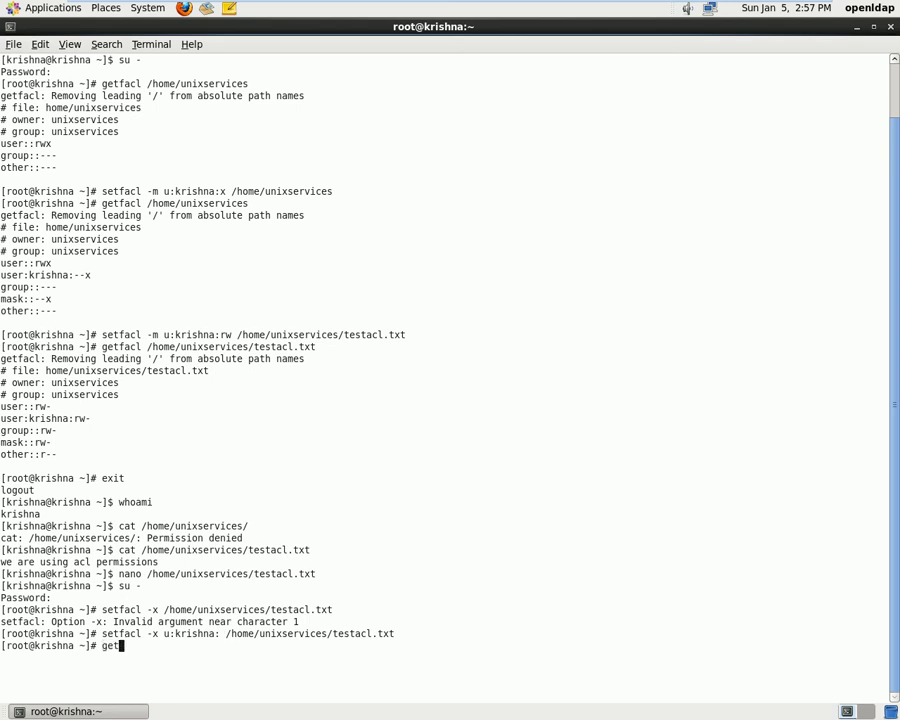
text(facl)
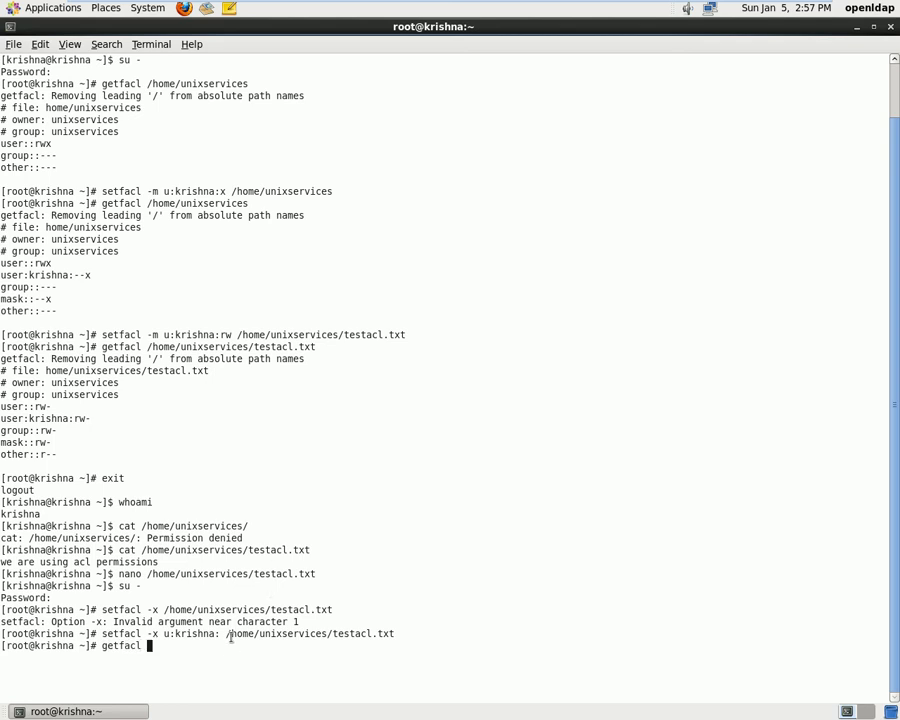
double_click(310, 633)
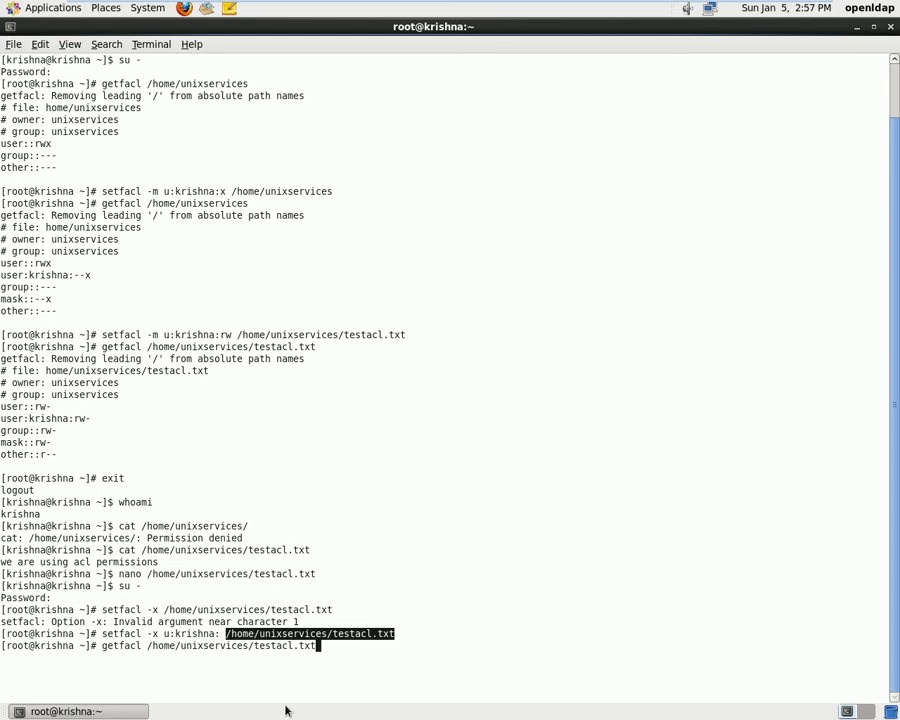
key(Return)
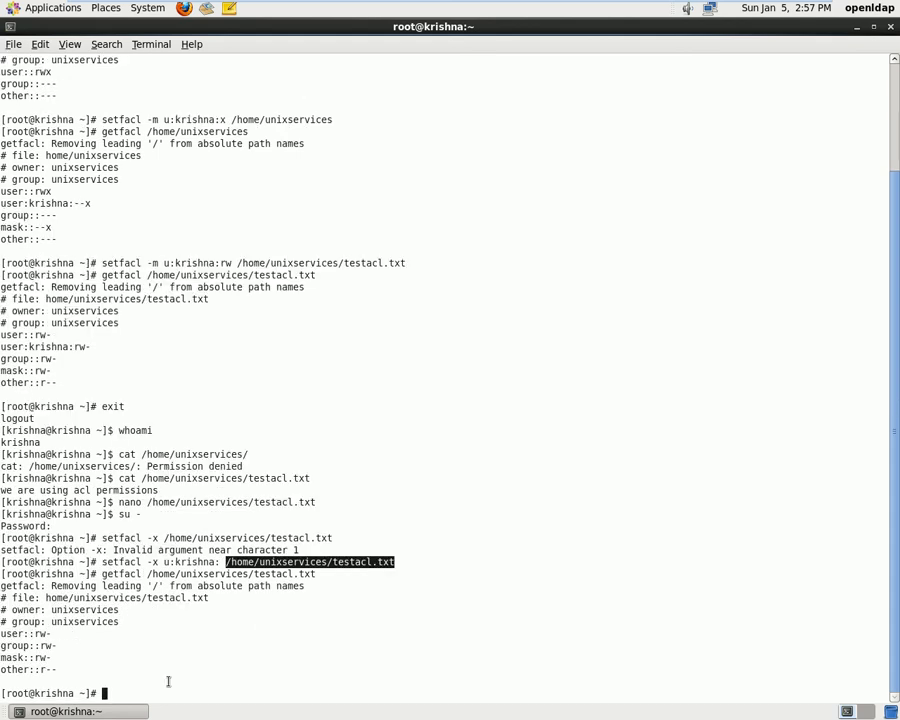
mouse_move(42, 612)
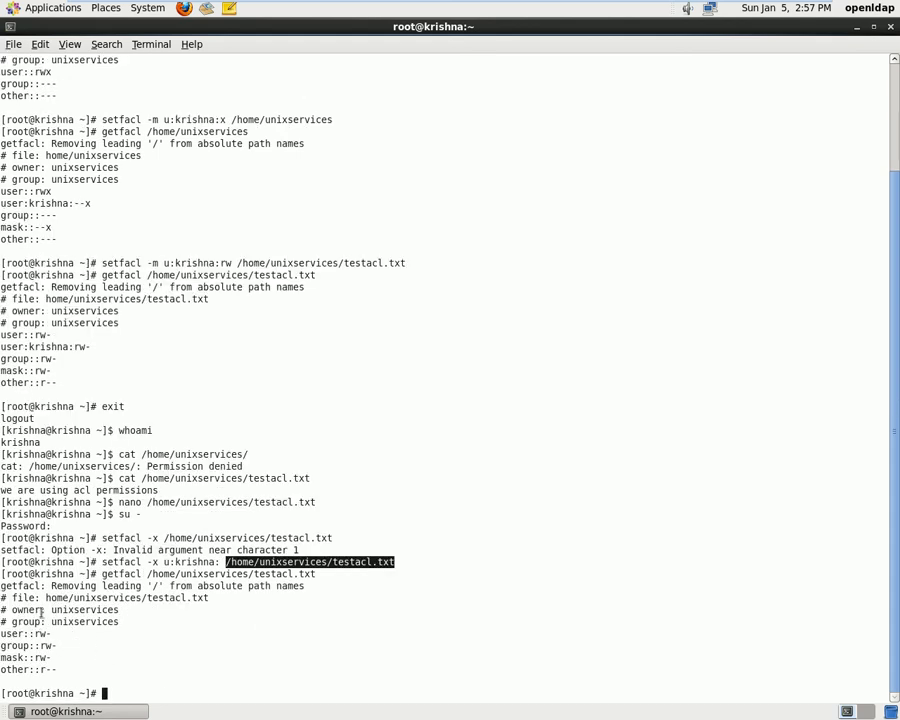